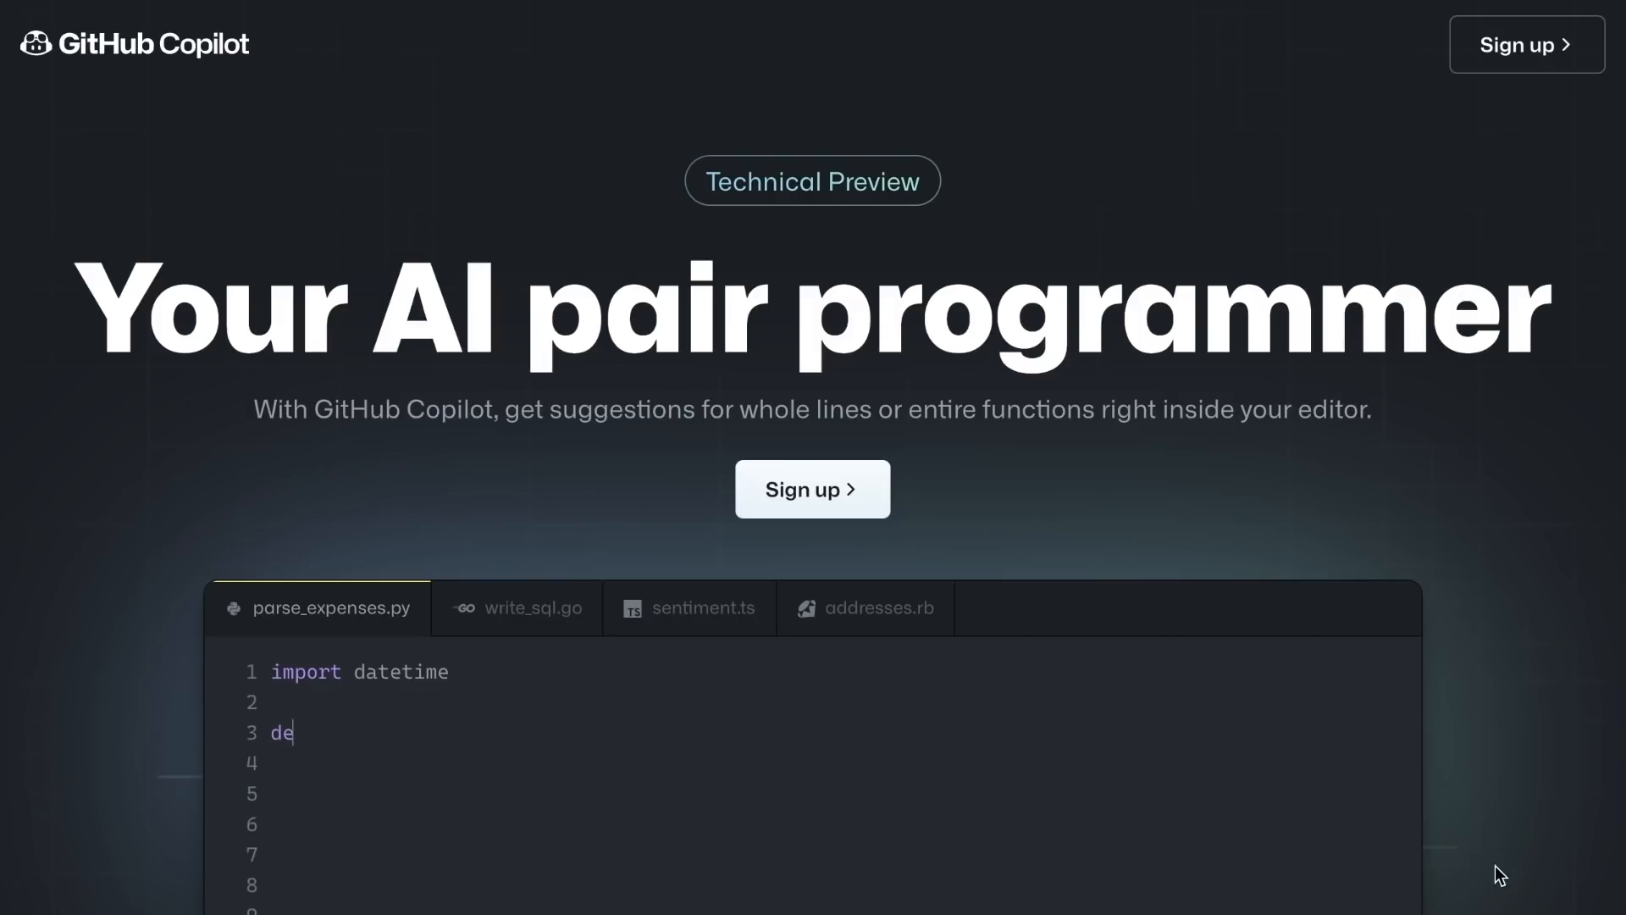
- Scroll past the Copilot demo editor to the 'More than autocomplete' section
scroll("down", 3)
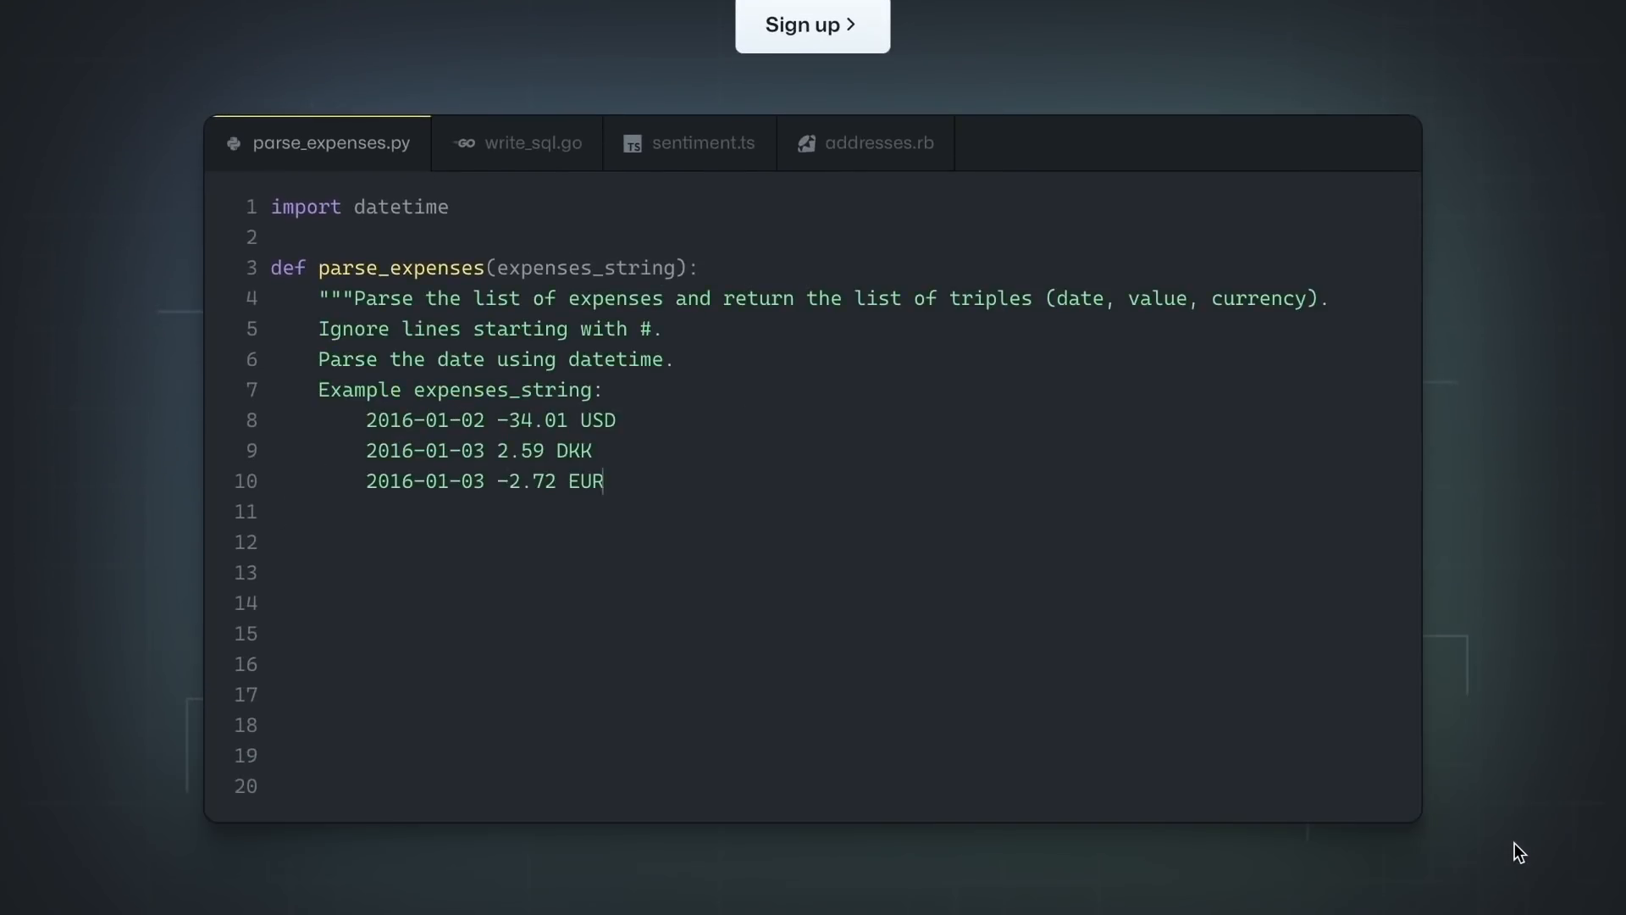
scroll("down", 3)
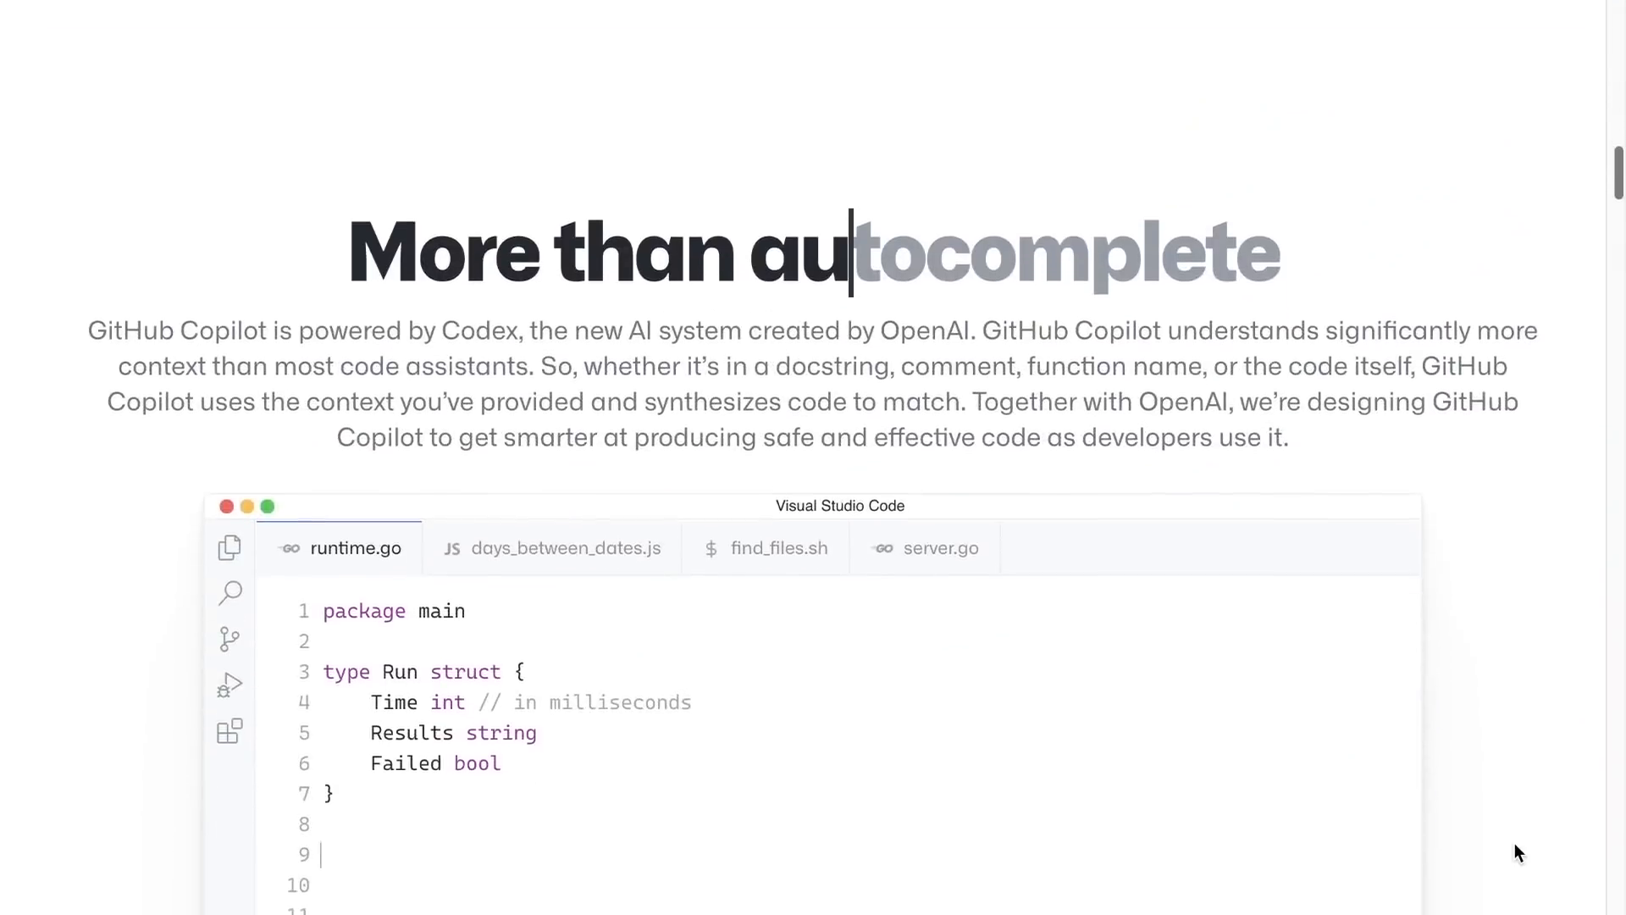
scroll("down", 3)
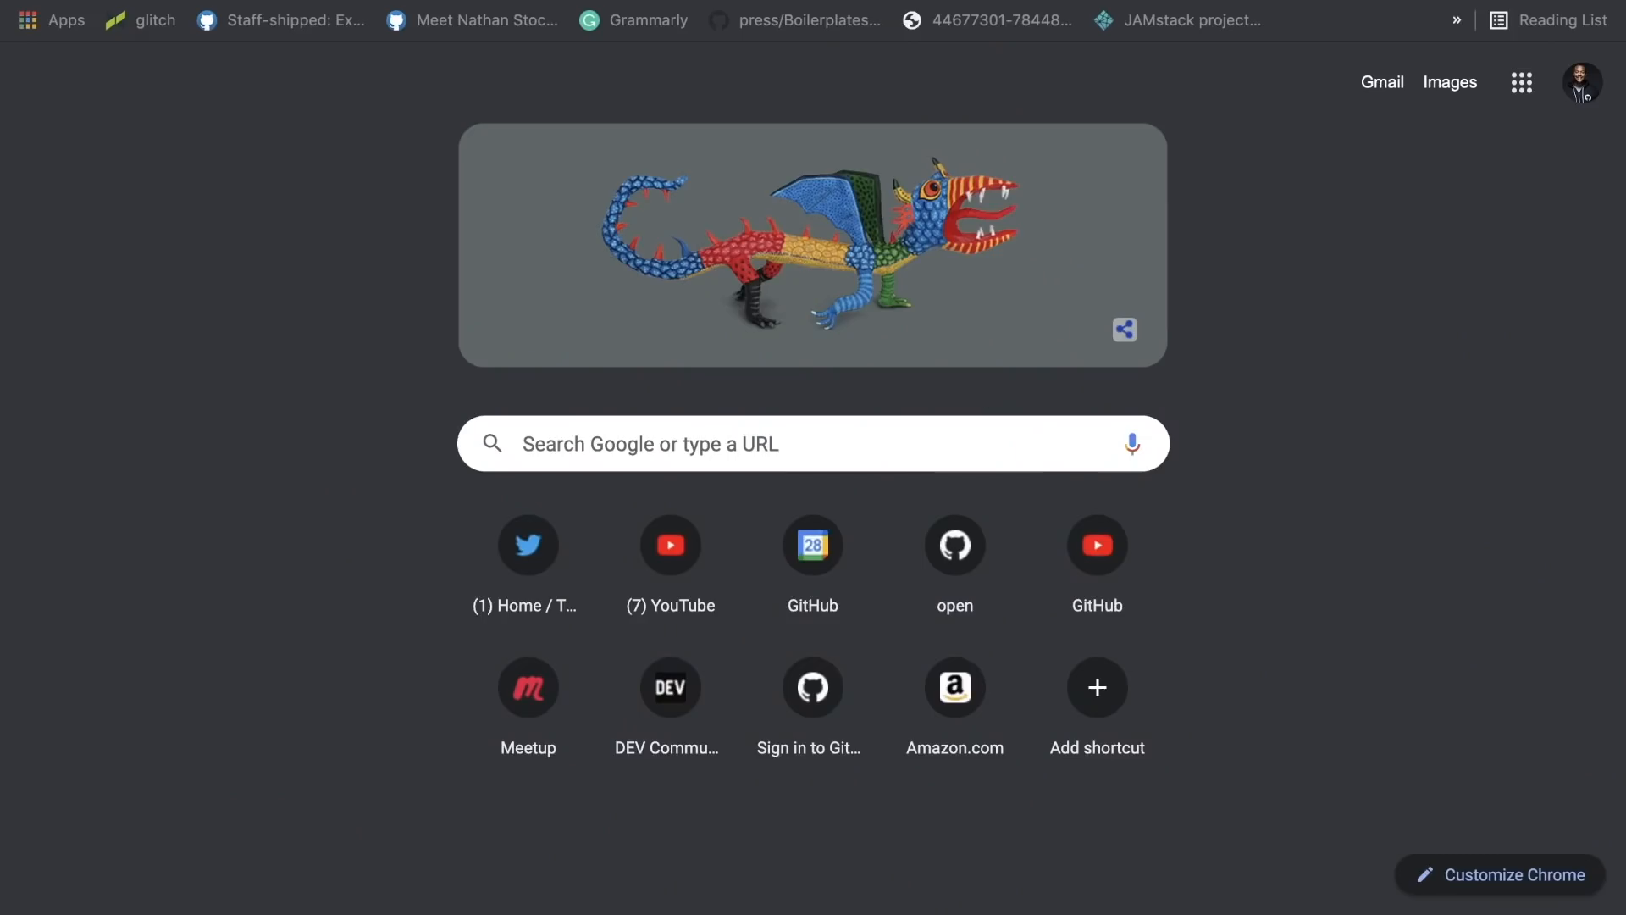
- Search 'how to write test in javascript' from the Chrome new tab page
type("how to write")
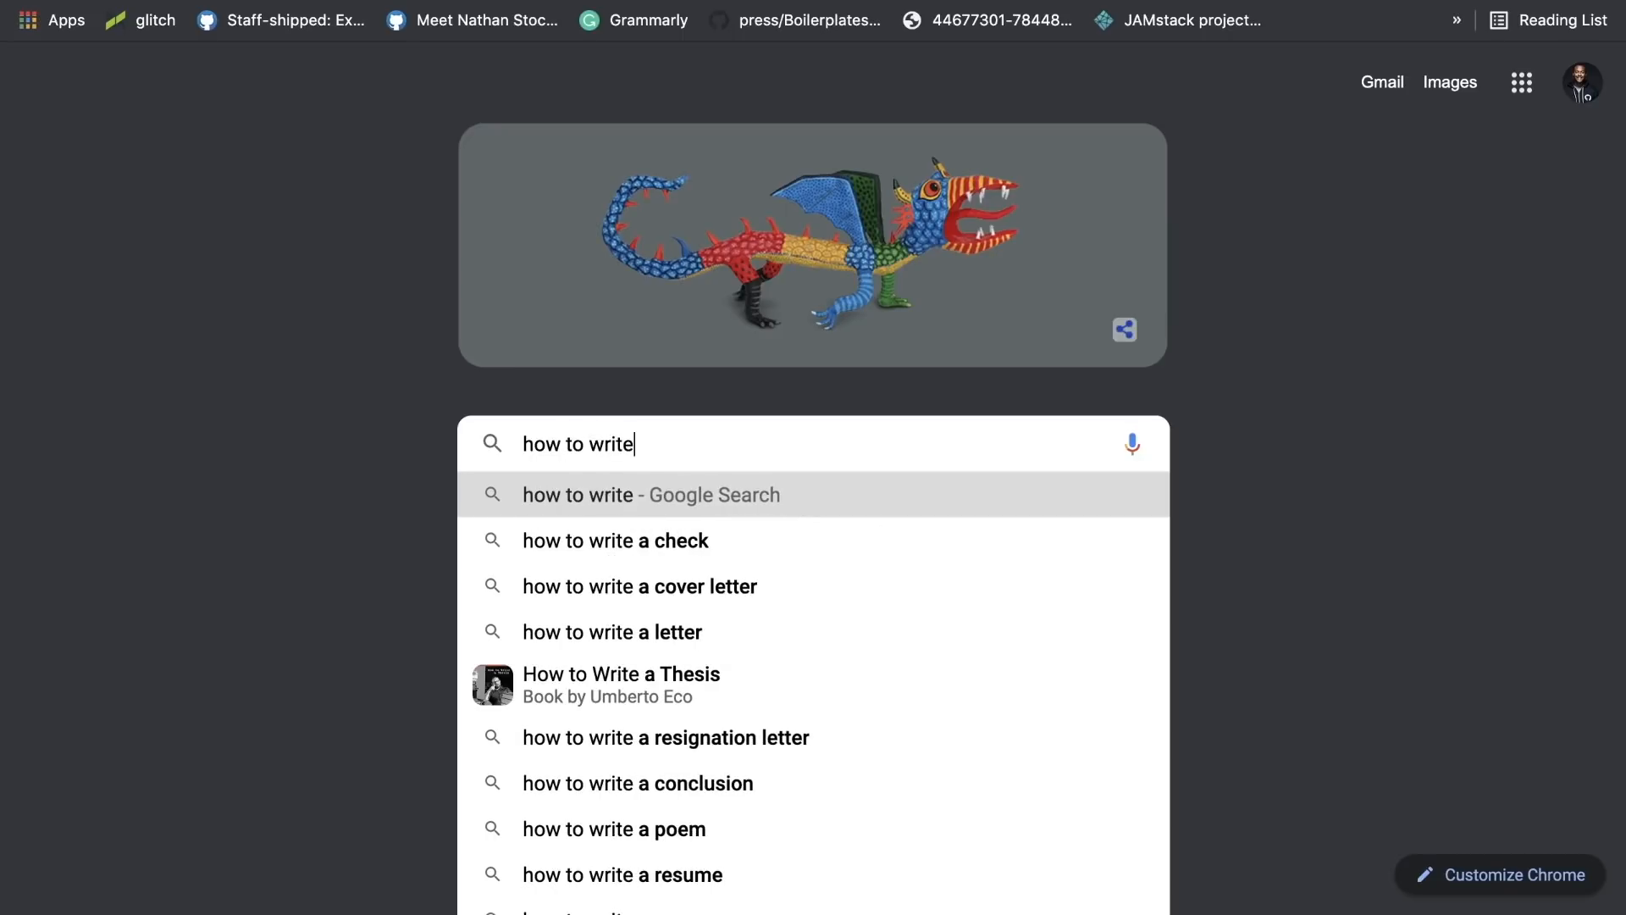
type("test in javascript")
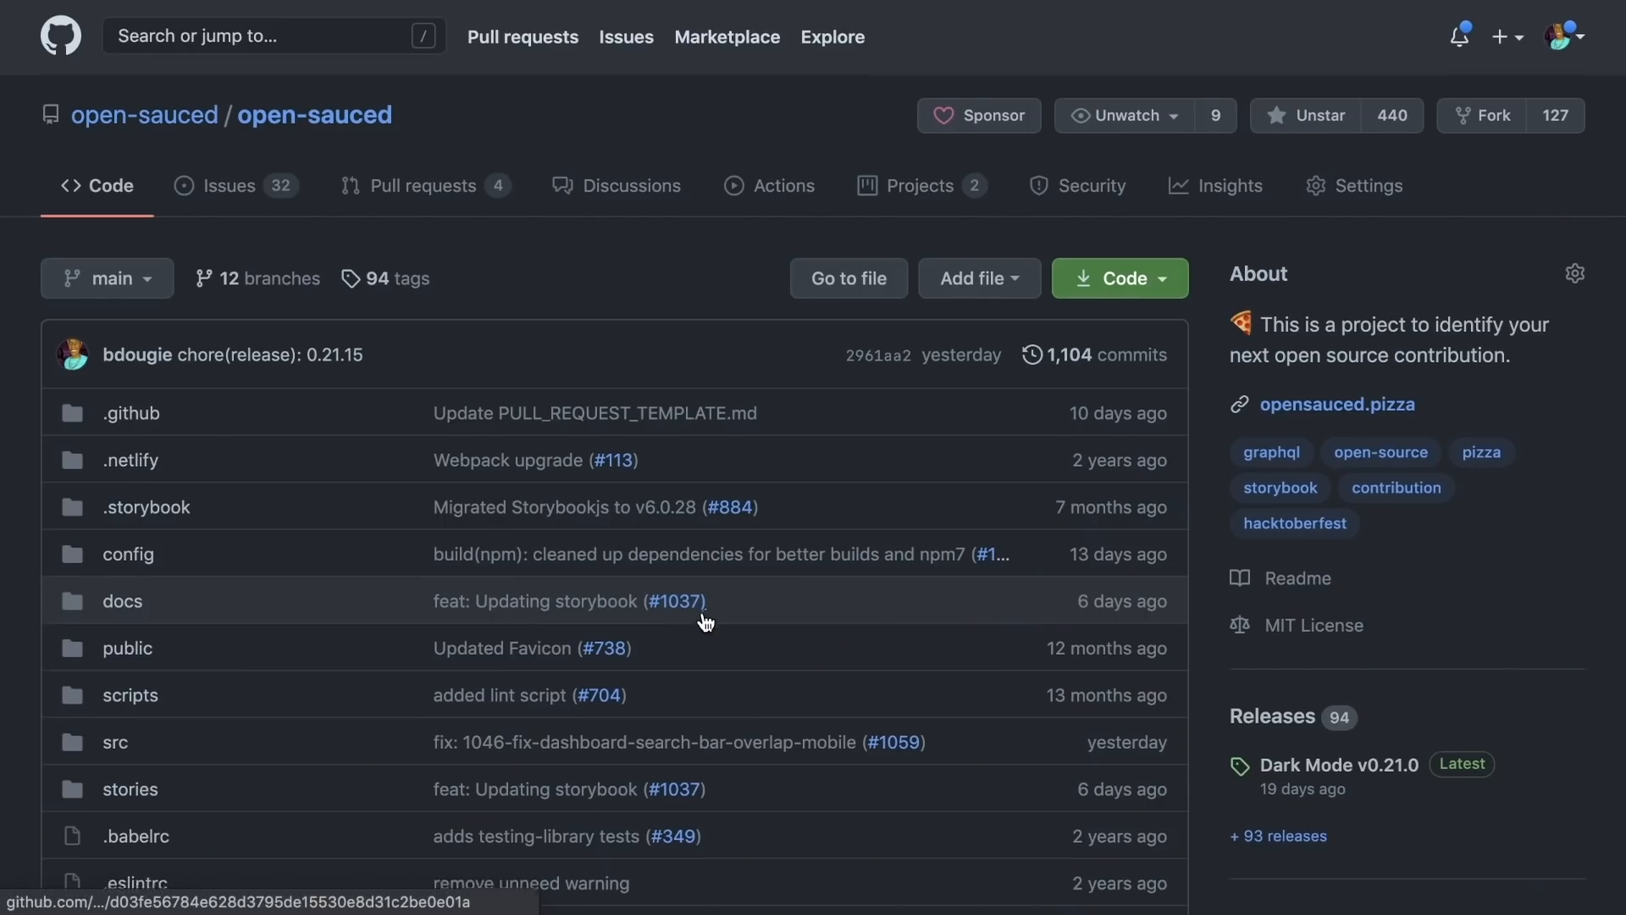
- Open package.json from the open-sauced file list to see version 0.21.15
scroll("down", 3)
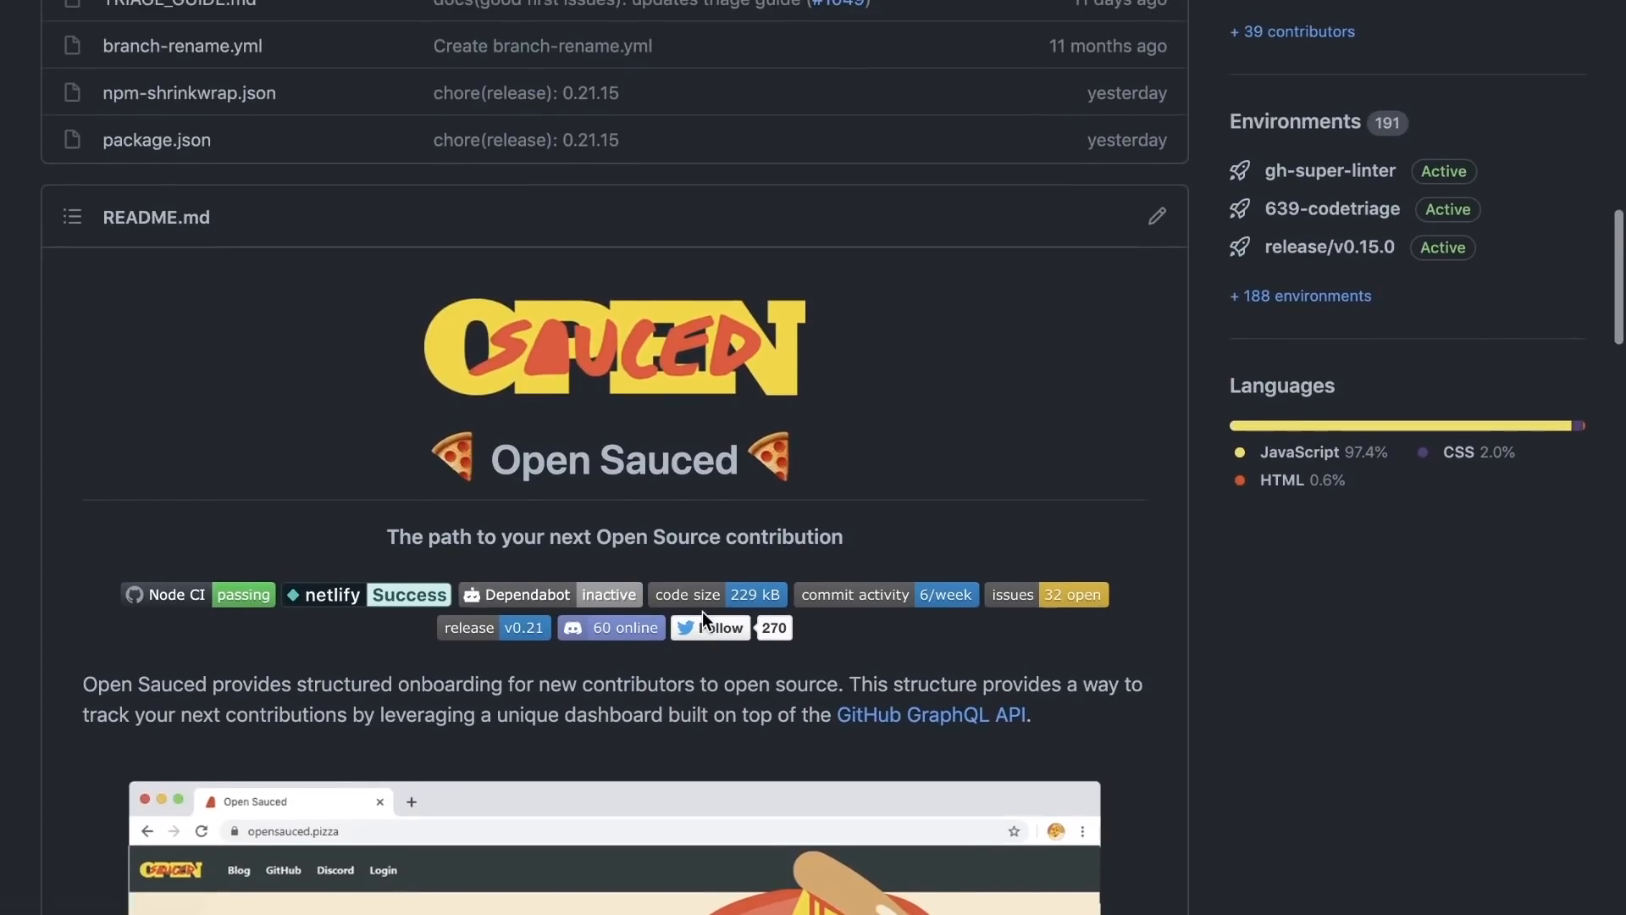
left_click(156, 140)
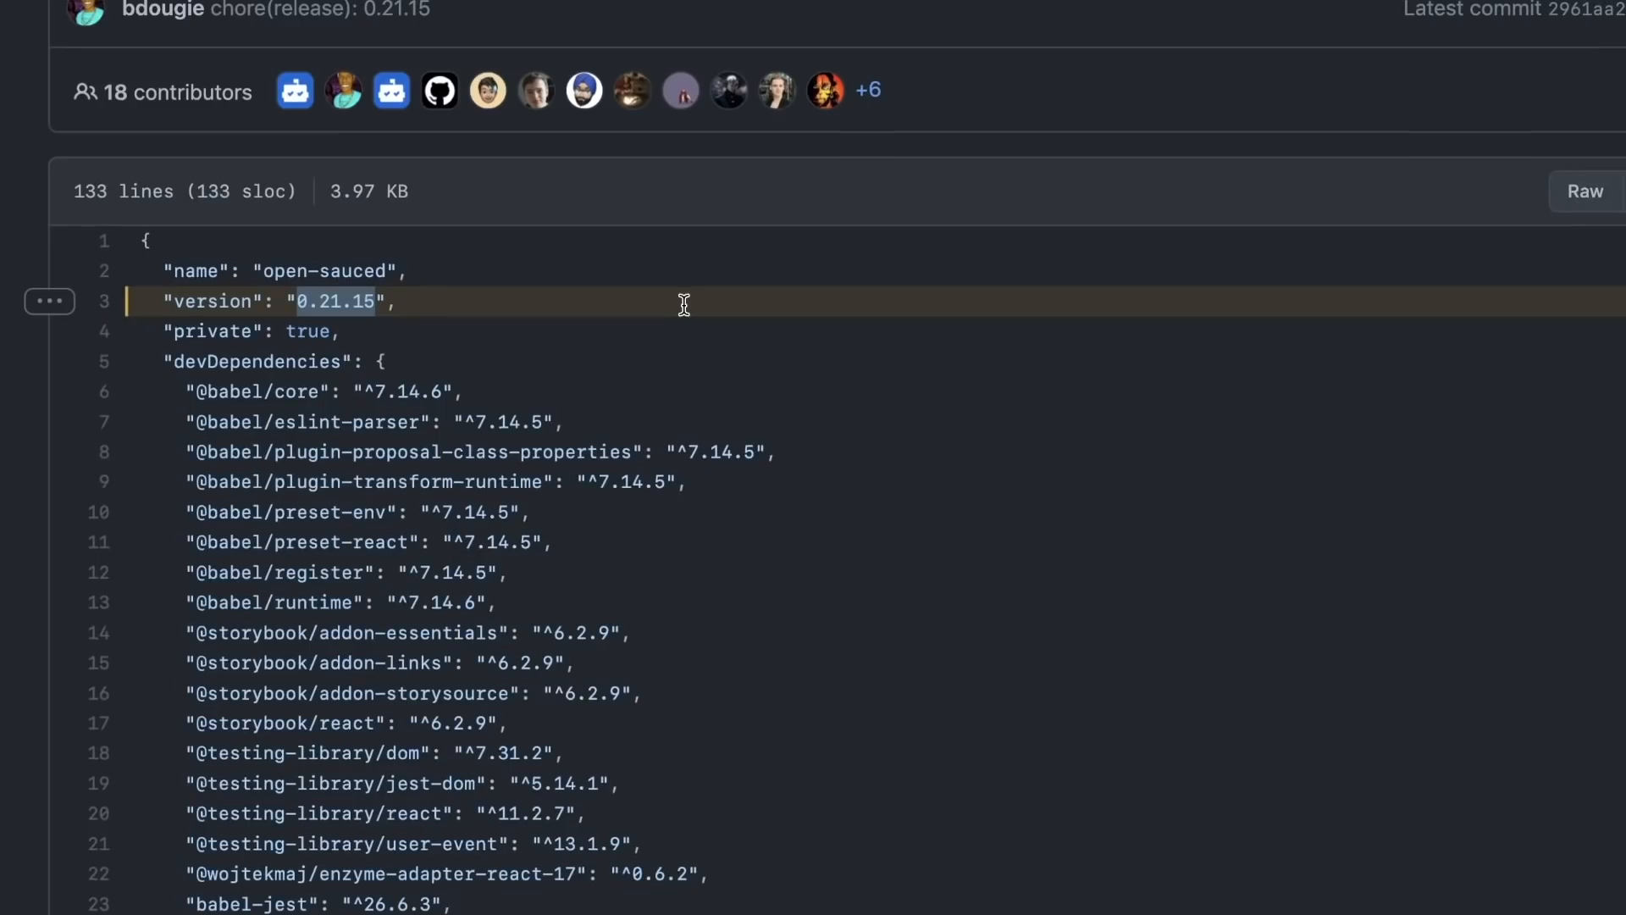
scroll("down", 3)
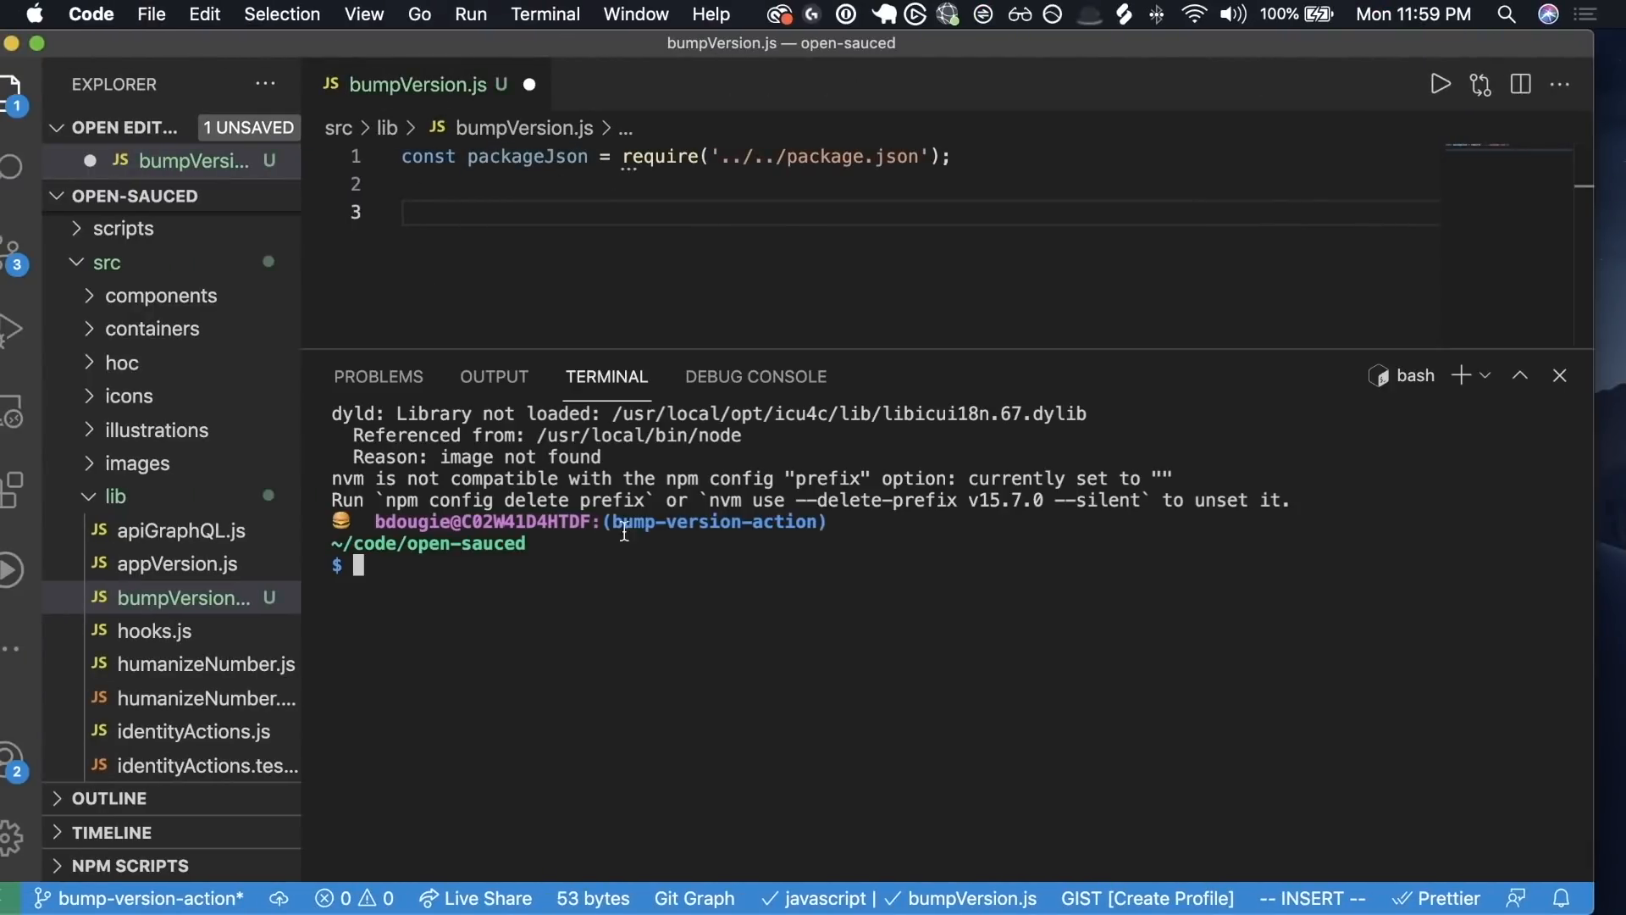
mouse_move(961, 546)
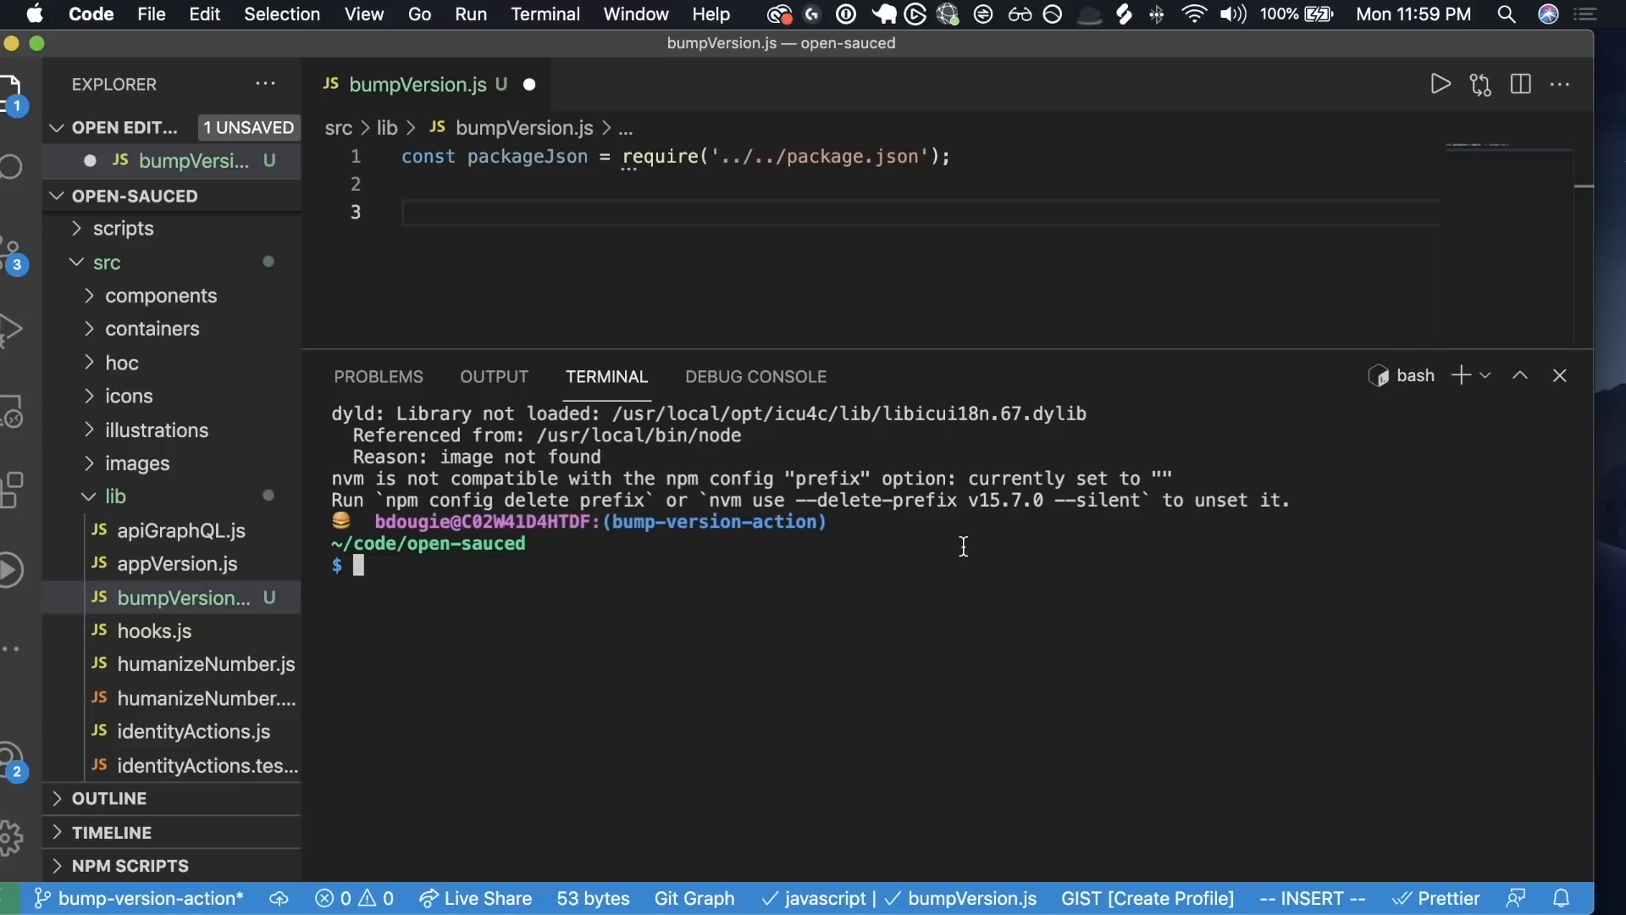
mouse_move(1234, 459)
type("// Constants")
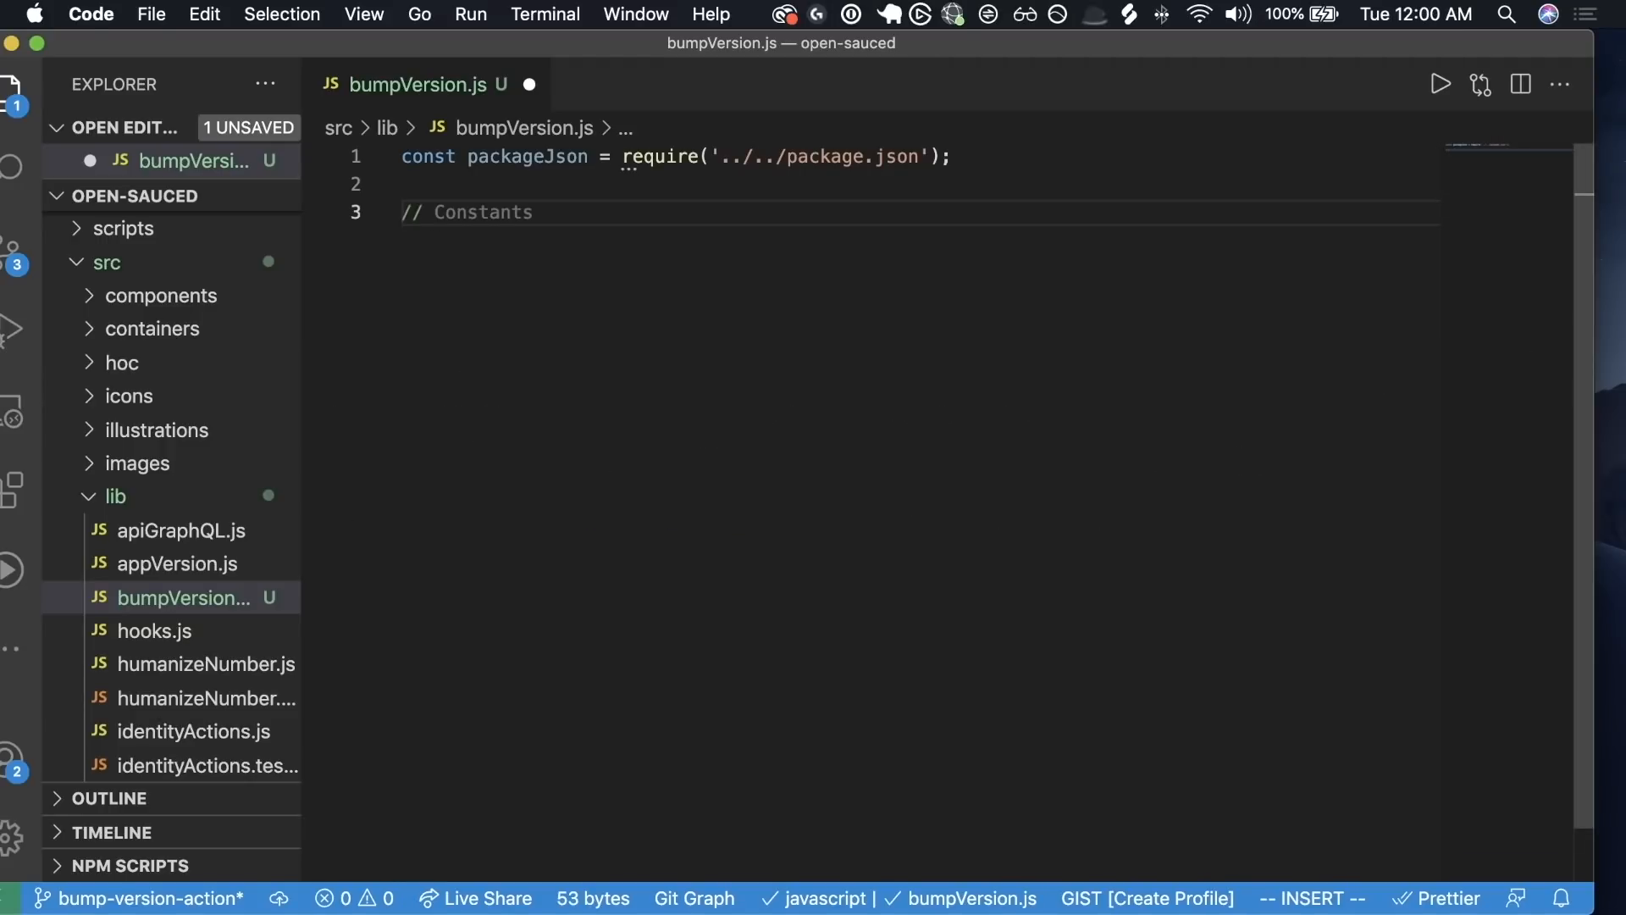
- Write '// bump the version in the package.json' and 'function bumpVersion(version) {'
type("bump t")
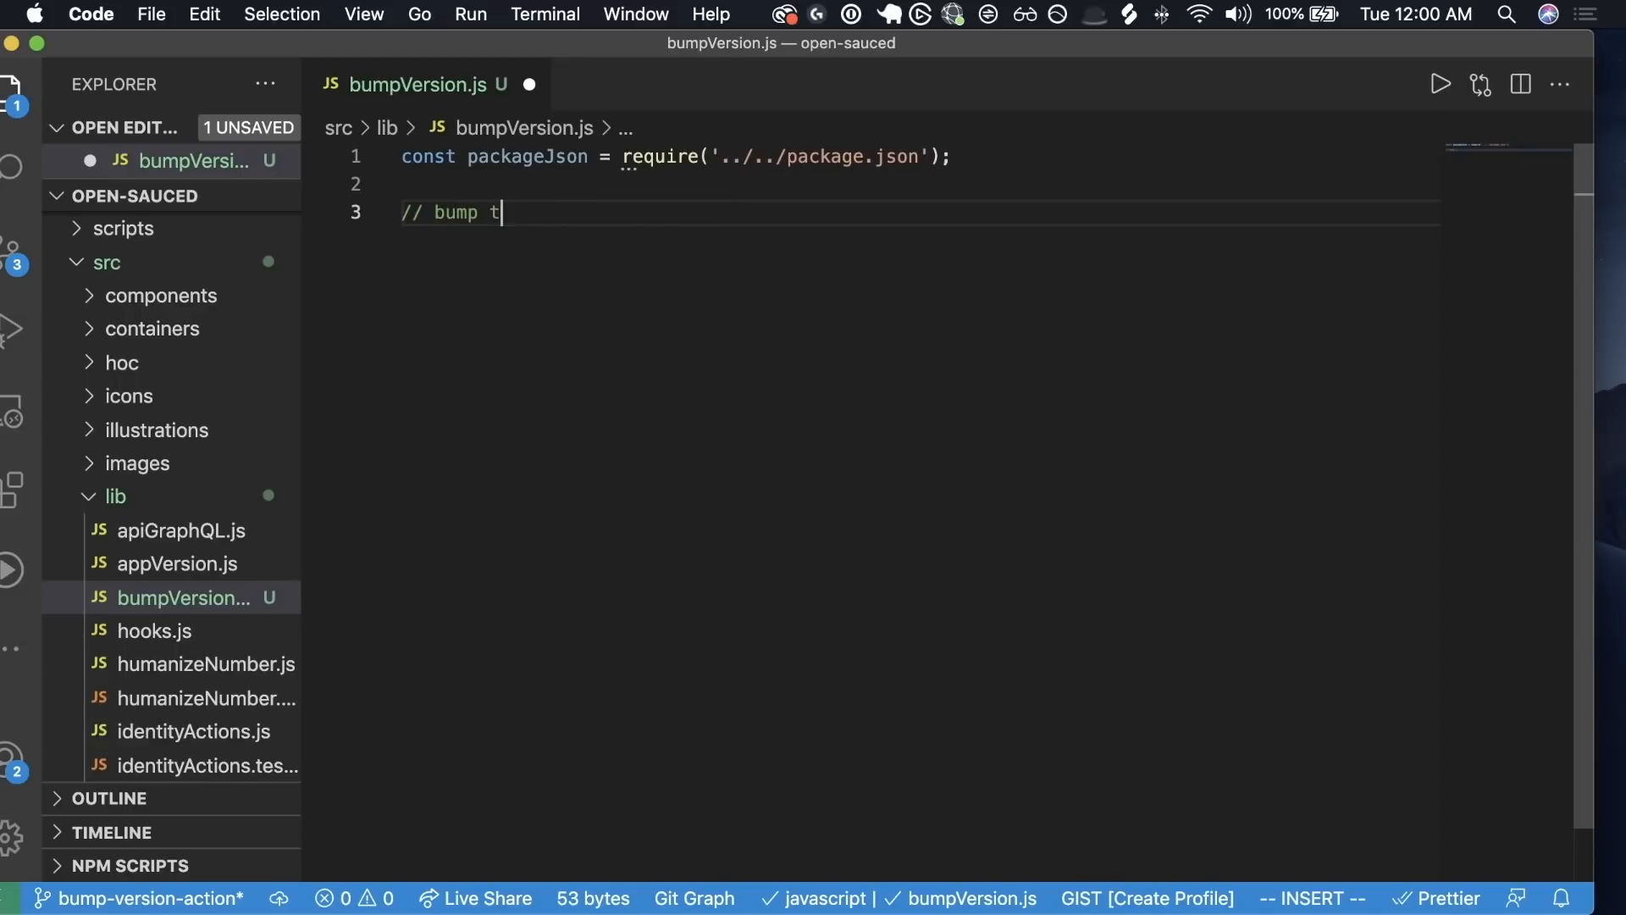
type("he version in package.json")
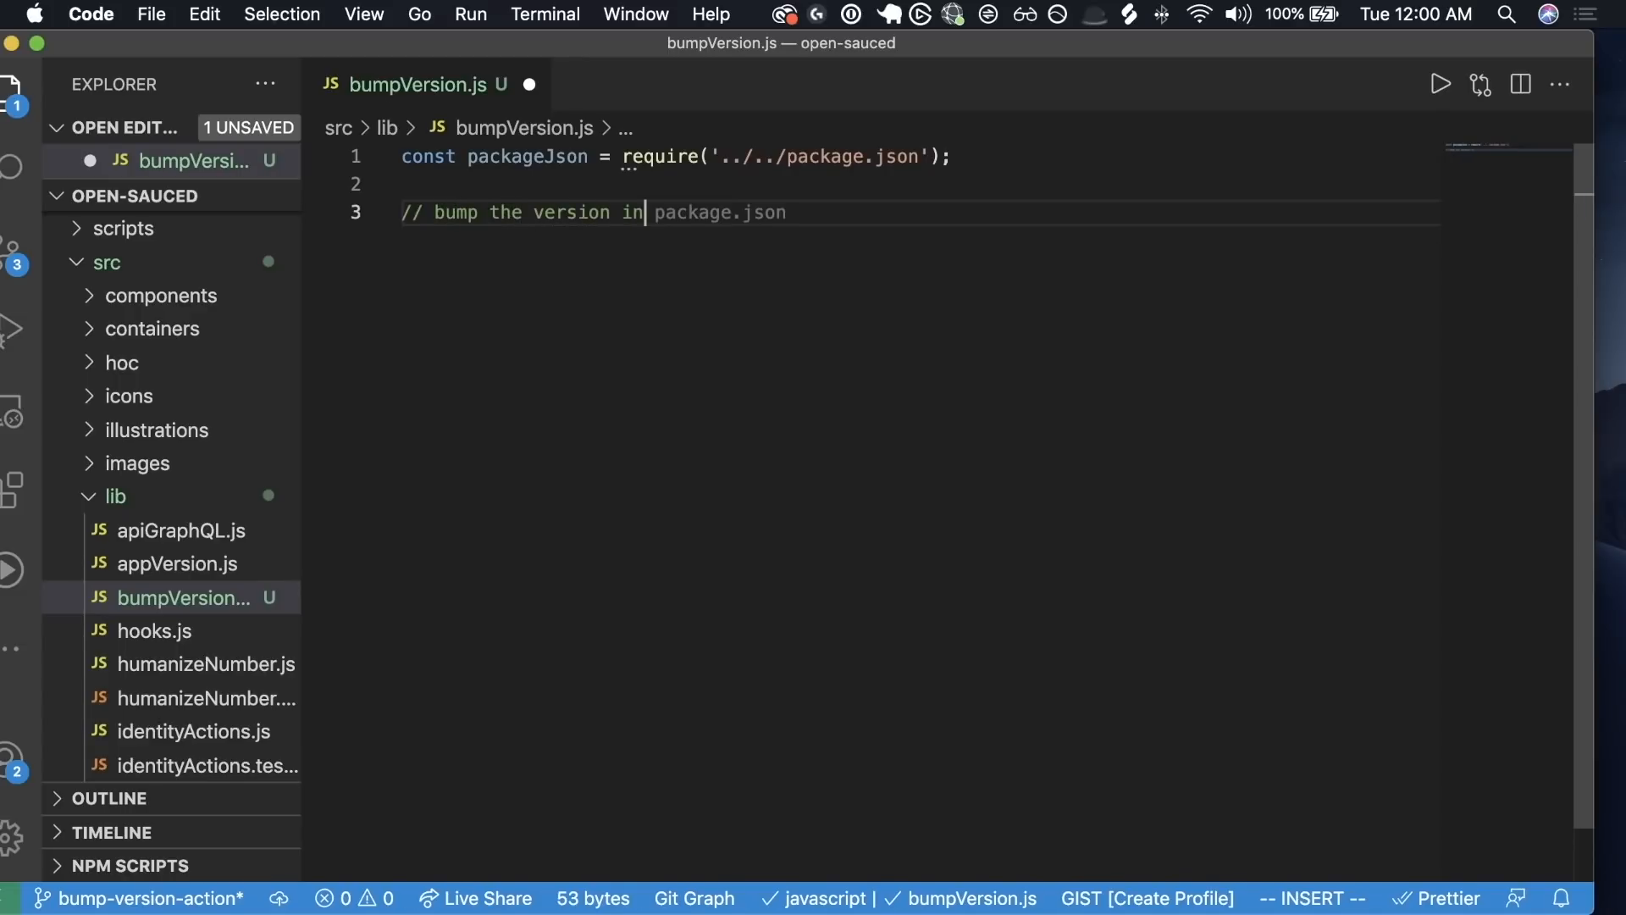
type("the pa")
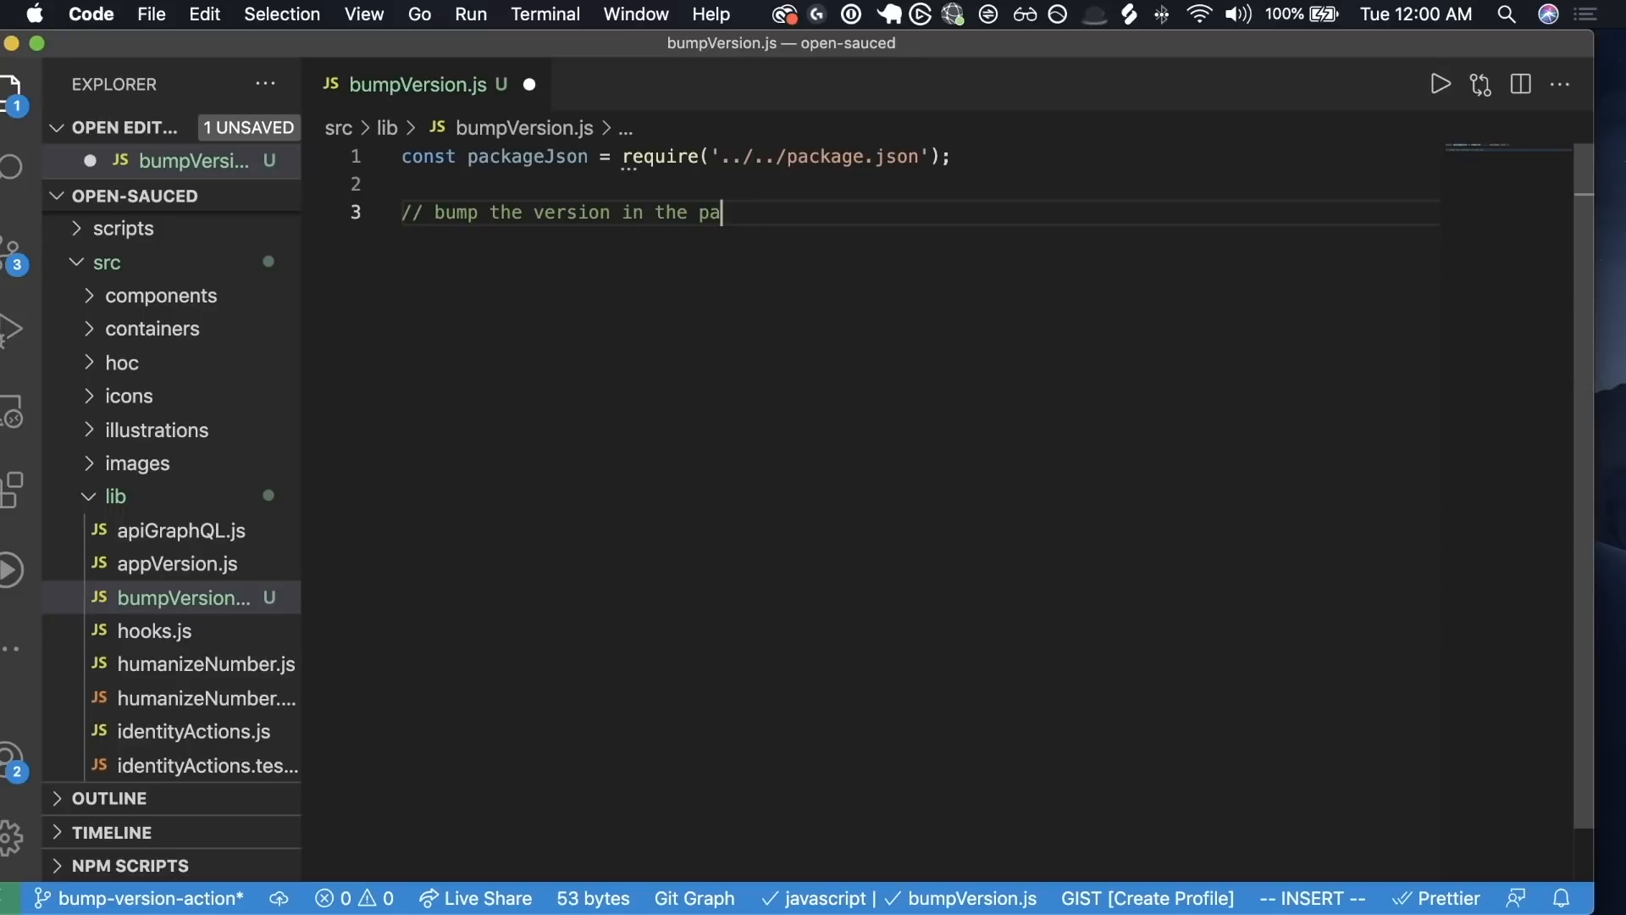
type("ckage.json")
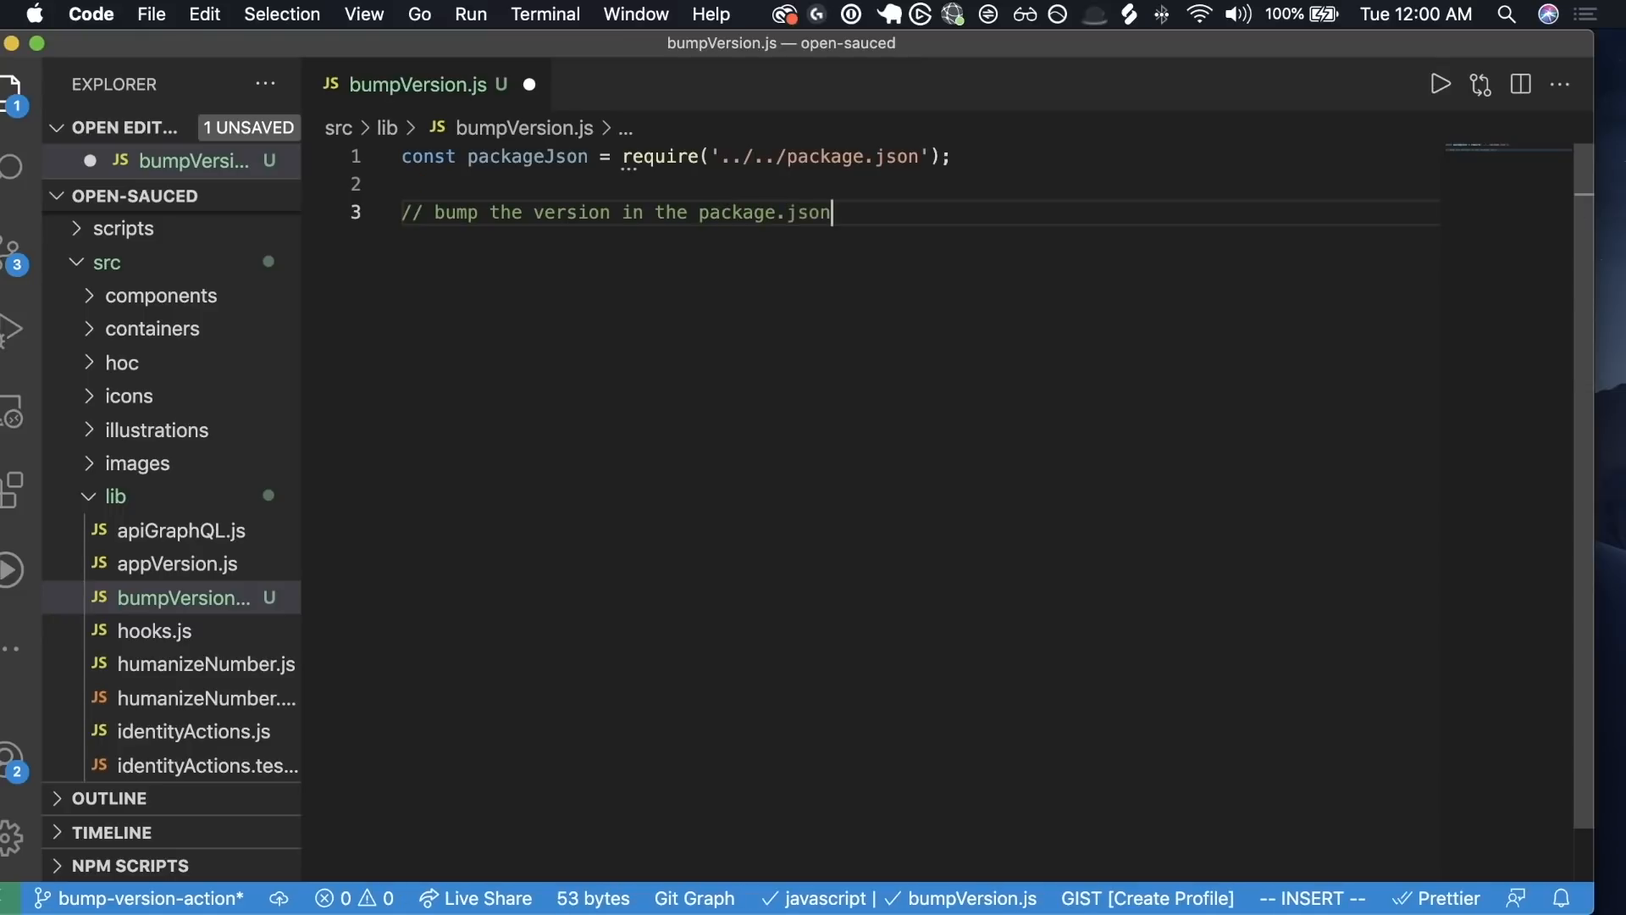
type("function bumpVersion(version) {")
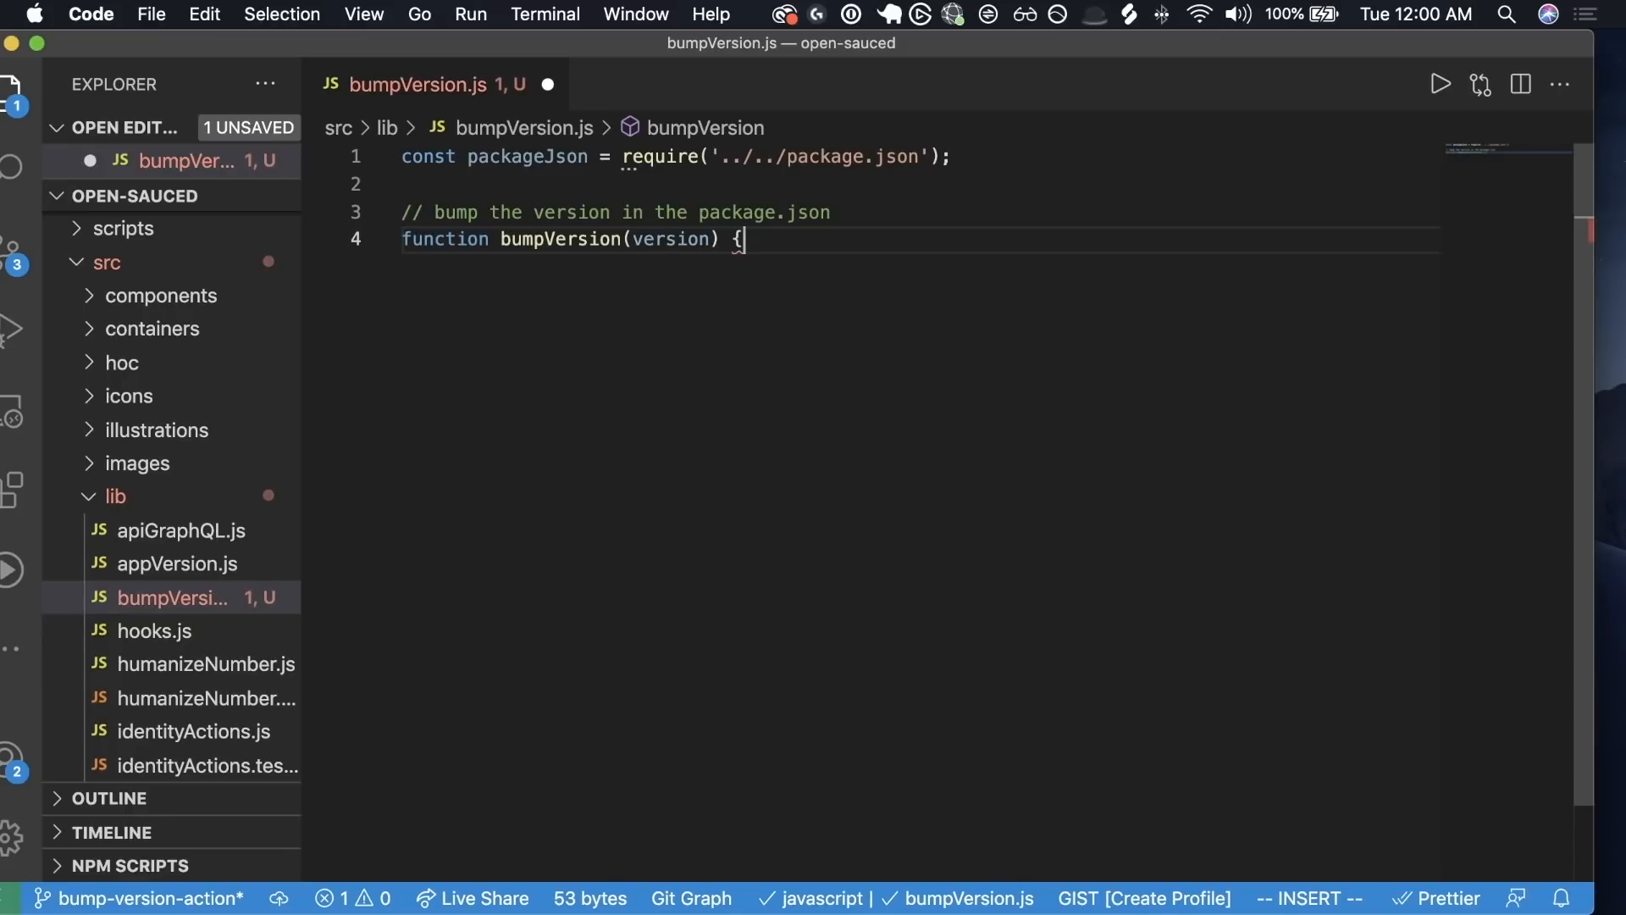
- Accept Copilot's function body and try a console.log 'Bumping version to ${version}' line
key("Return")
type("packageJson.version = version;")
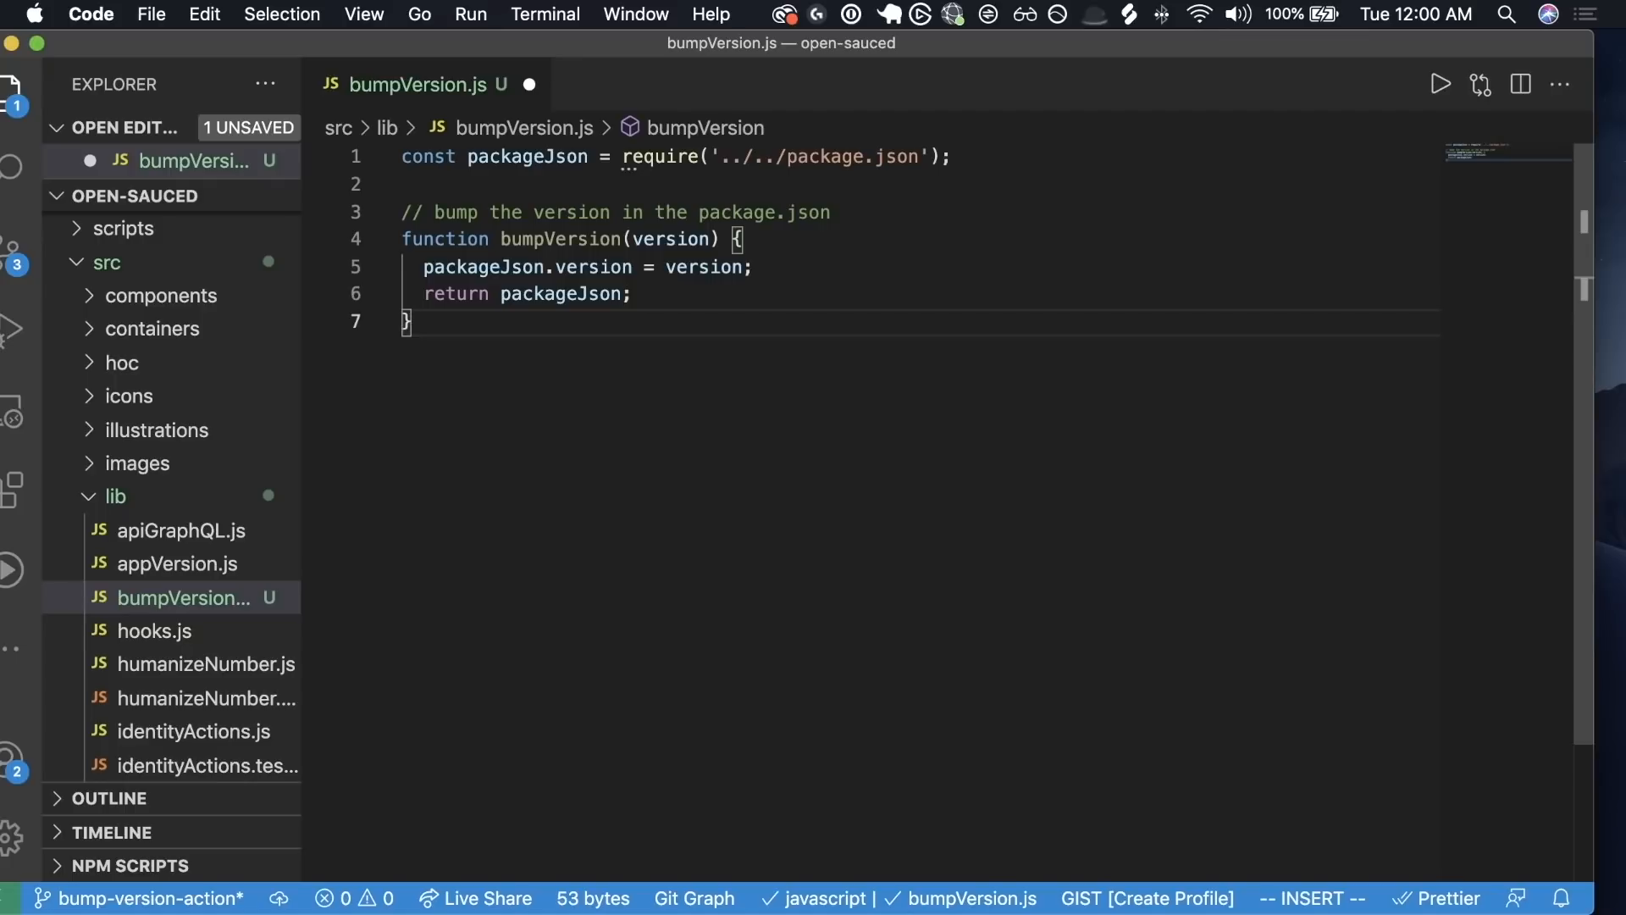
type("console.log(`Bumping version to ${version}`);")
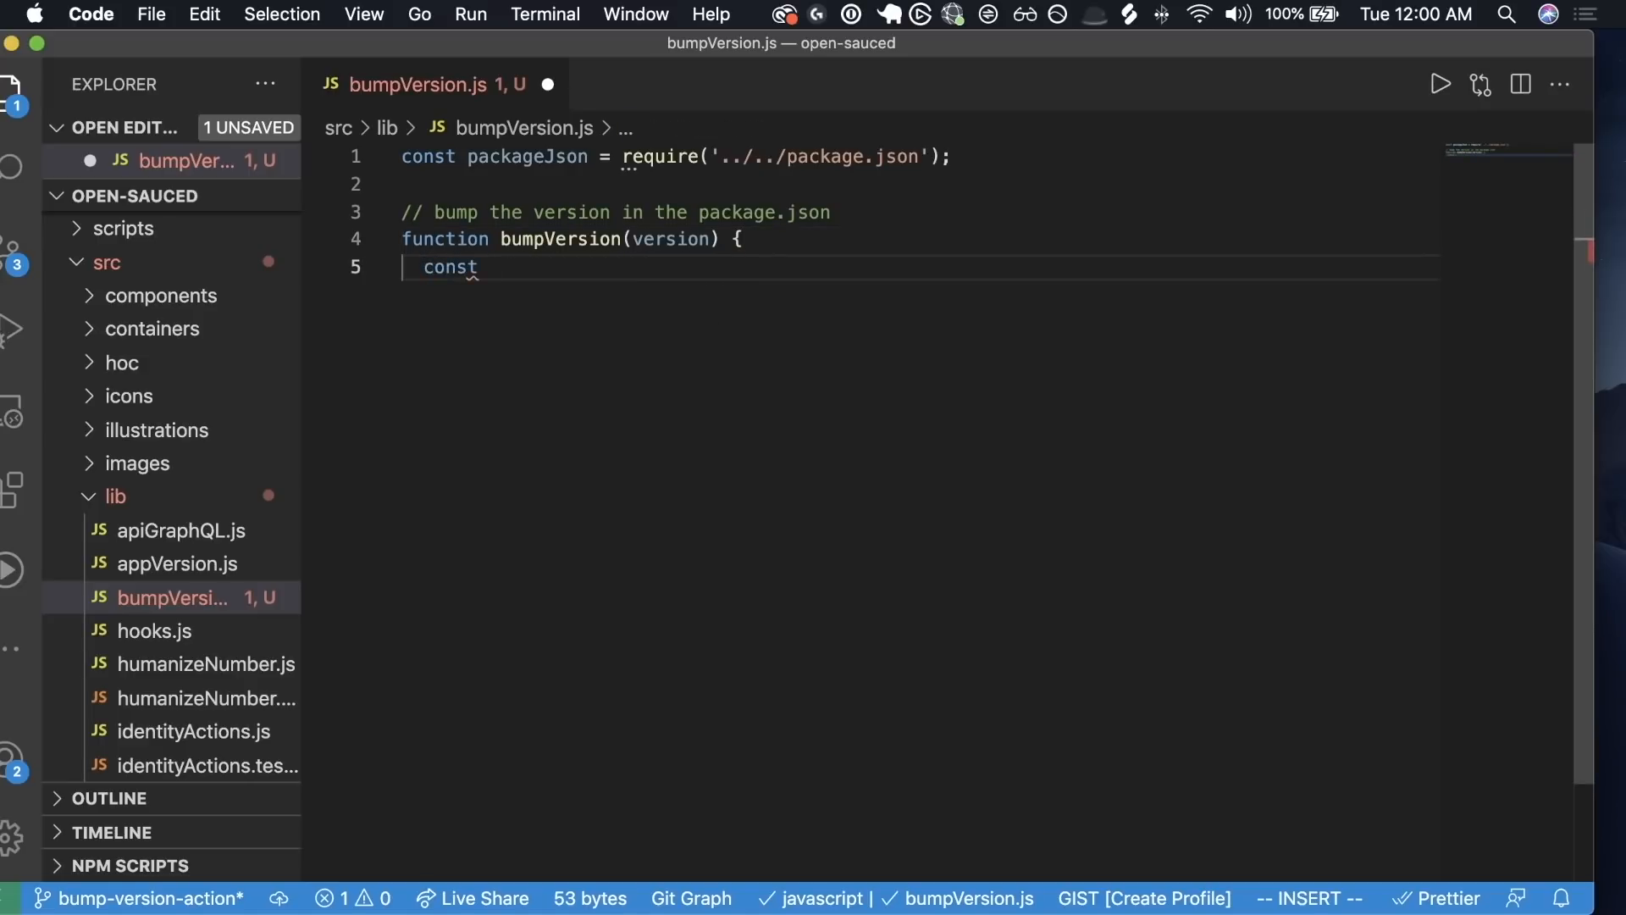
- Destructure [major, minor, patch] from version.split('.') and end with 'return newVersion;'
type("[ma")
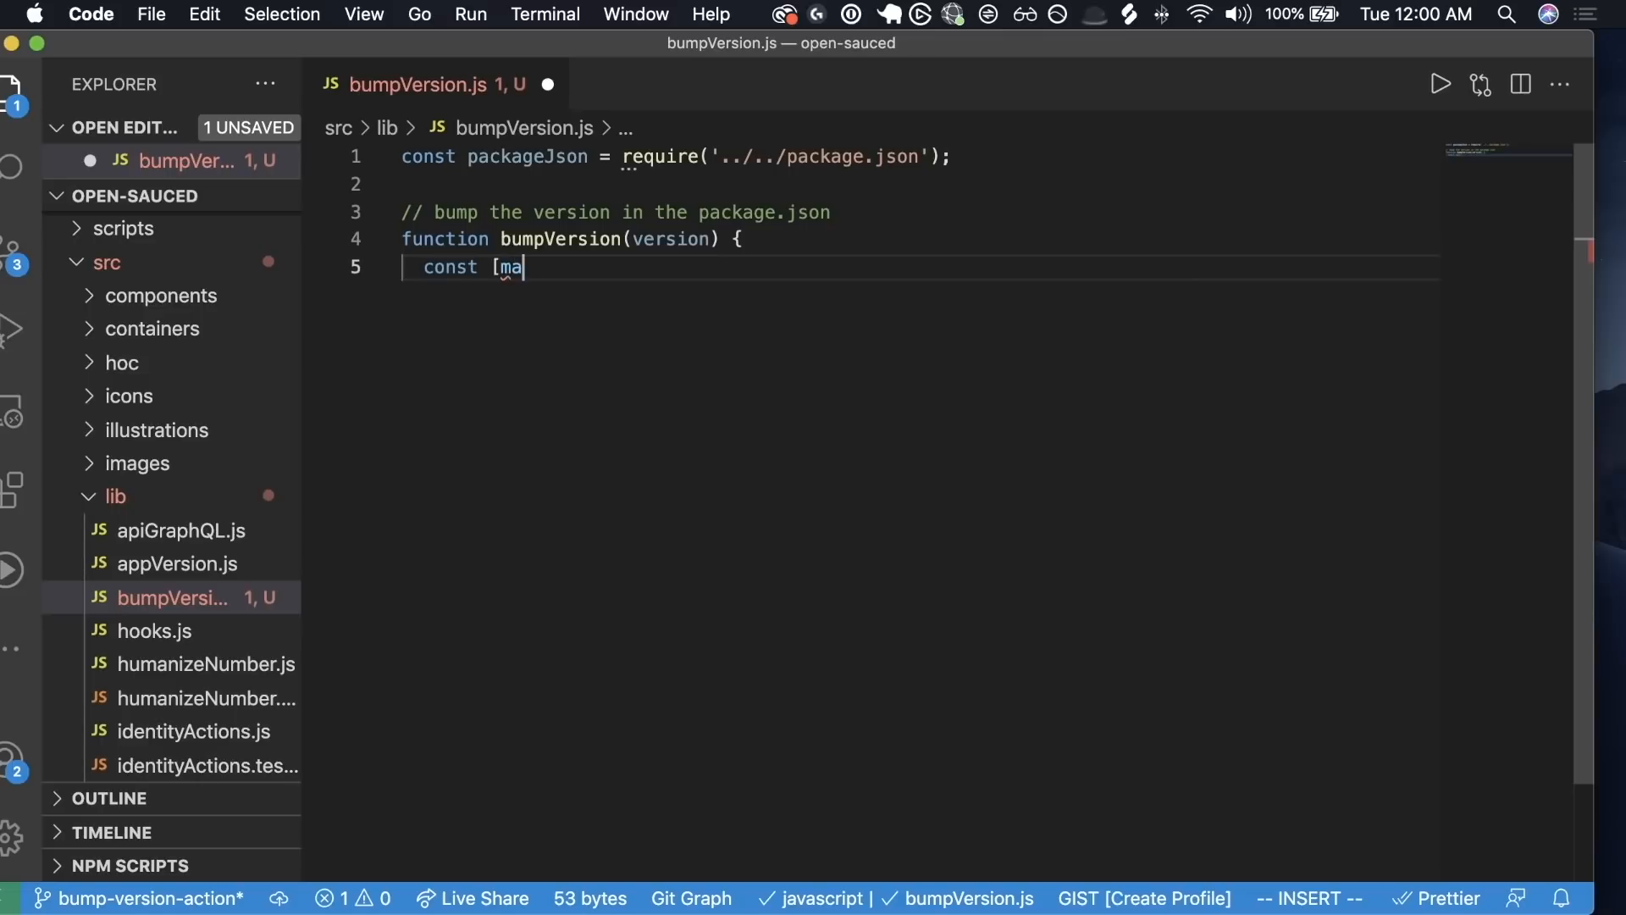
type("jor,")
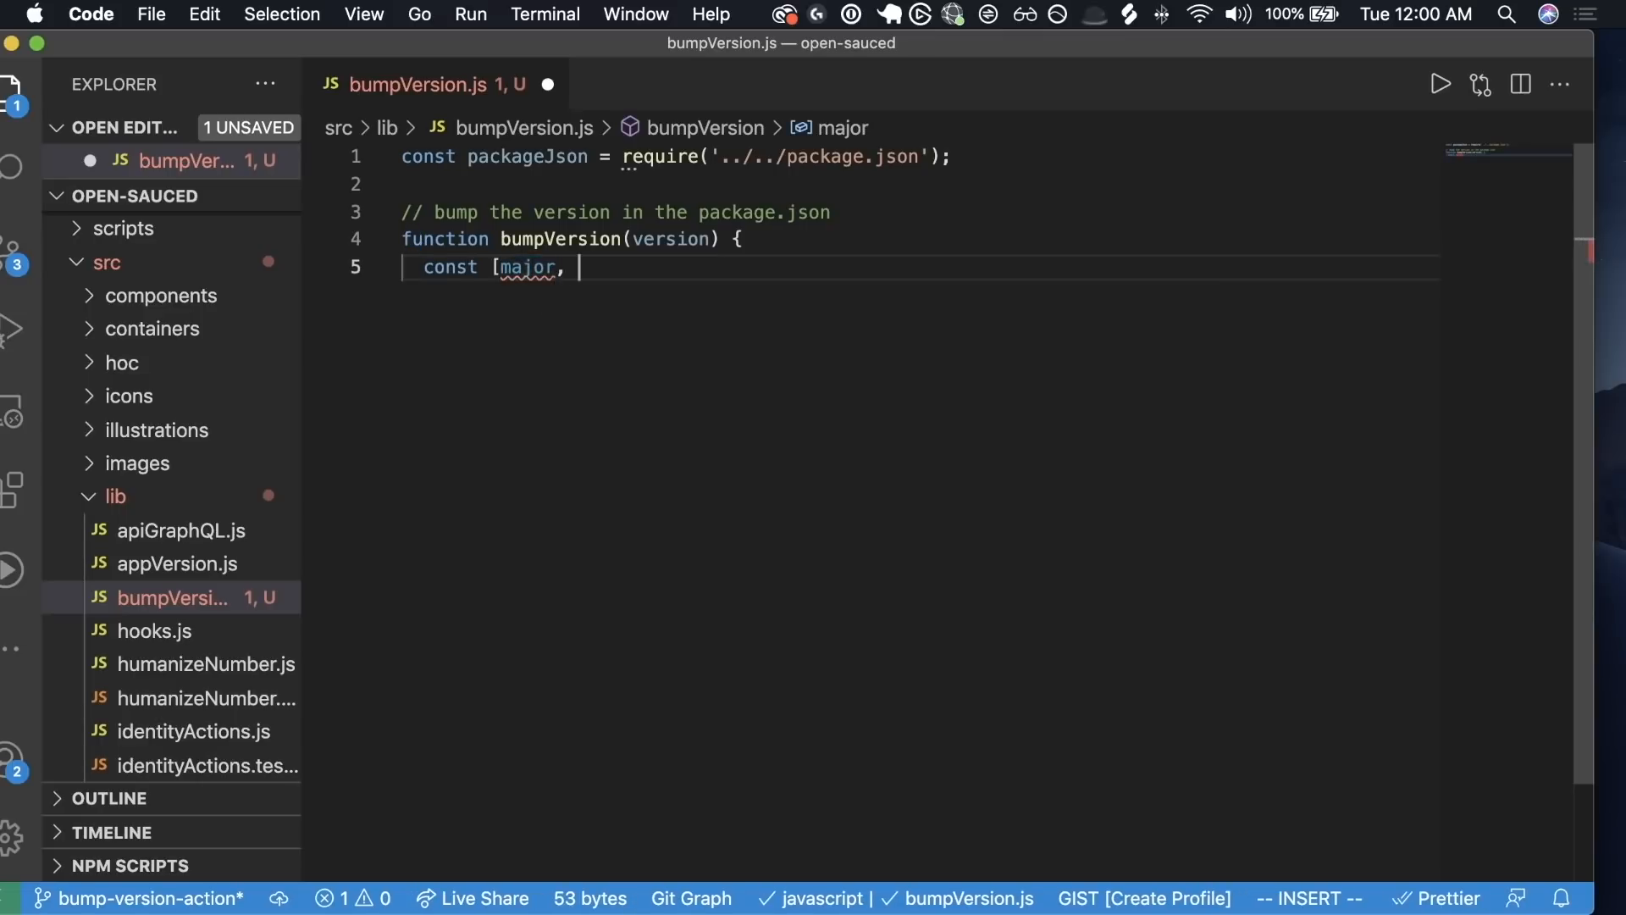
type("minor, patch] = version.split('.');")
type("packageJson.version = newVersion;")
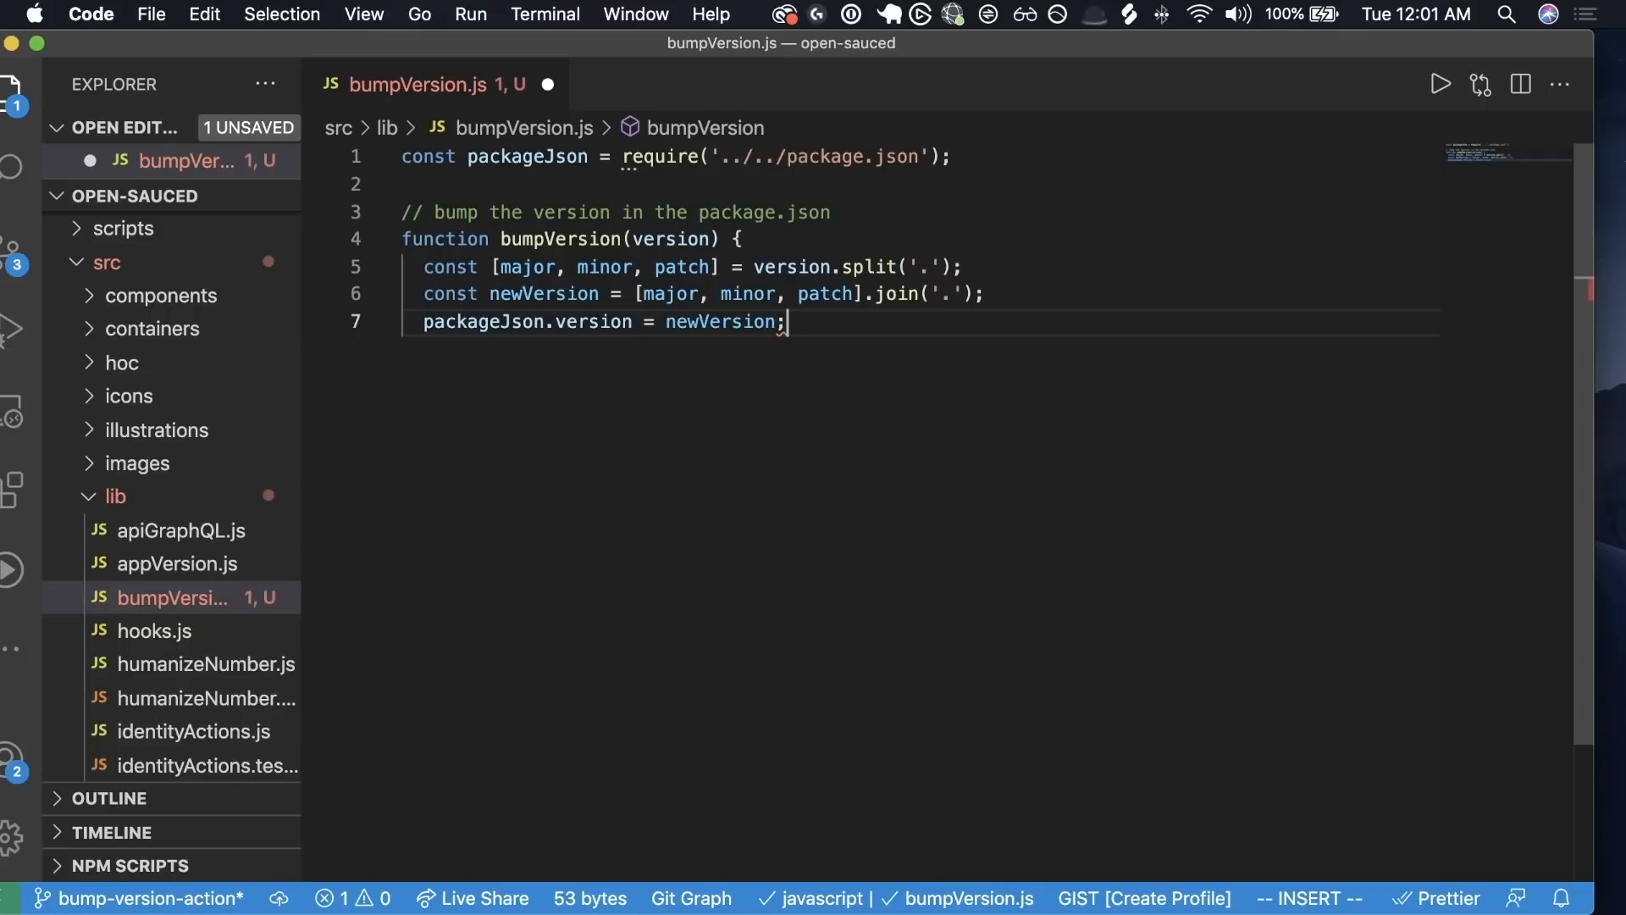
type("return newVersion;")
type("}")
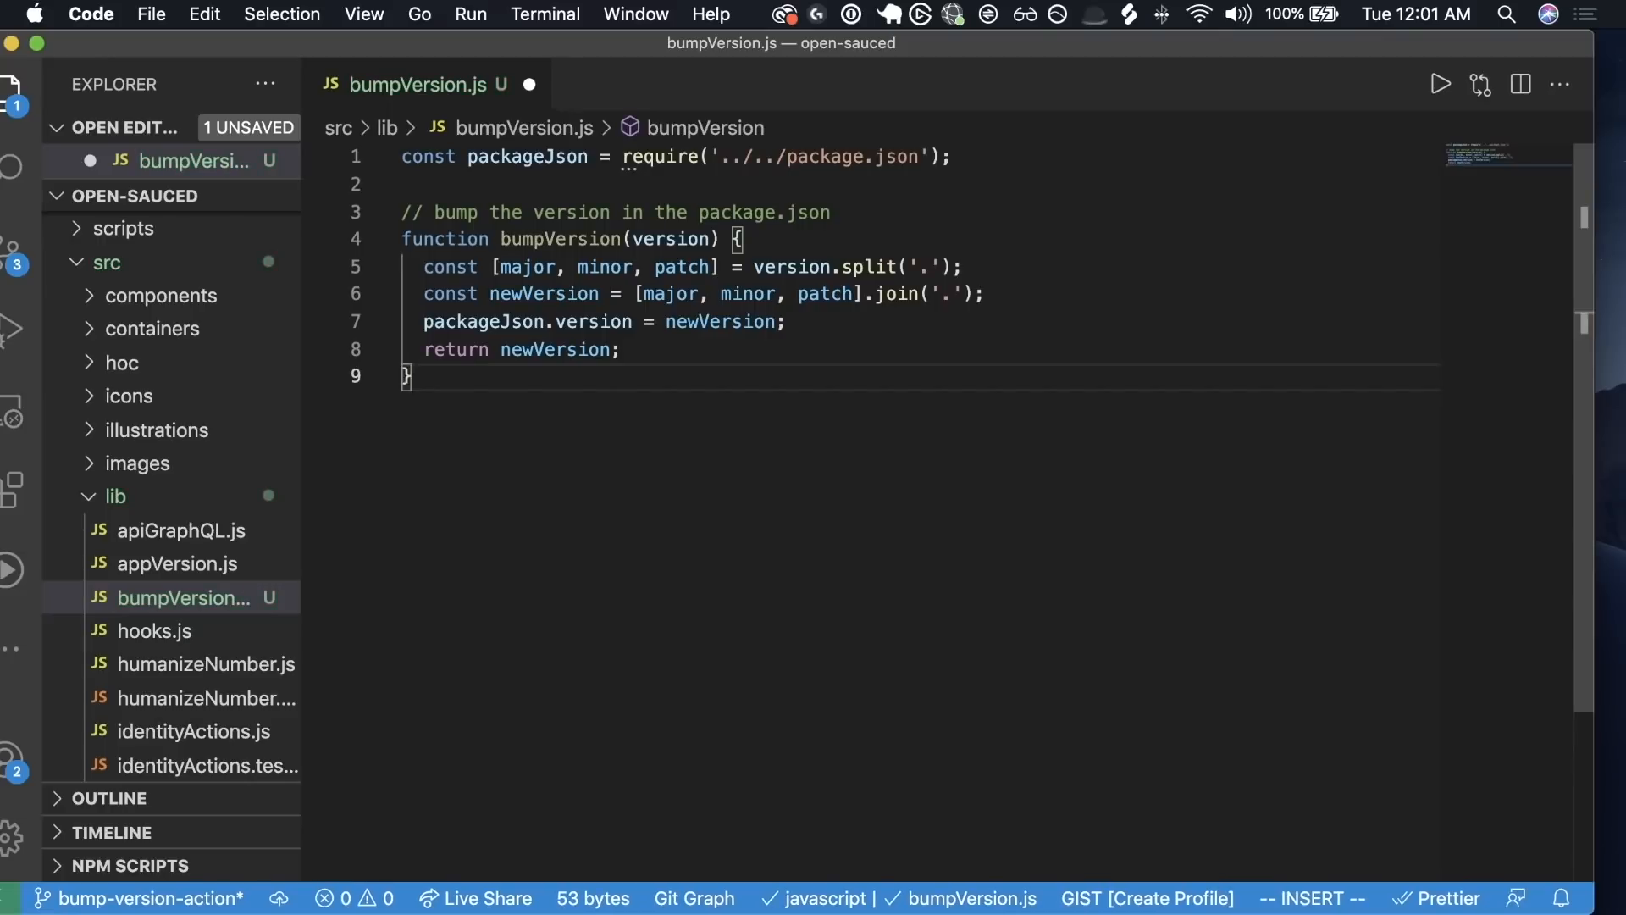
key("Escape")
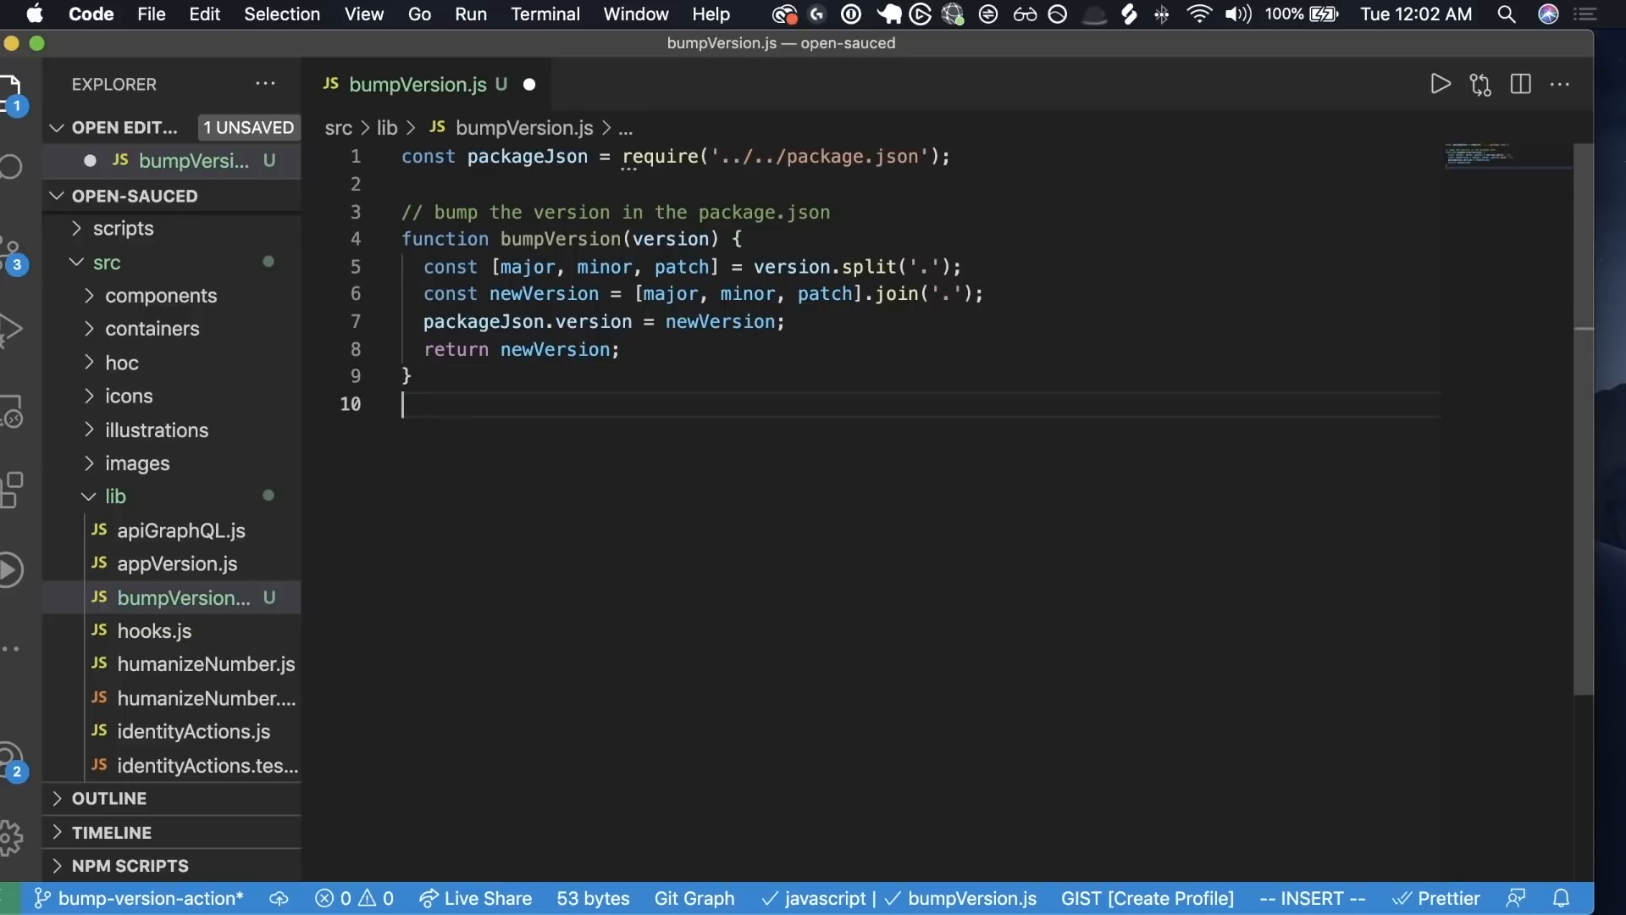
- Add a bump comment and console.log(bumpVersion(packageJson.version)) as the test call
type("// bump the version in the package.json")
type("// test buy")
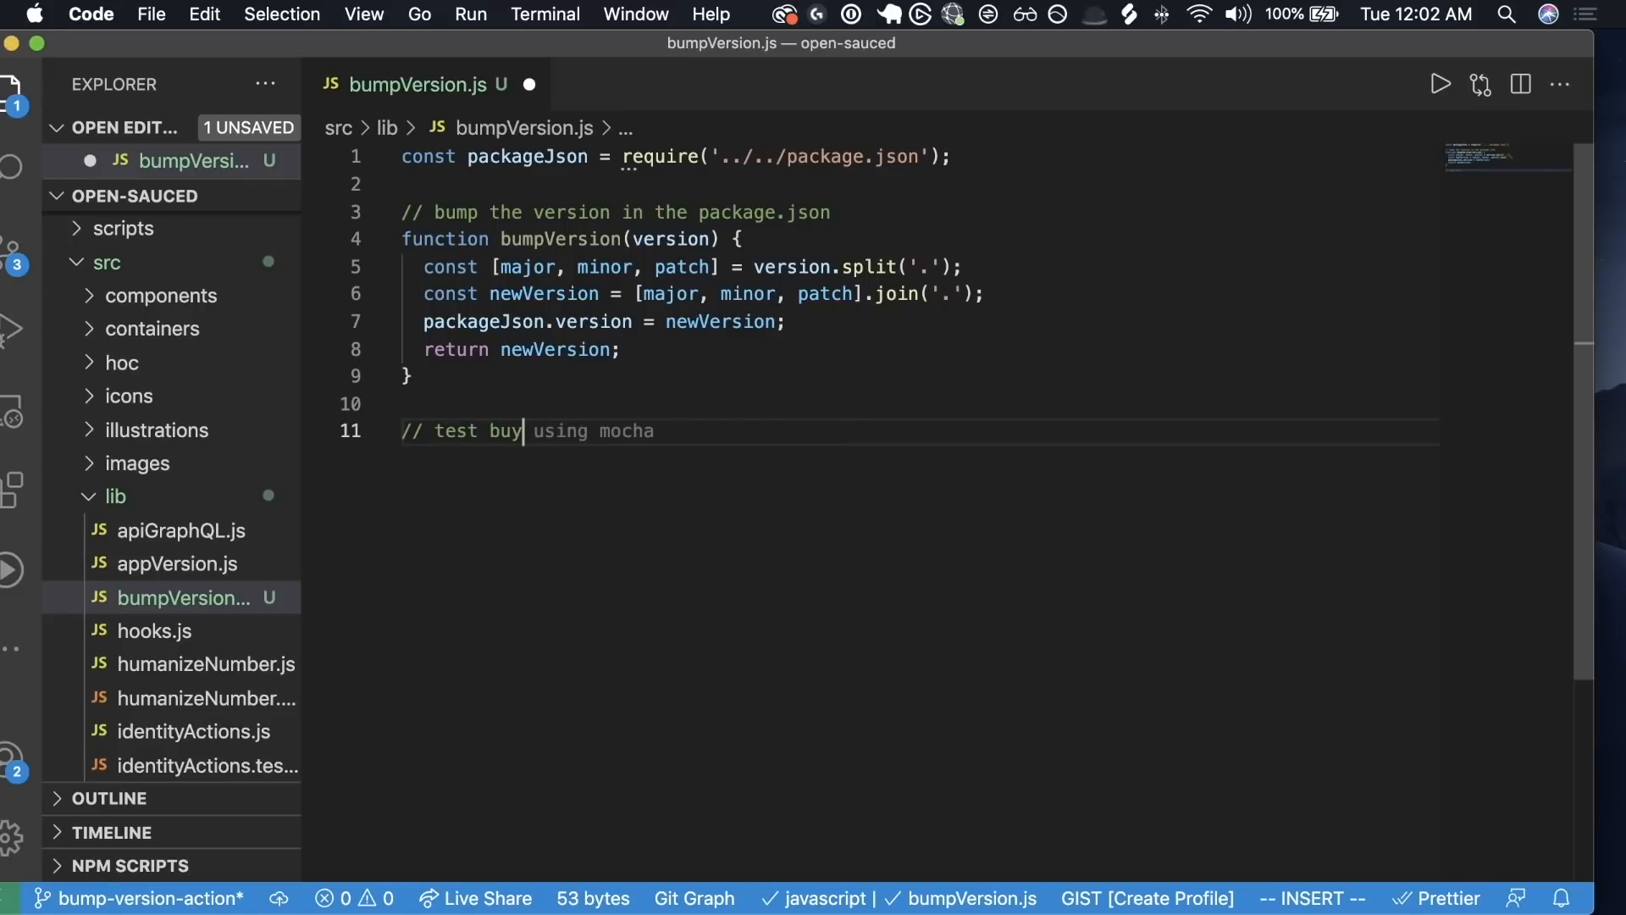
type("bumpVersion")
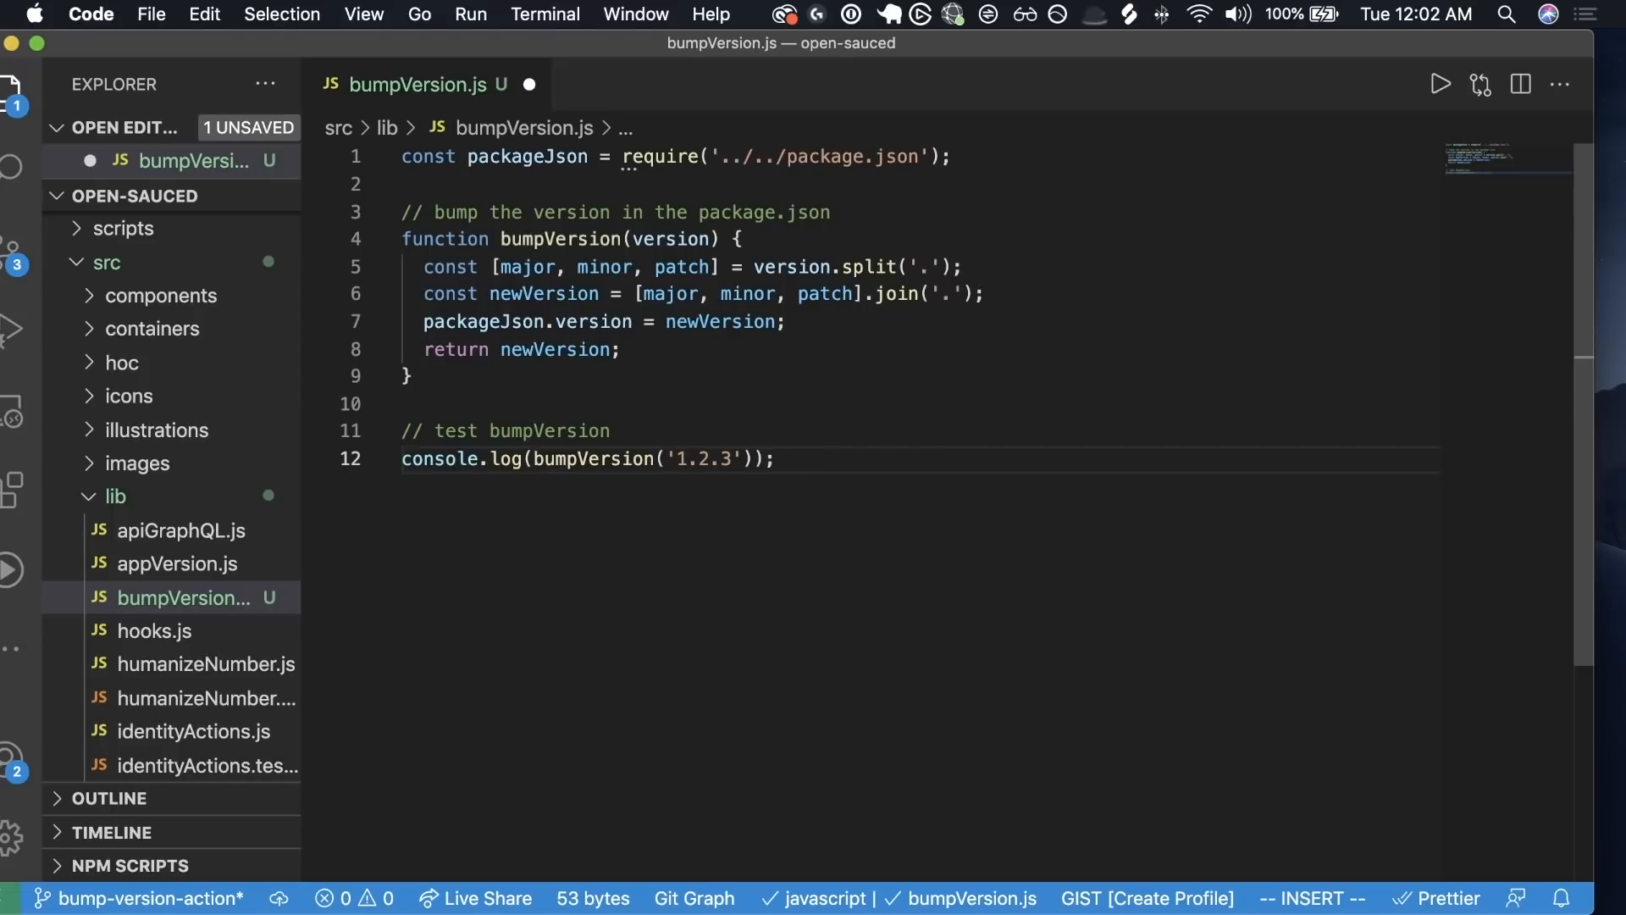
key("Escape")
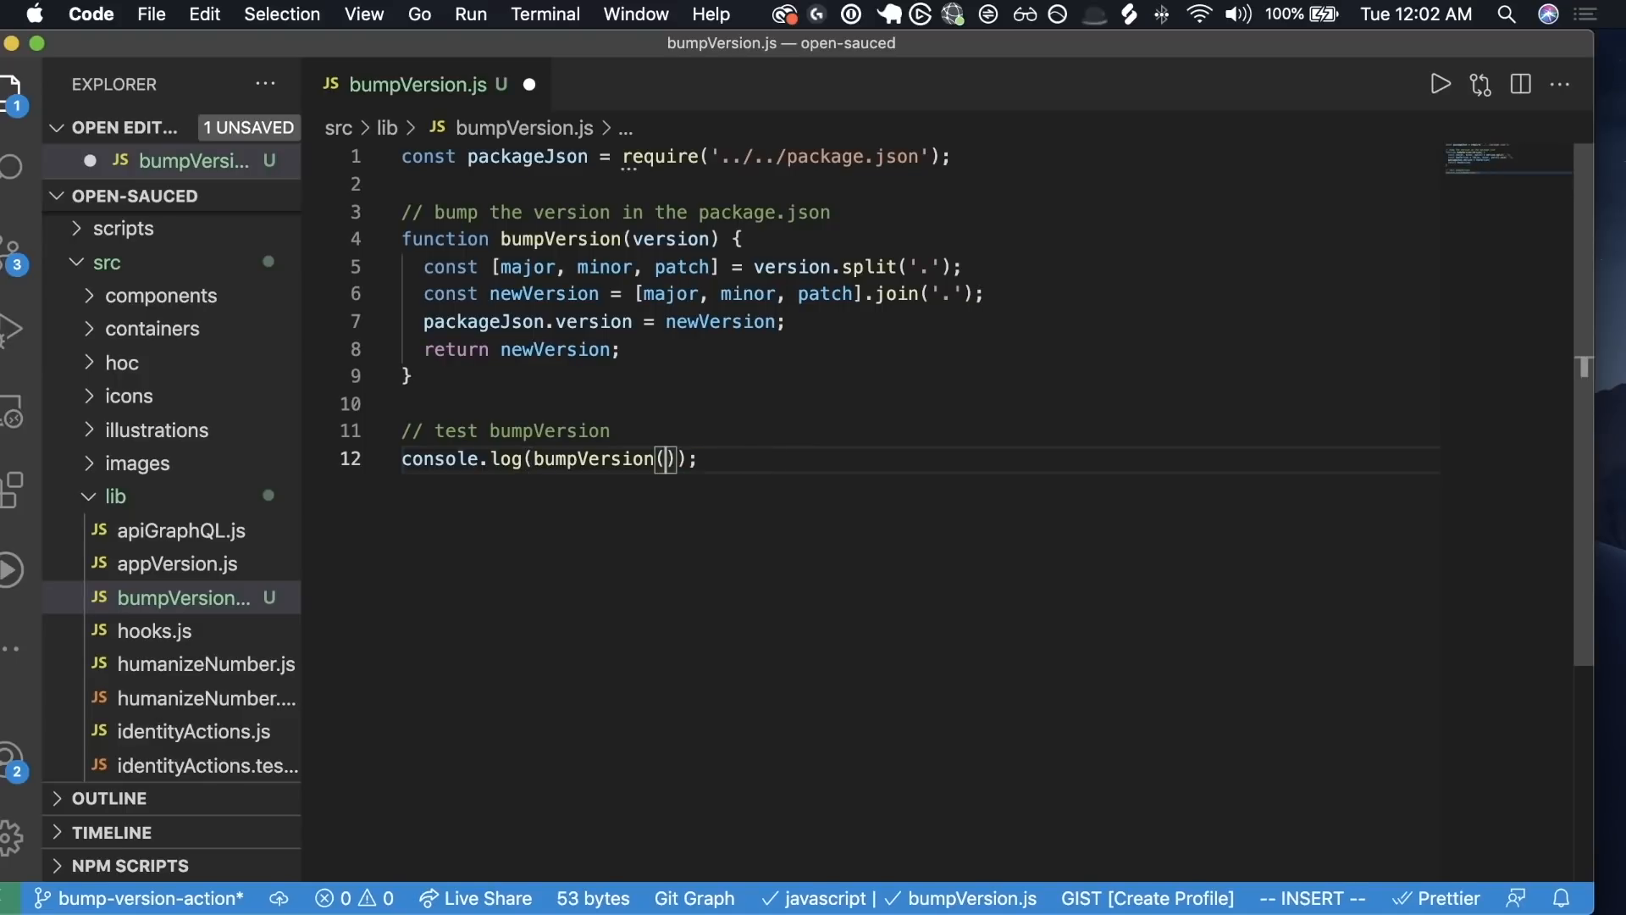
type("packageJson.version)")
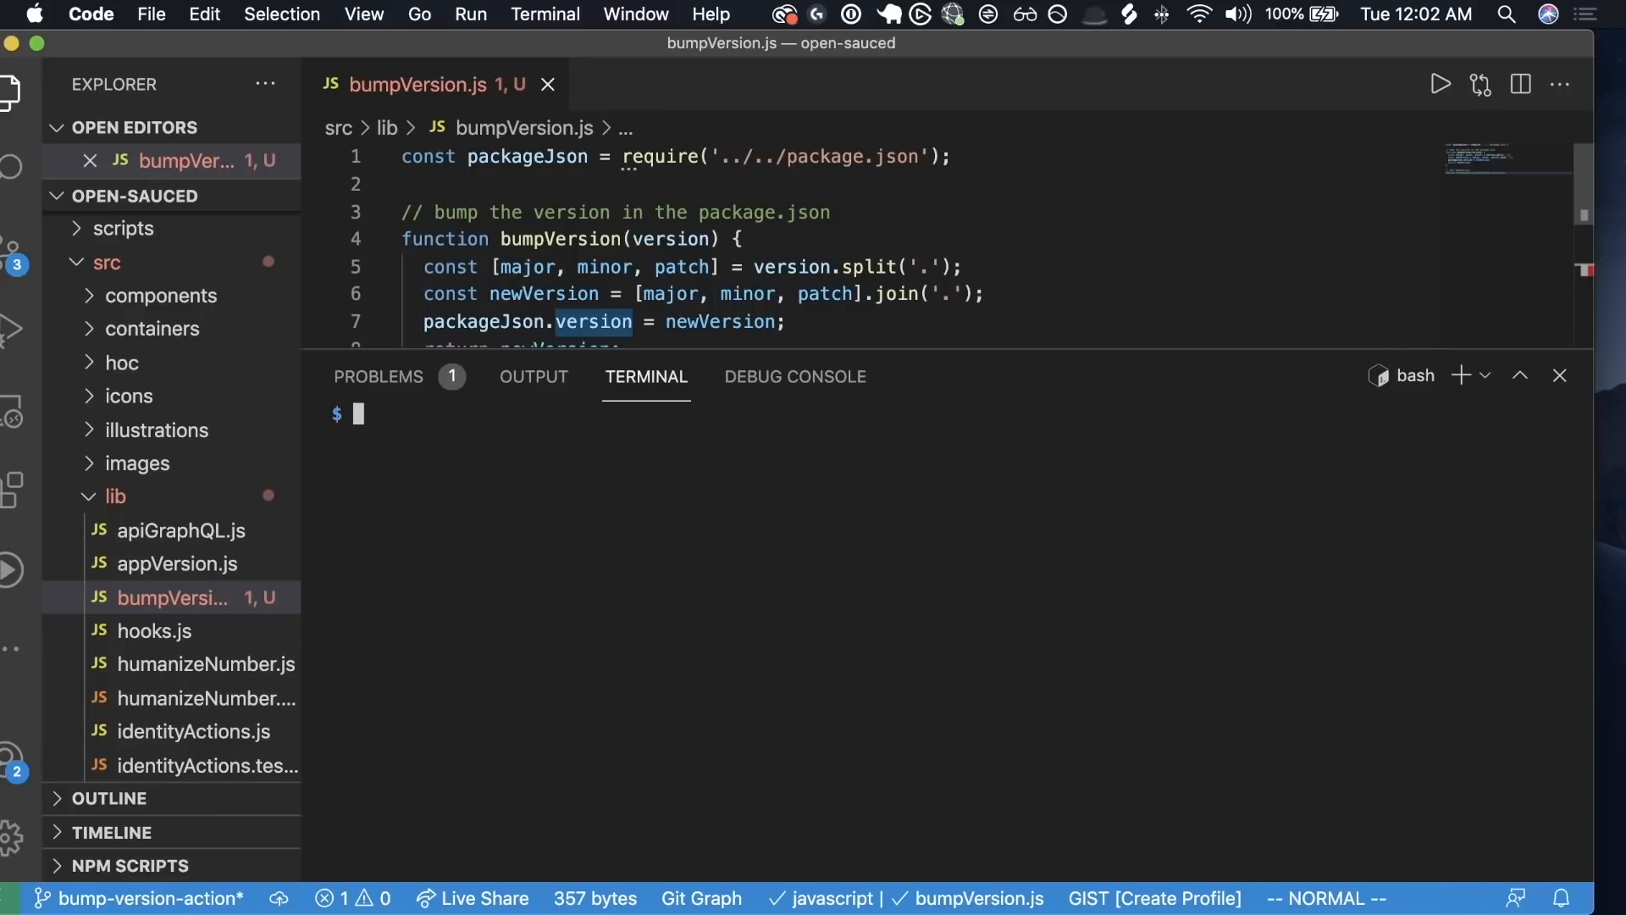
- Run 'node src/lib/bumpVersion.js' in the terminal, printing 0.21.15
type("node s")
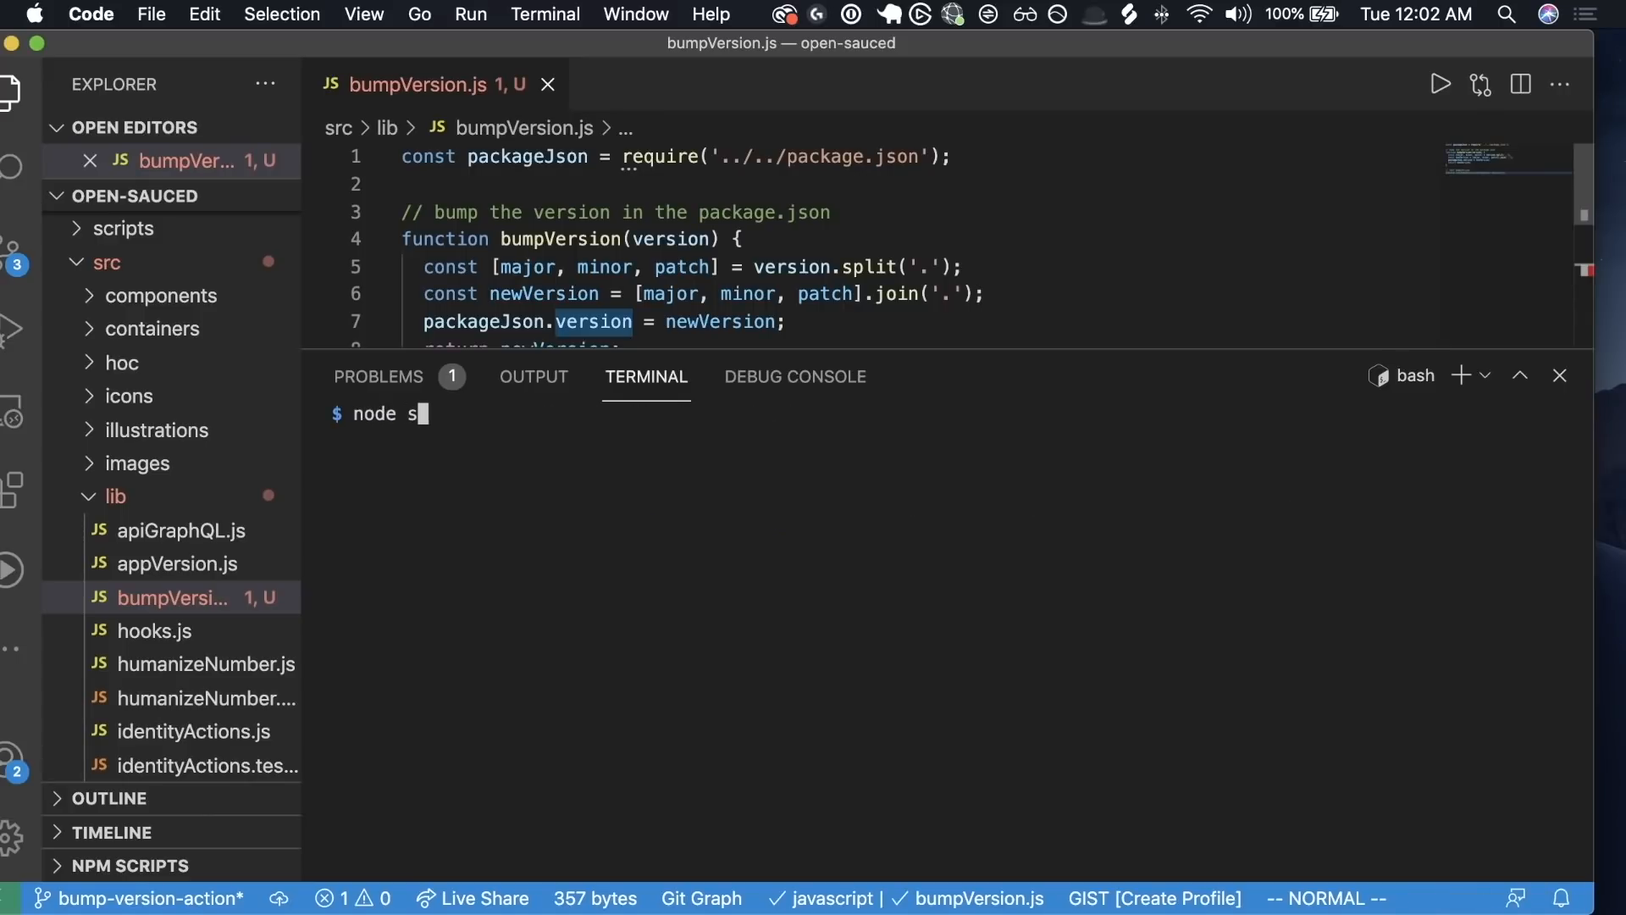
key("Return")
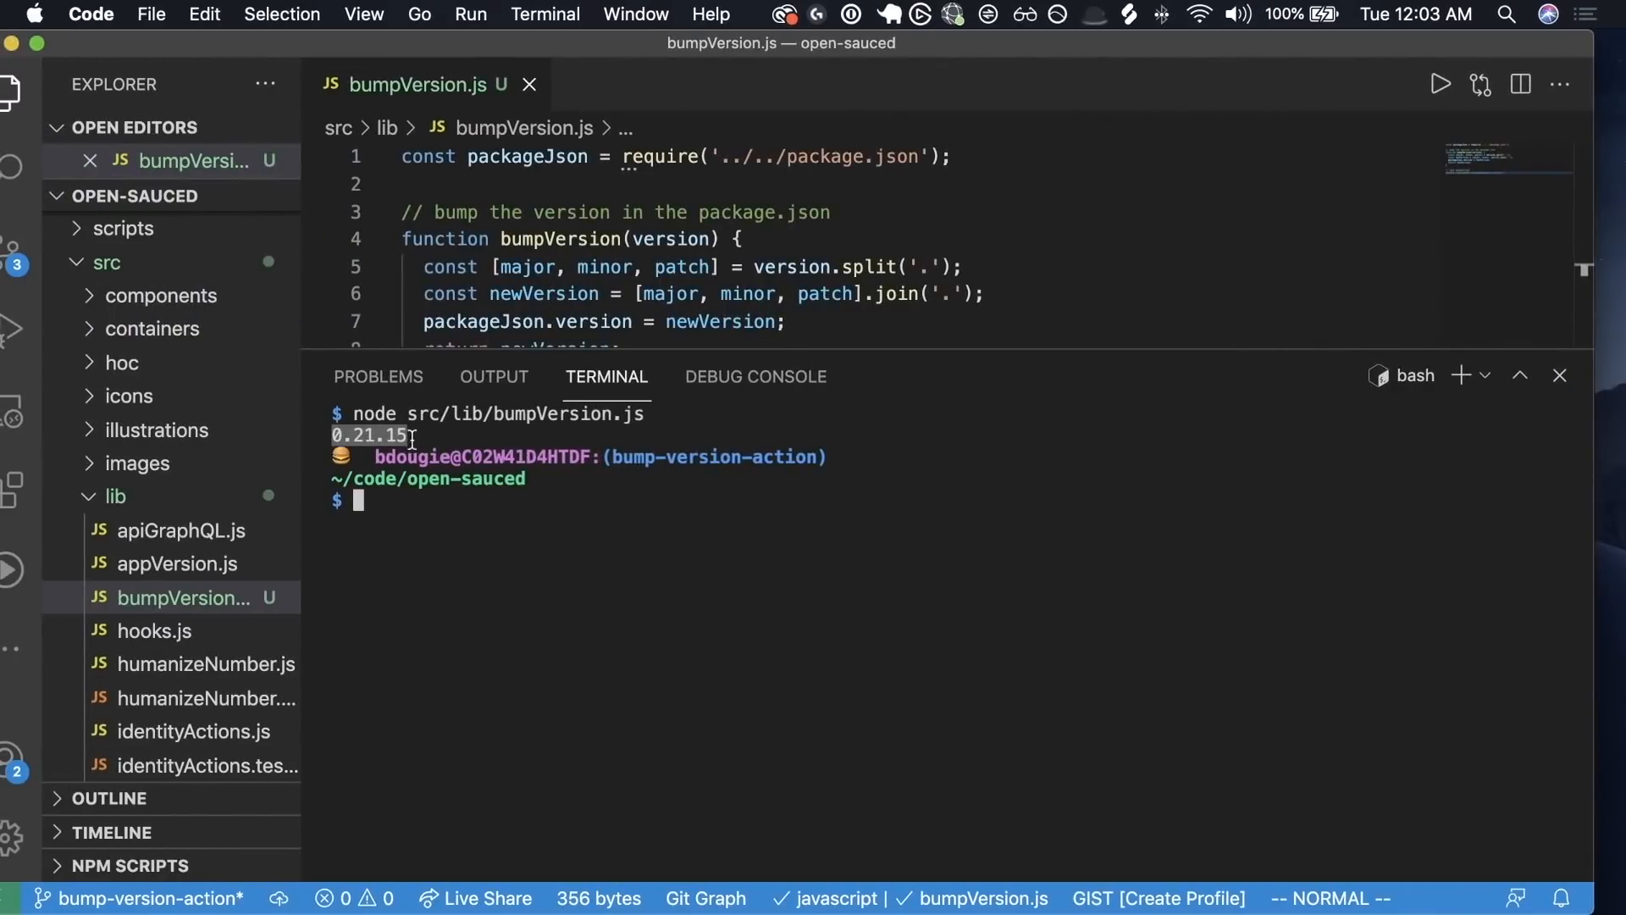
mouse_move(429, 495)
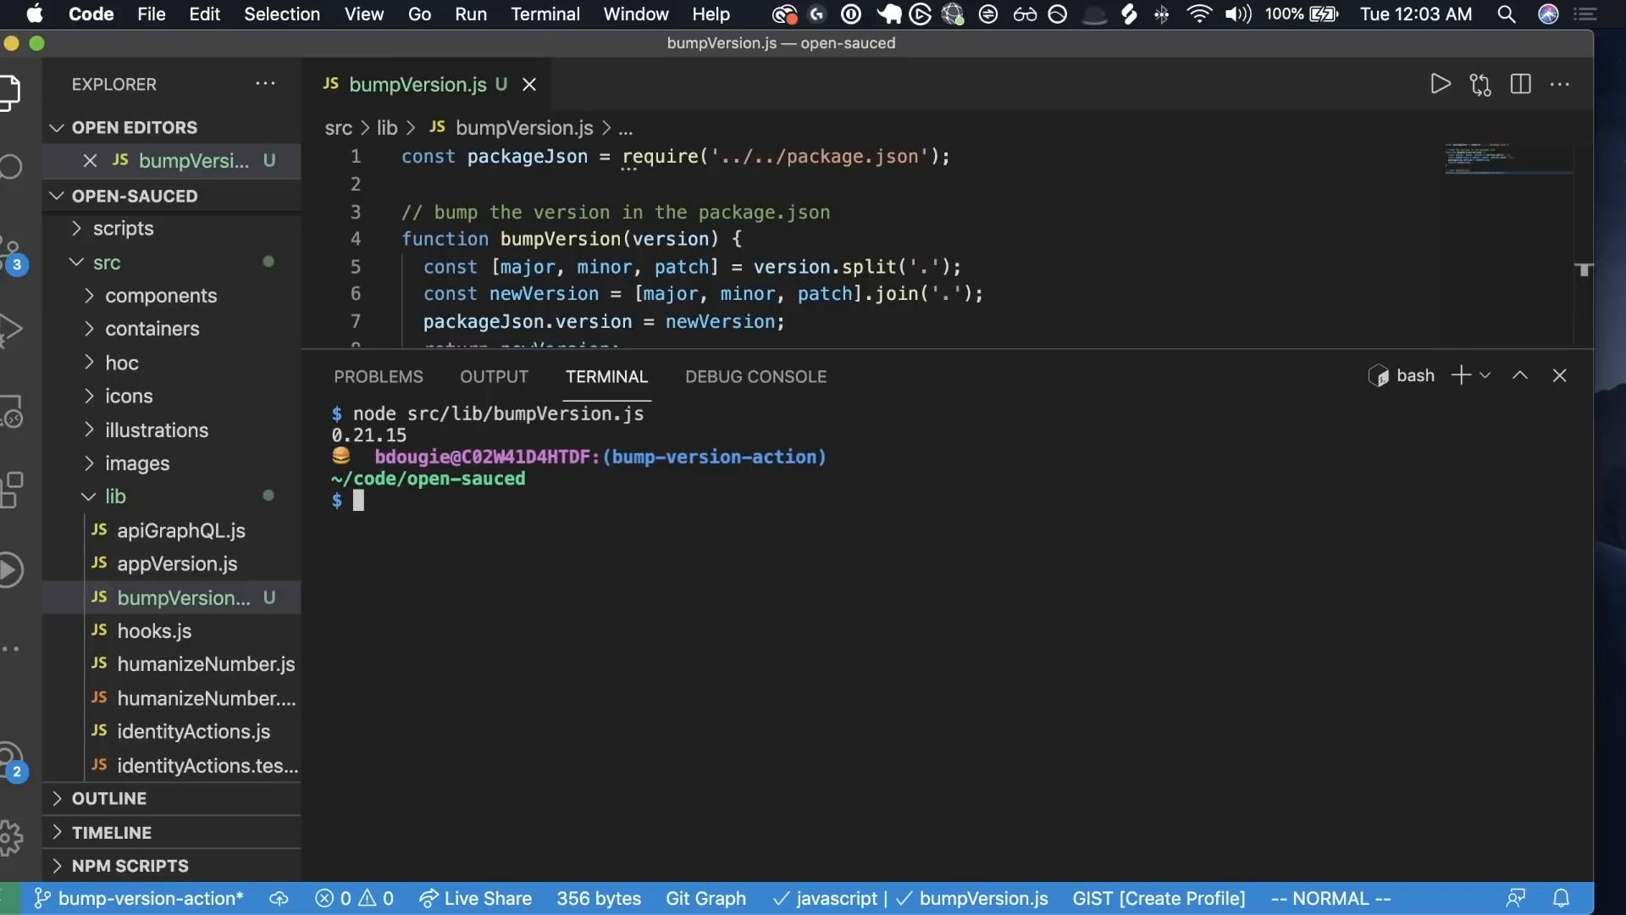
- Hide the terminal and add '// update the version in the package.json' after the split line
left_click(1558, 375)
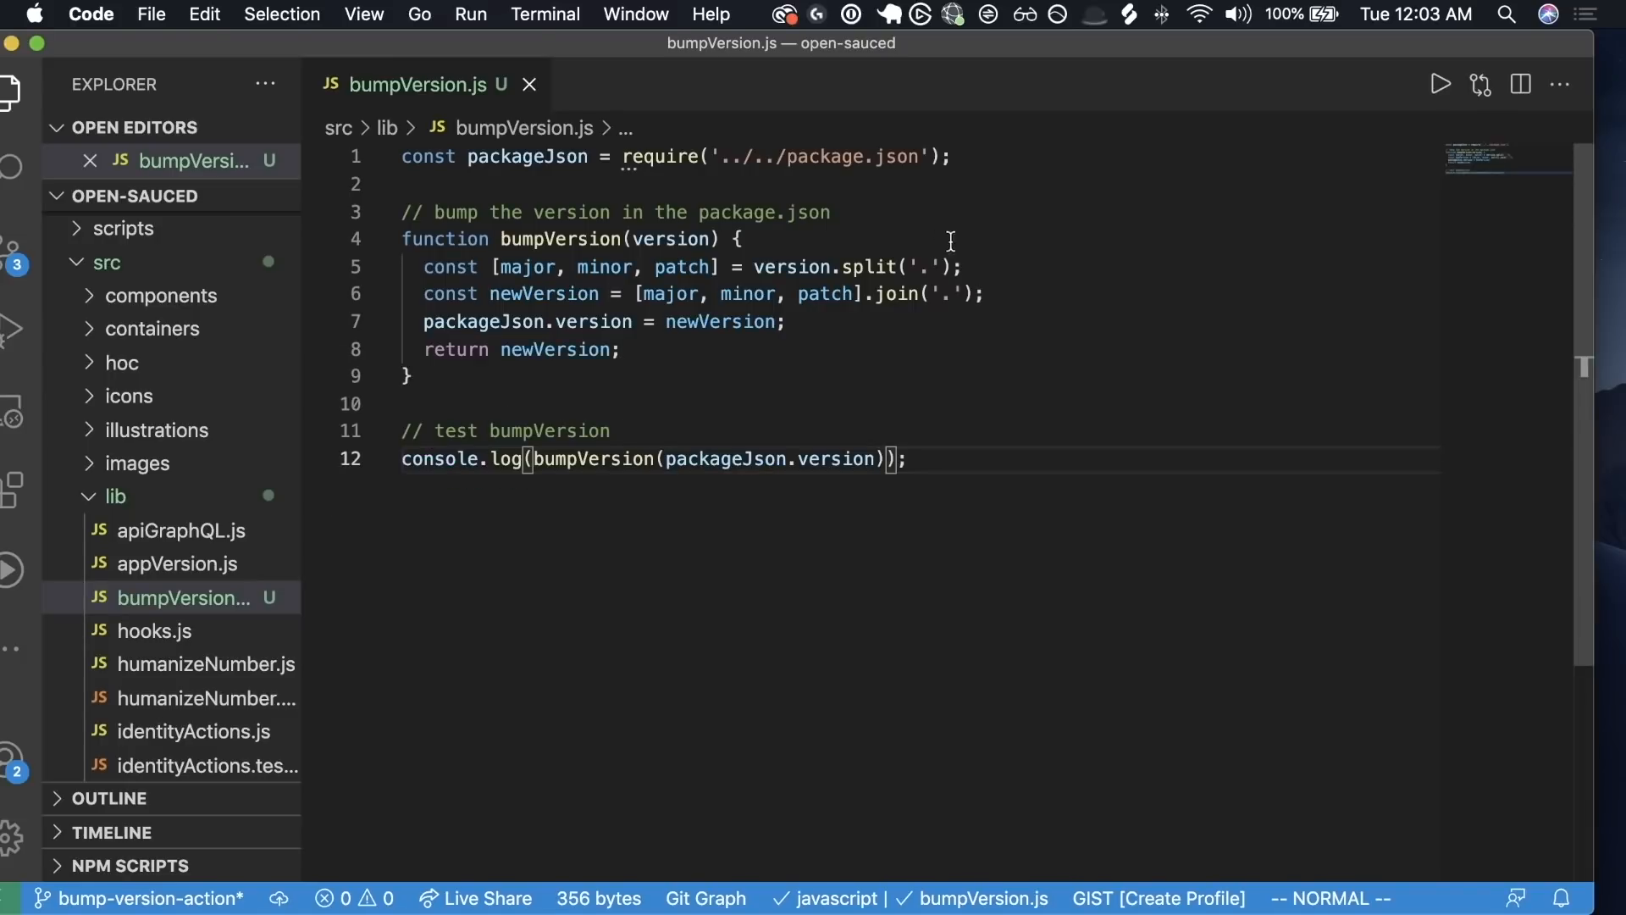
type("// update the version in the package.json")
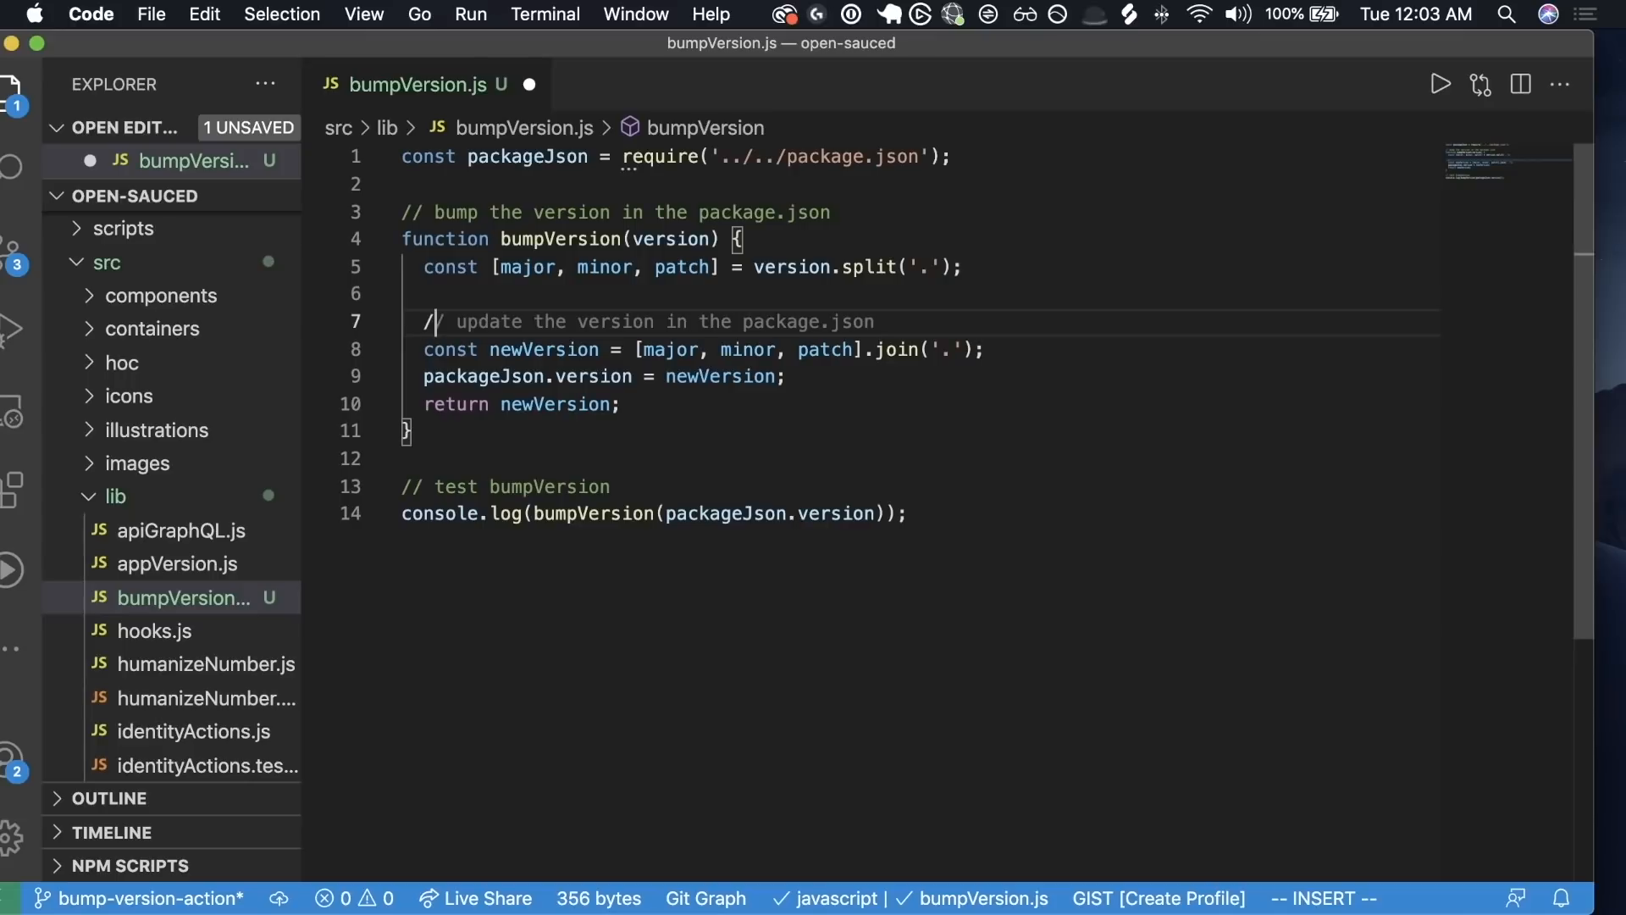
- Write a comment about using a case statement to bump the version based on option.type
type("bump the version")
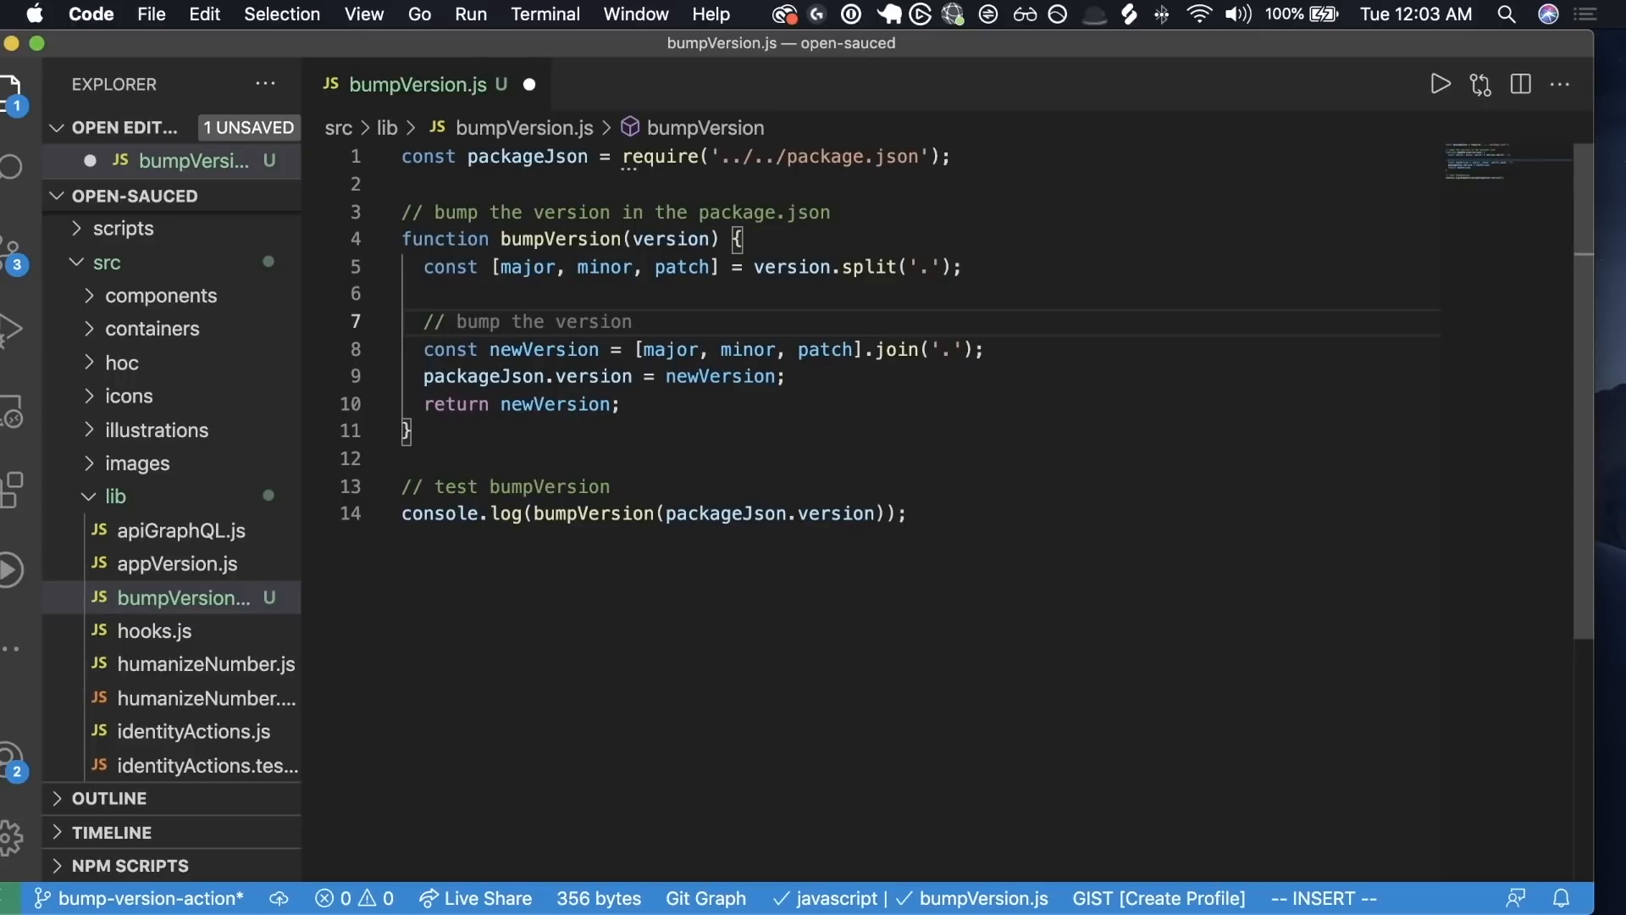
type("leverage a")
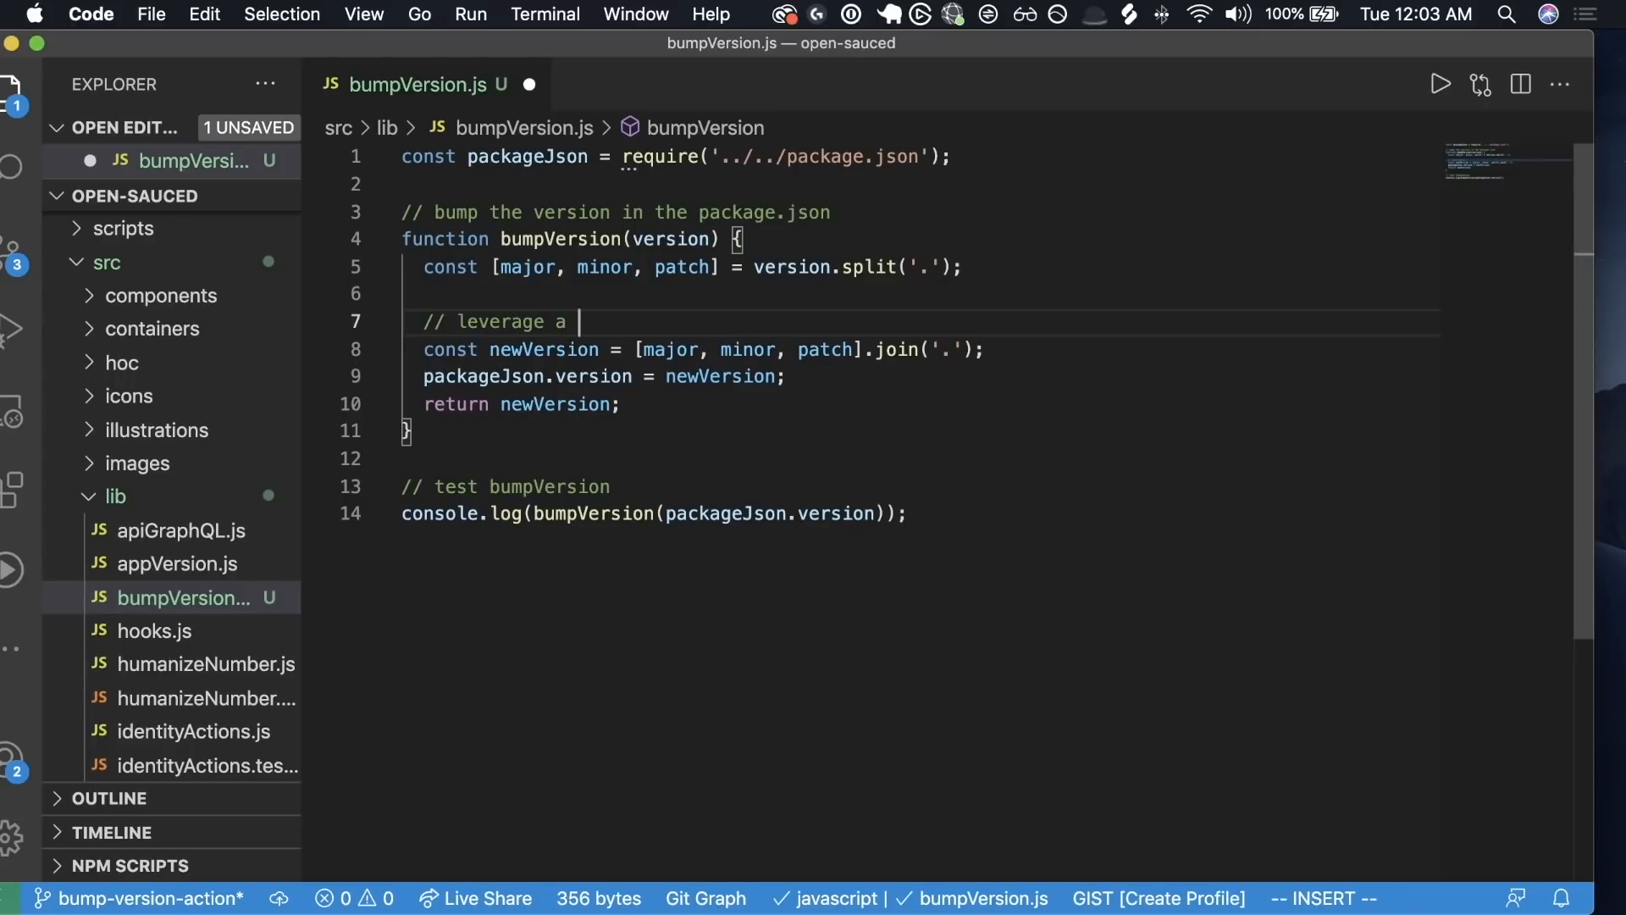
type("case statment to increment patch")
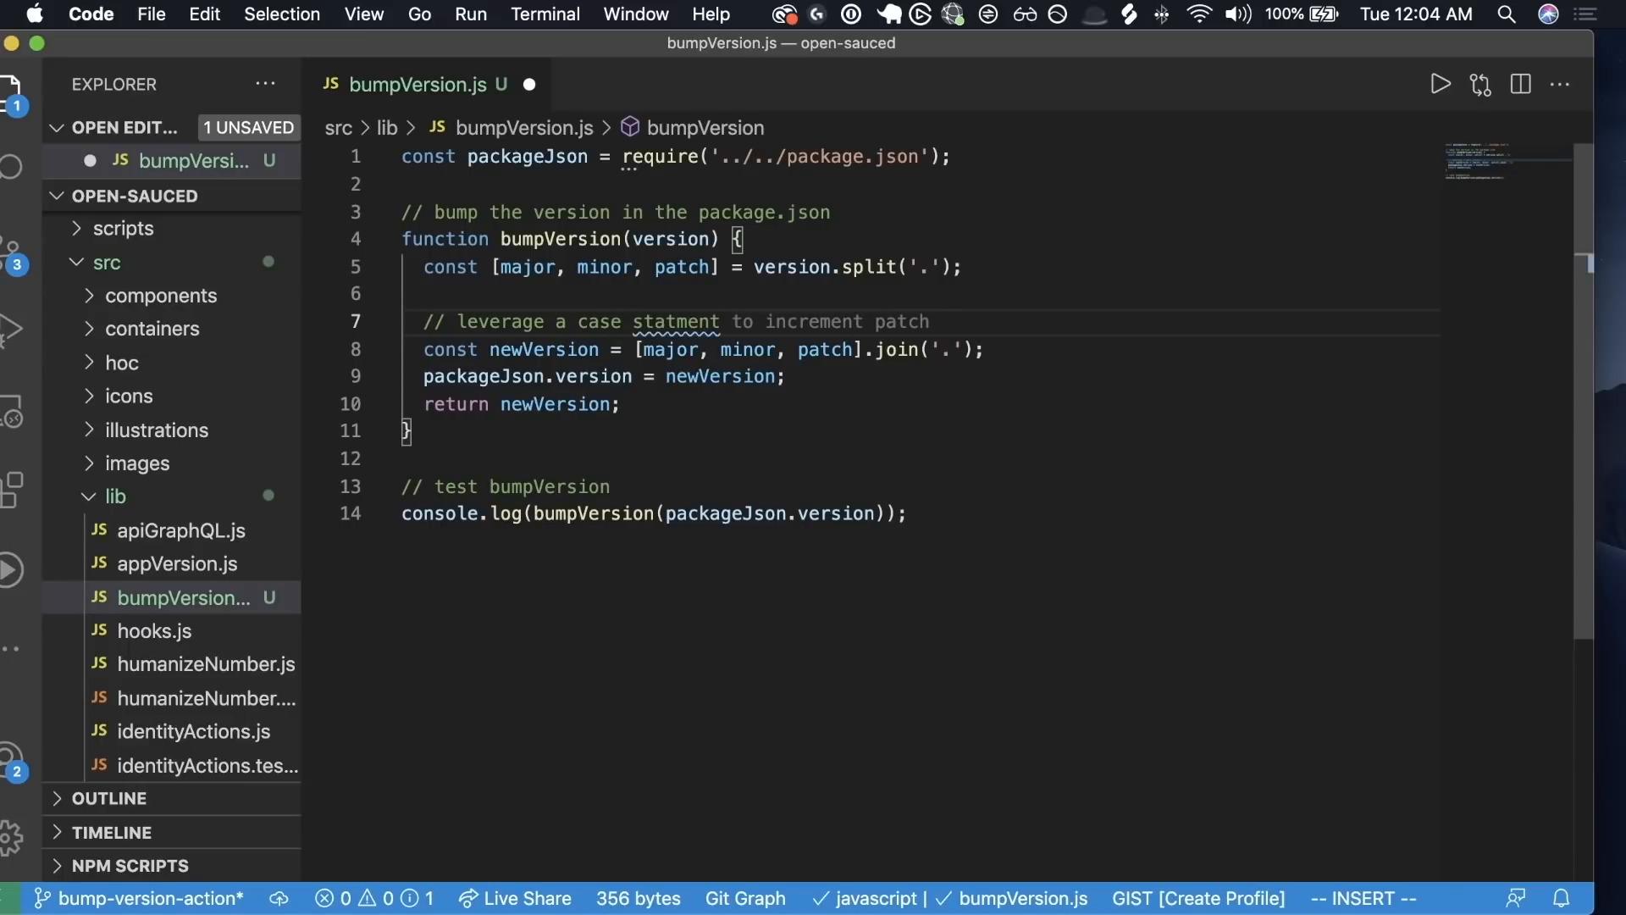
type("bump the version")
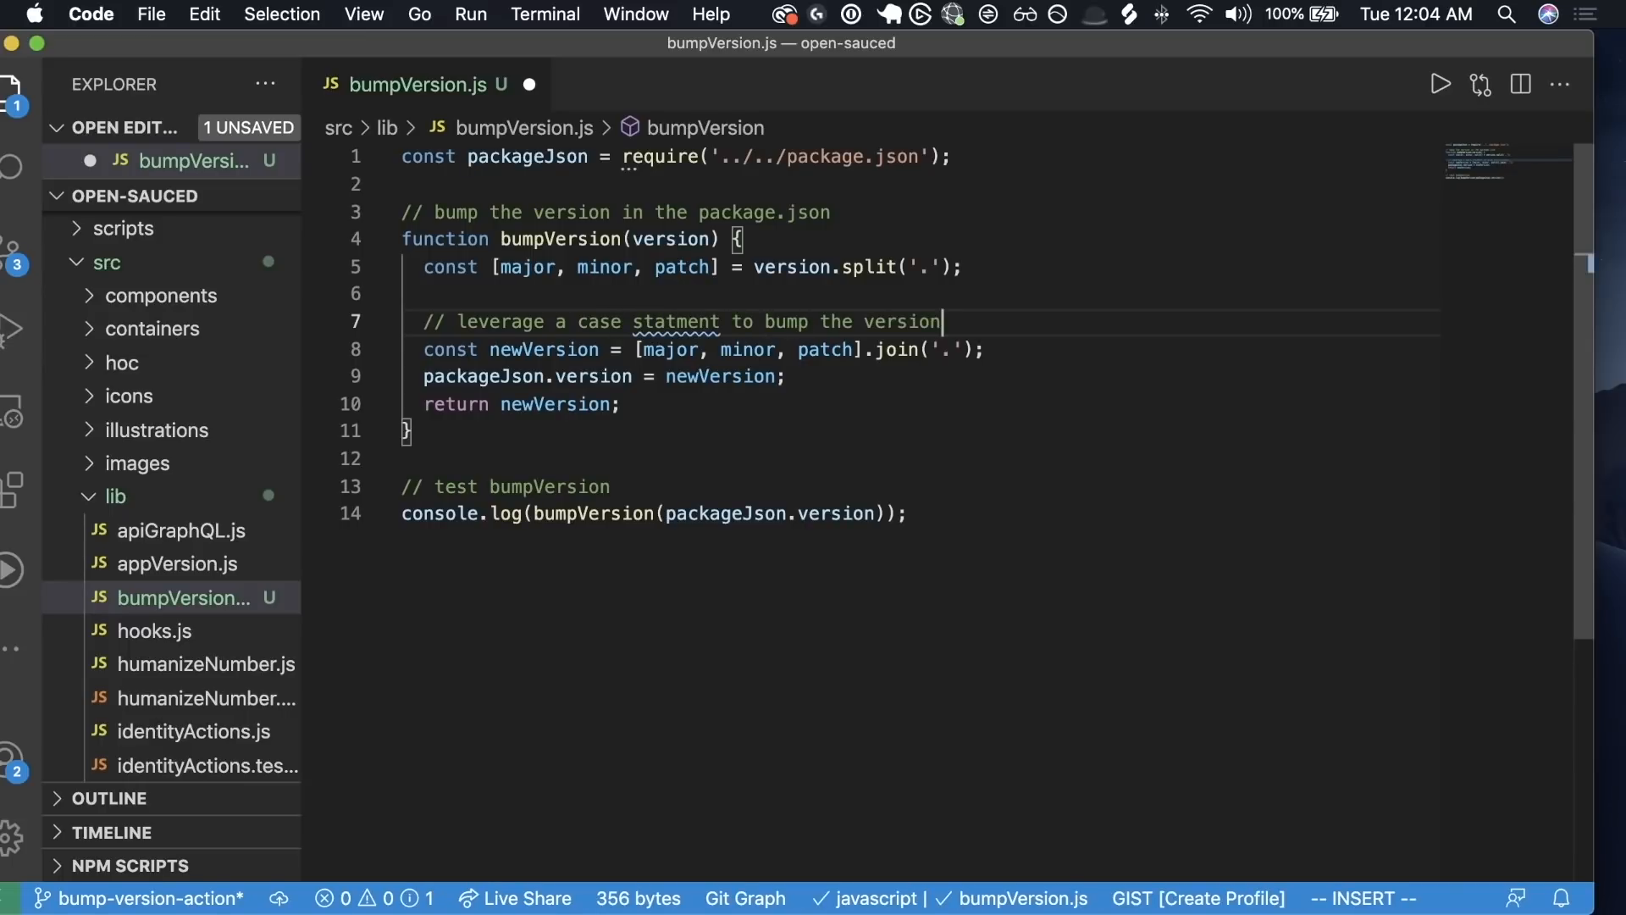
type("base op")
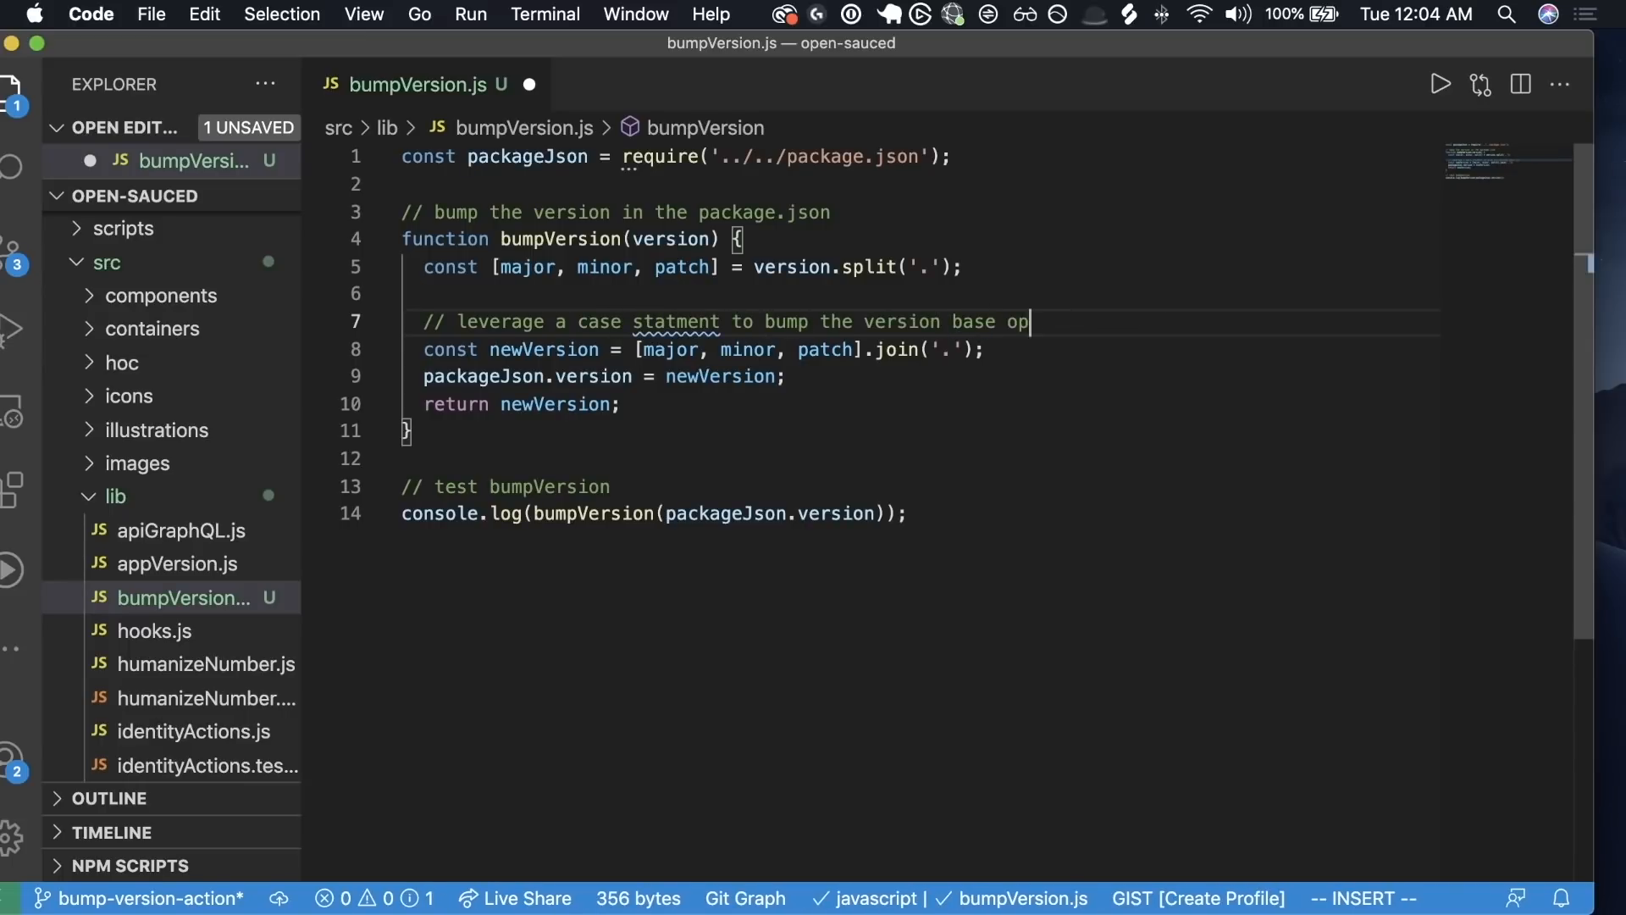
type("tion")
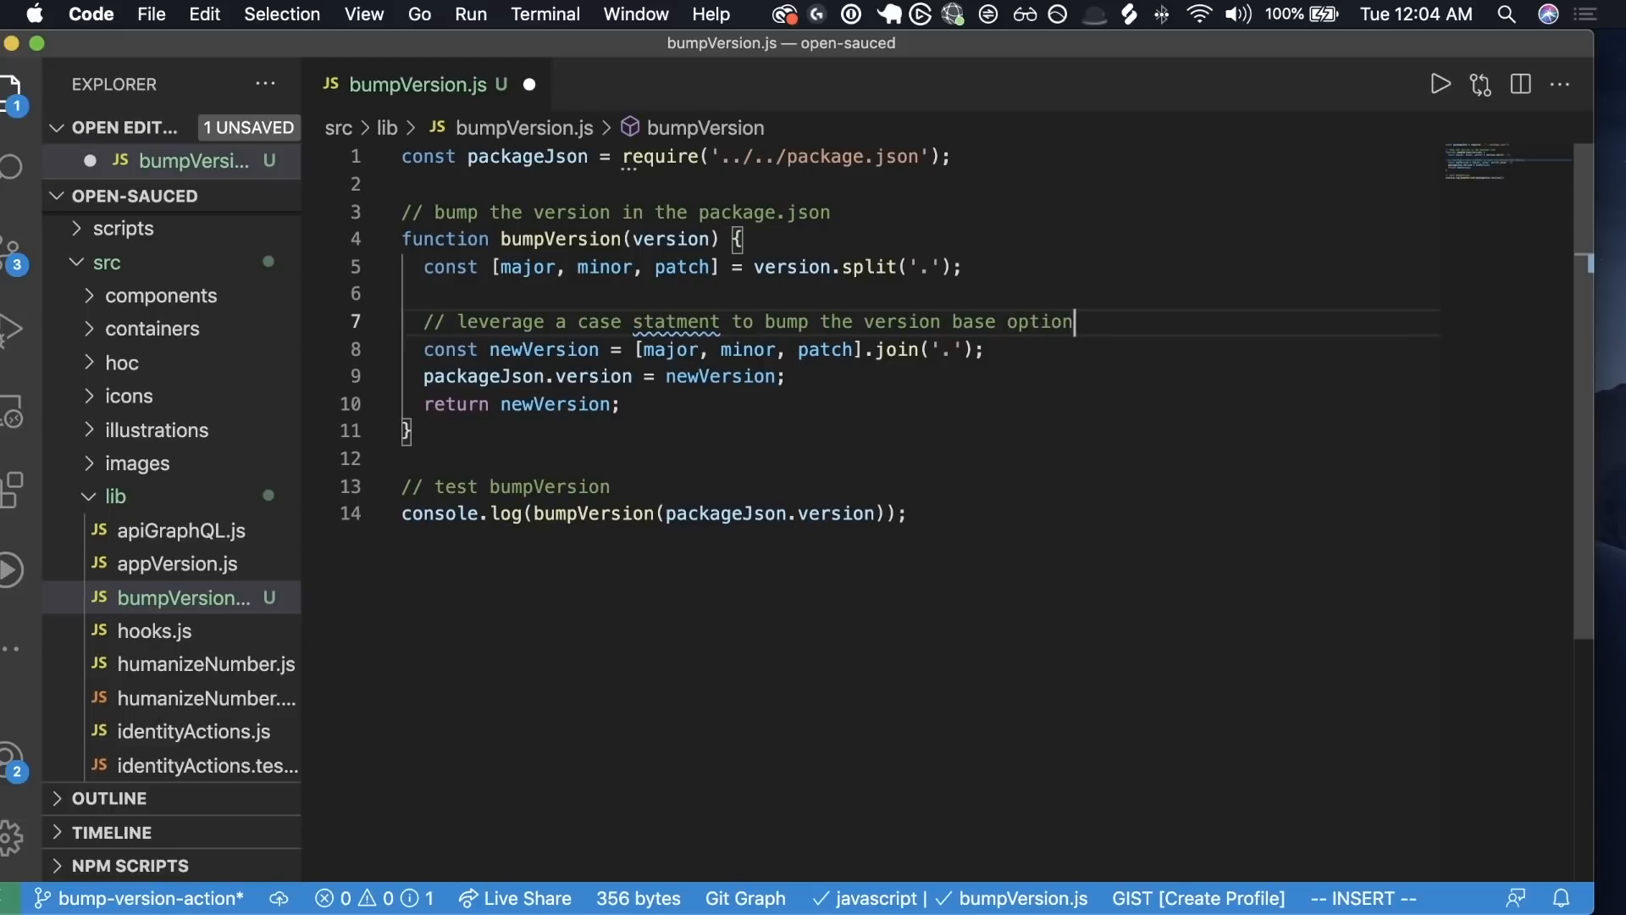
type(".t")
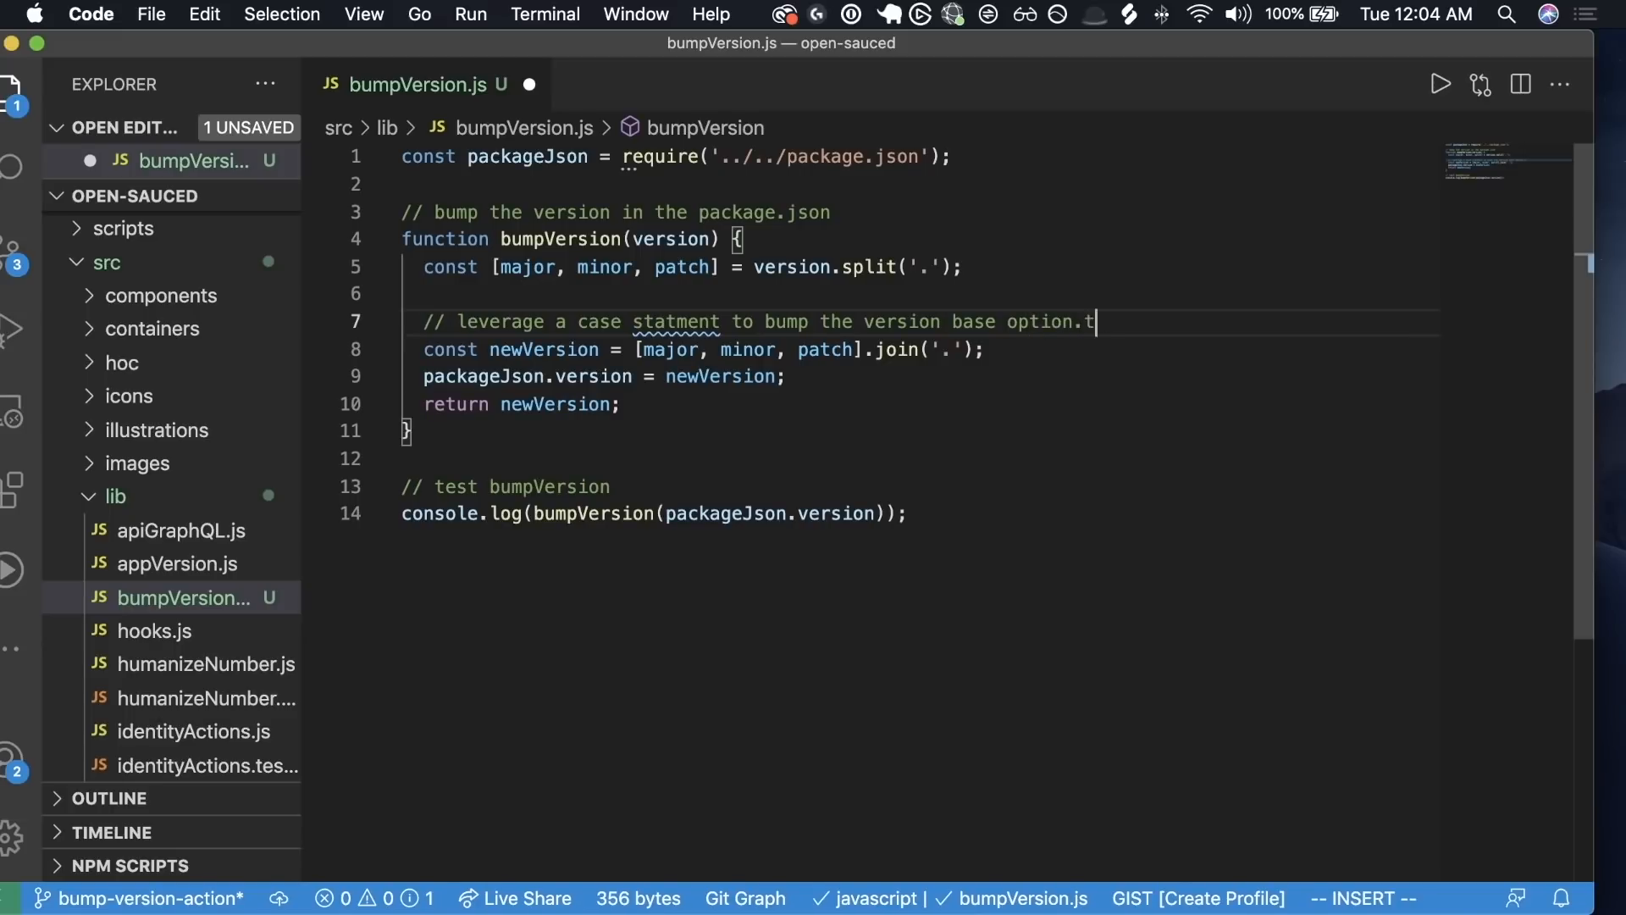
- Give bumpVersion an options parameter defaulting to {}
key("Escape")
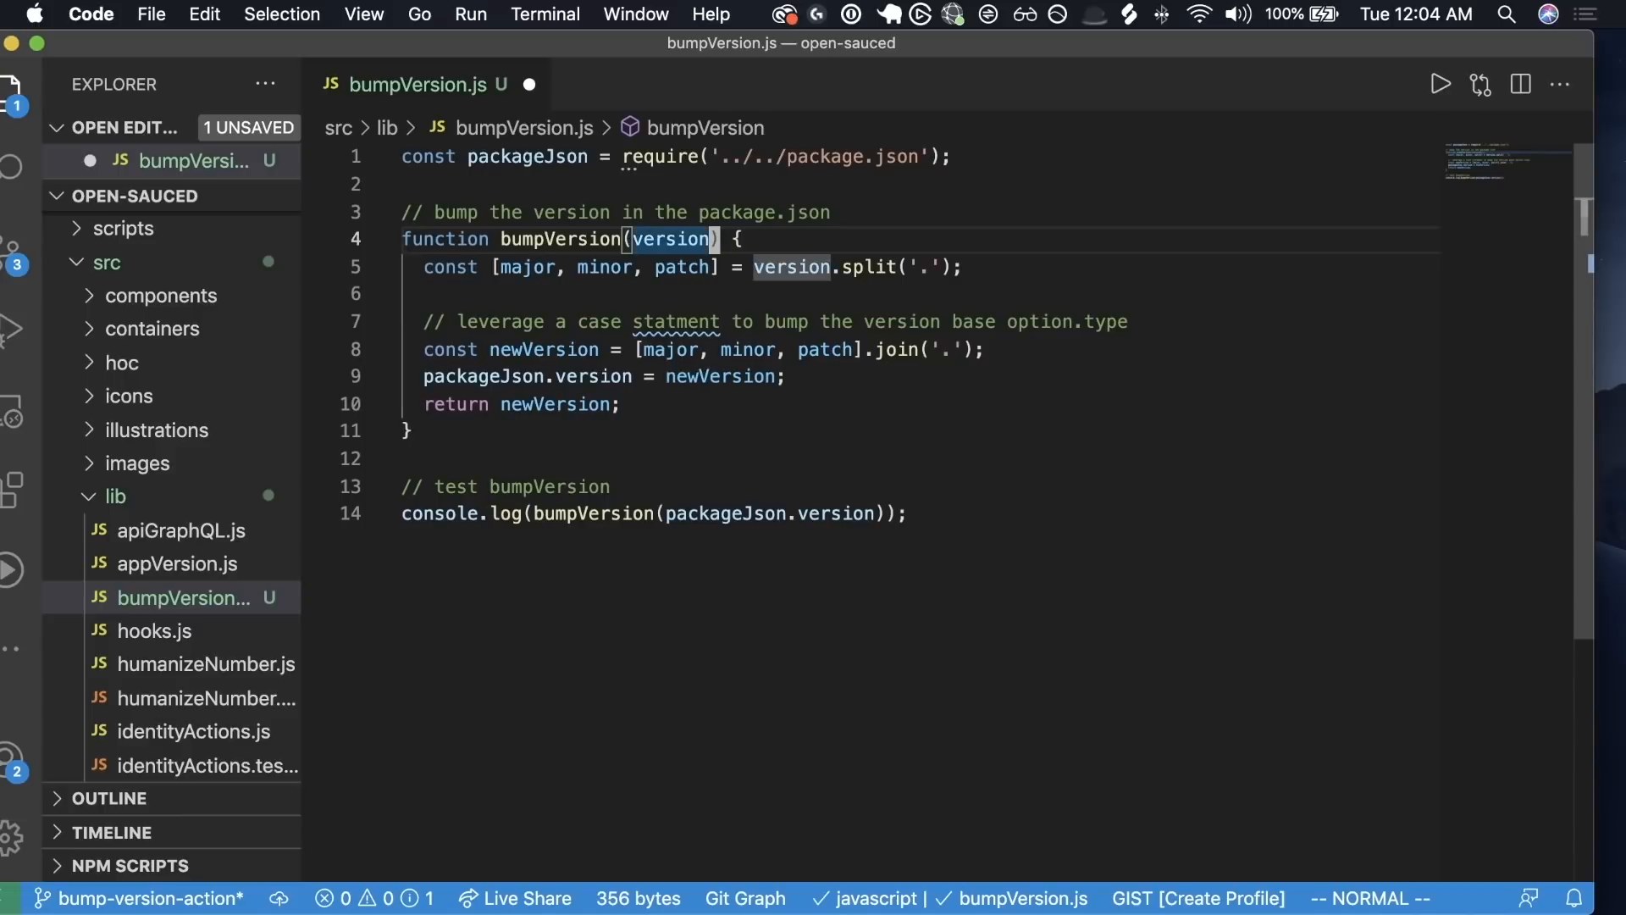
type(", options")
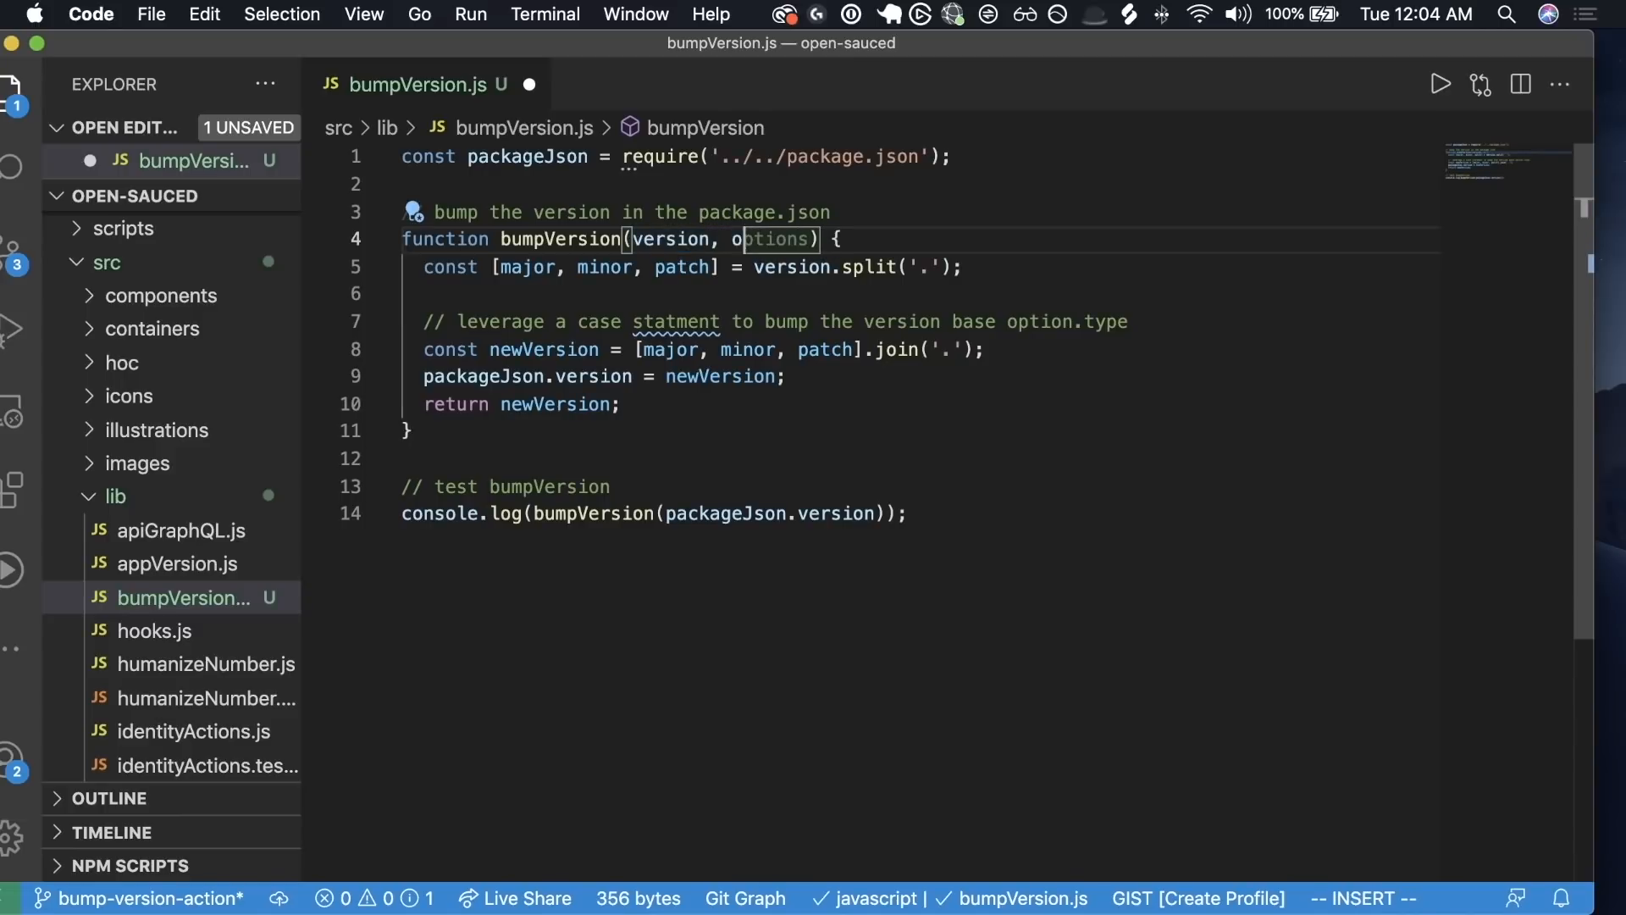
type("= {}")
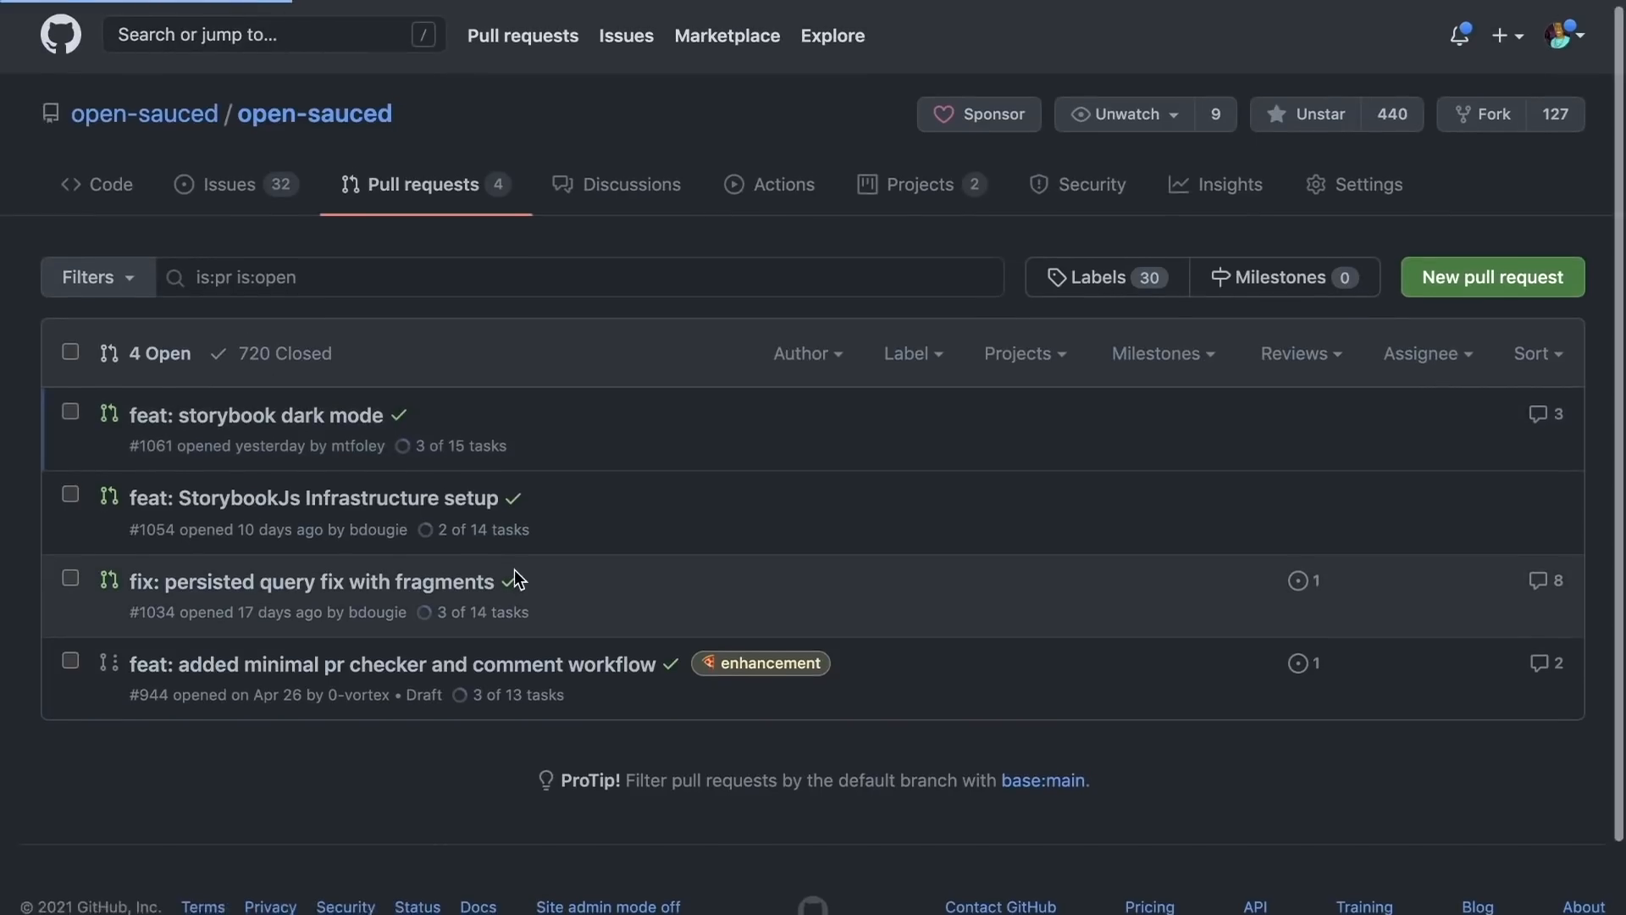
- Scroll through open-sauced's closed pull requests to see their patch, minor and major labels
scroll("down", 3)
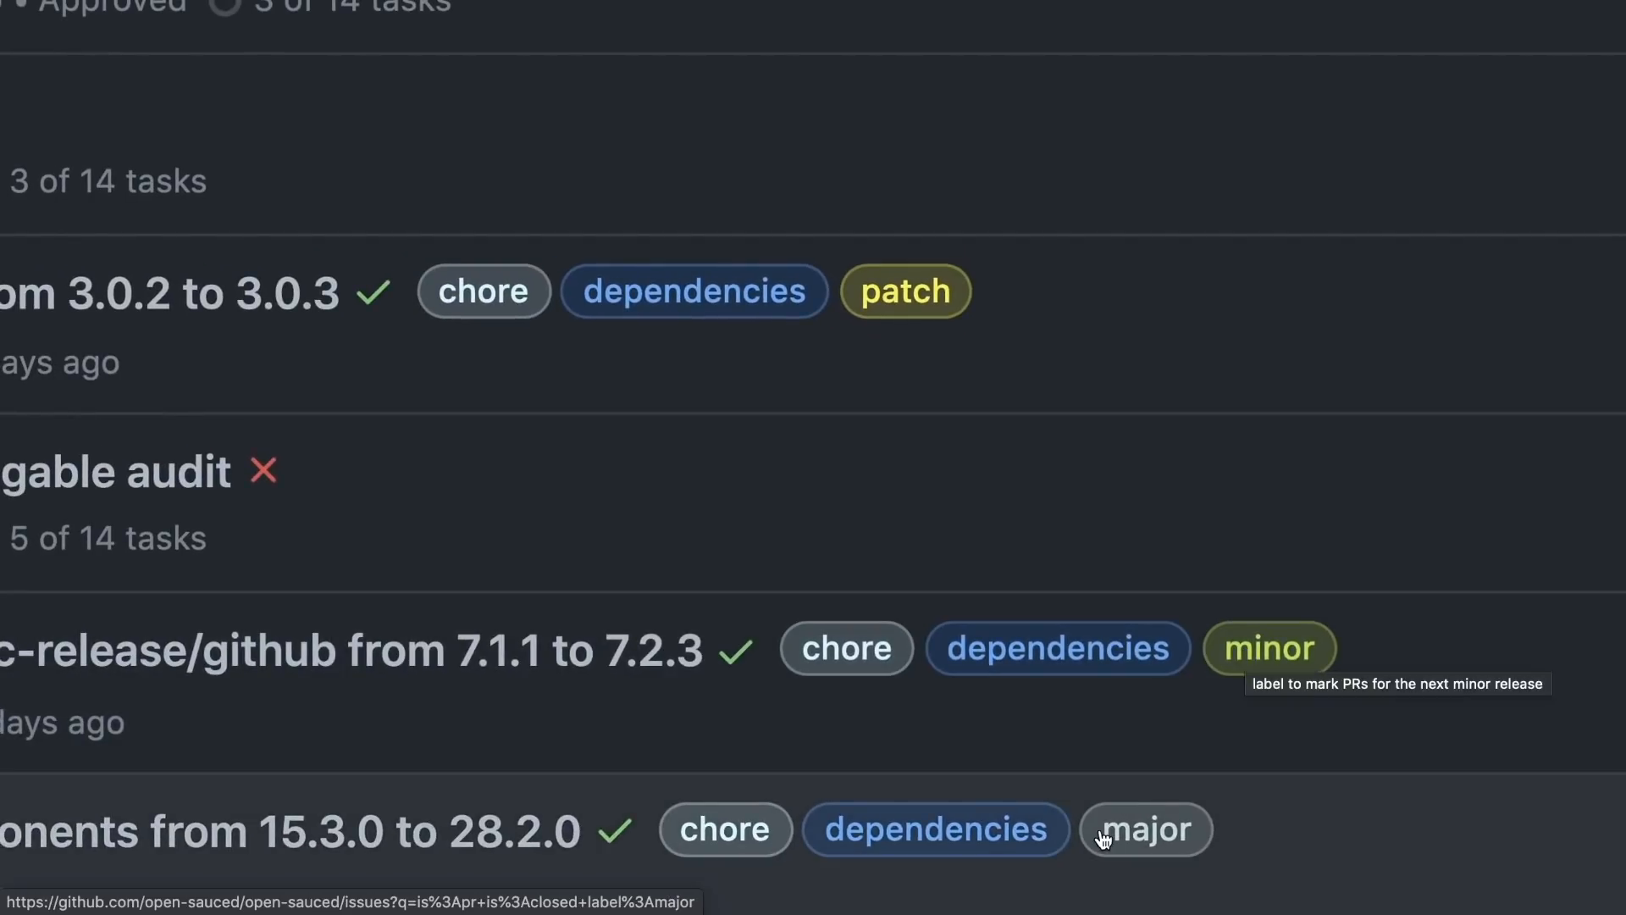
scroll("down", 3)
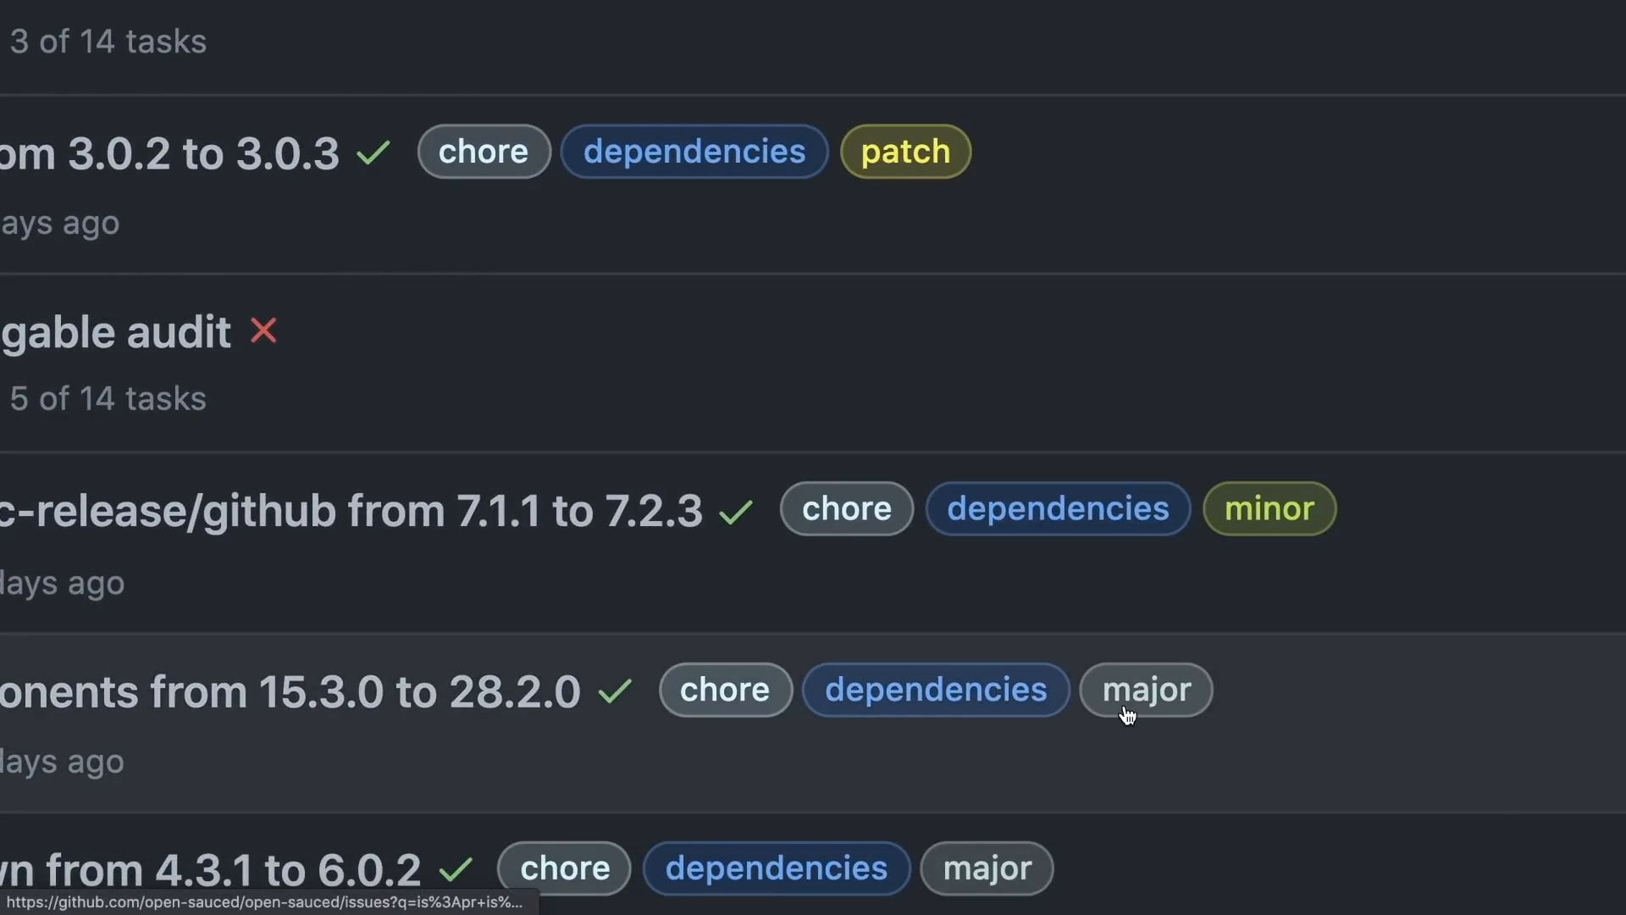
mouse_move(1145, 689)
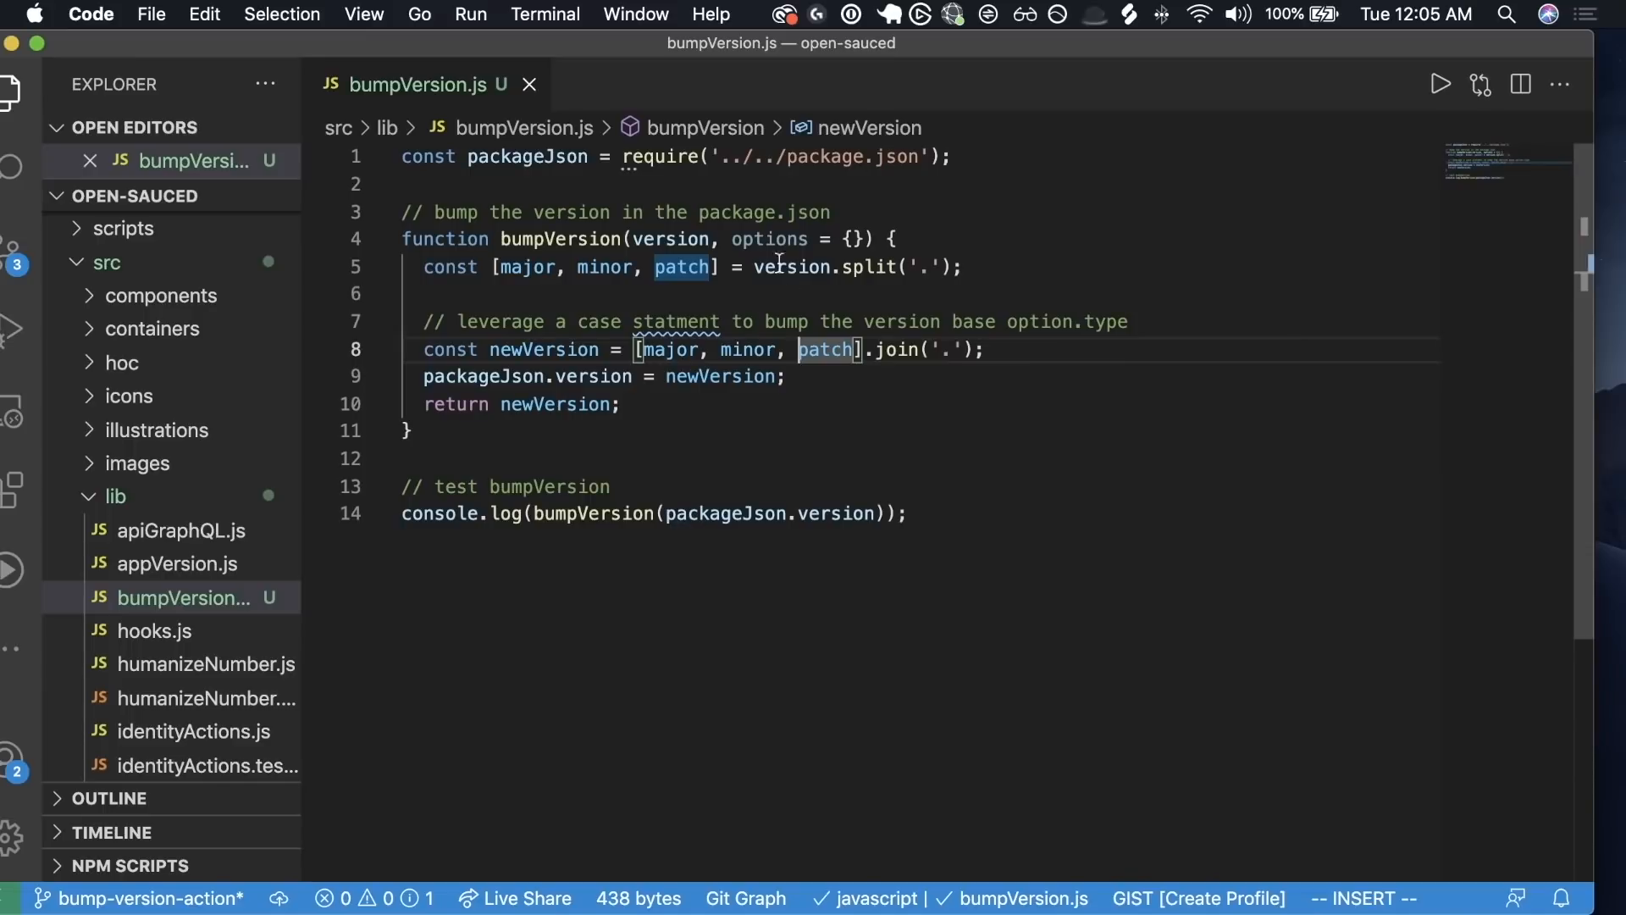
mouse_move(859, 222)
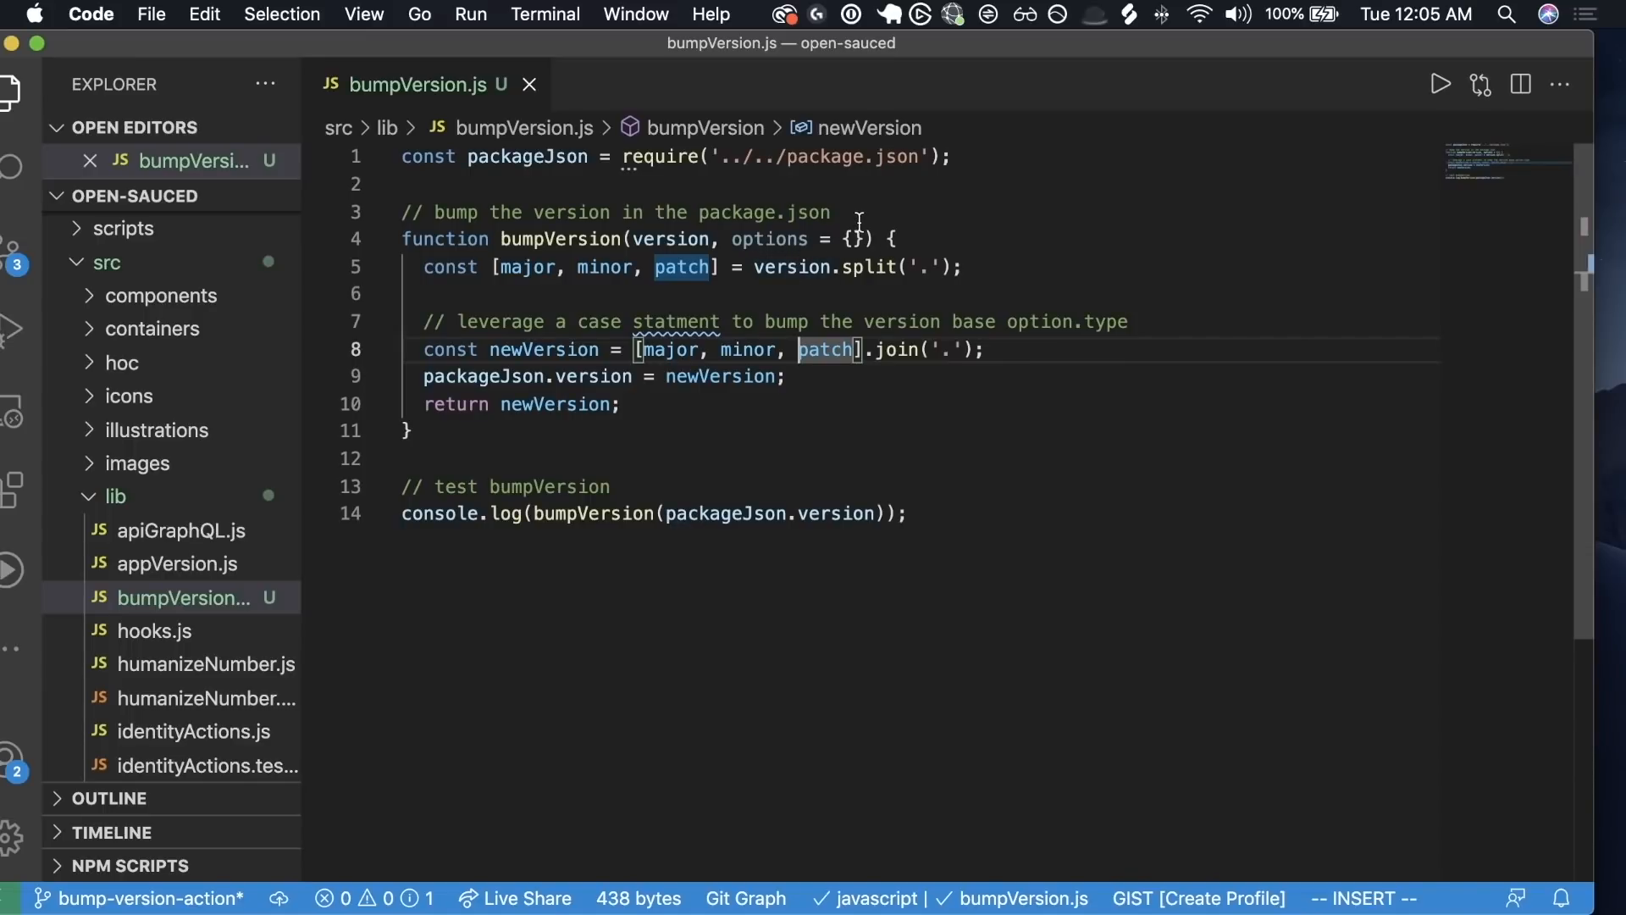
mouse_move(819, 389)
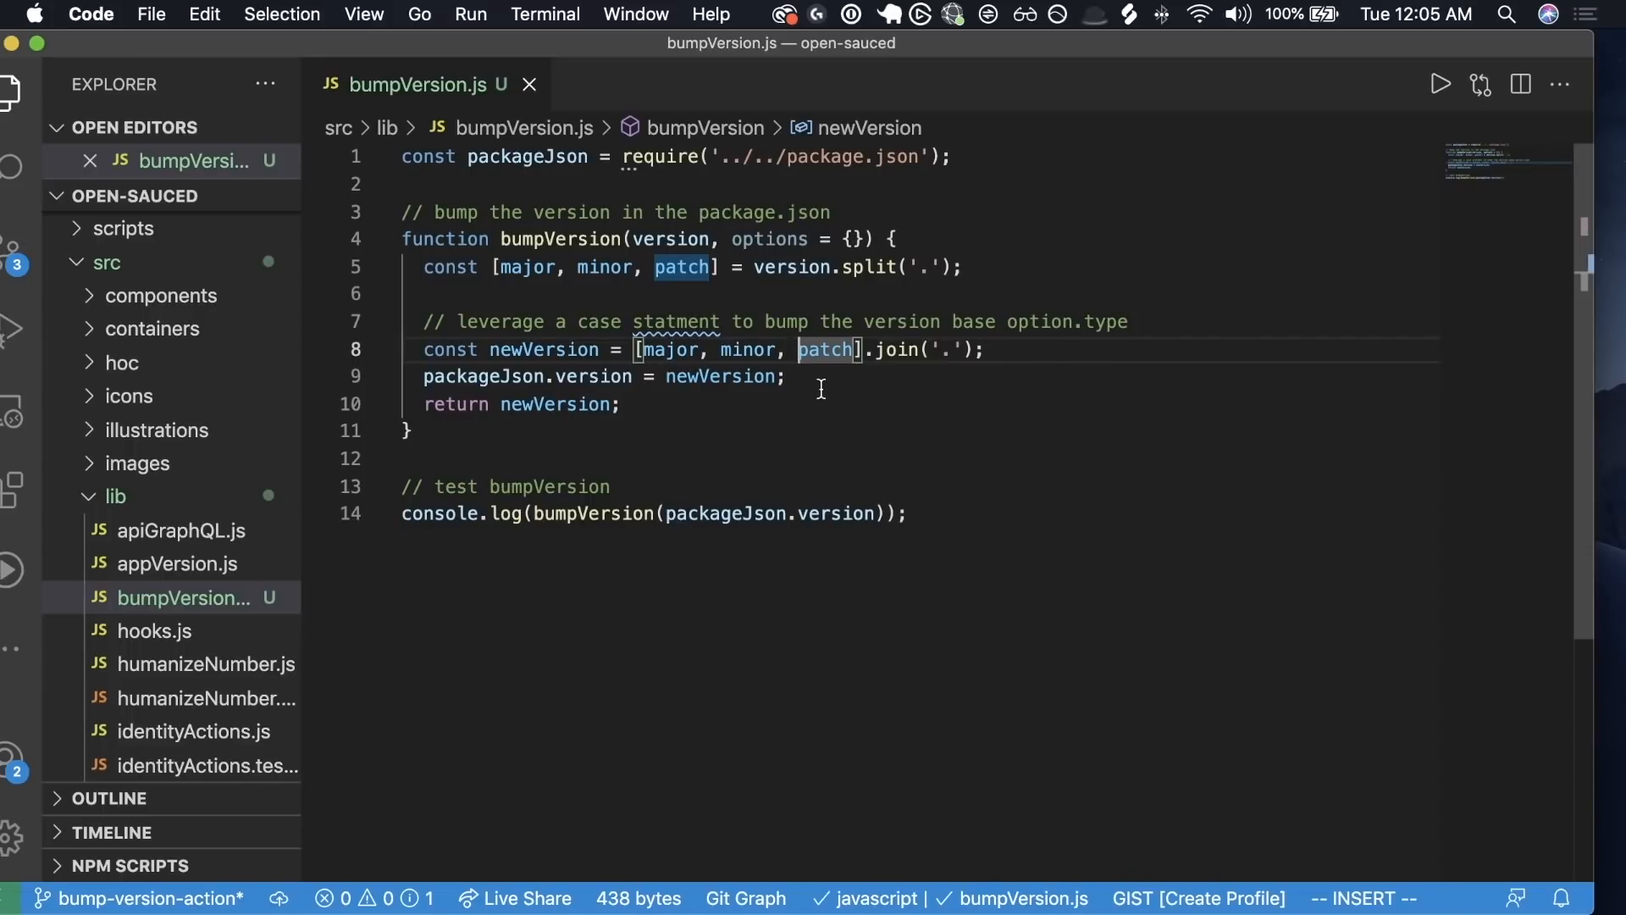
- Start a new line below the comment and add case 'major':
left_click(657, 426)
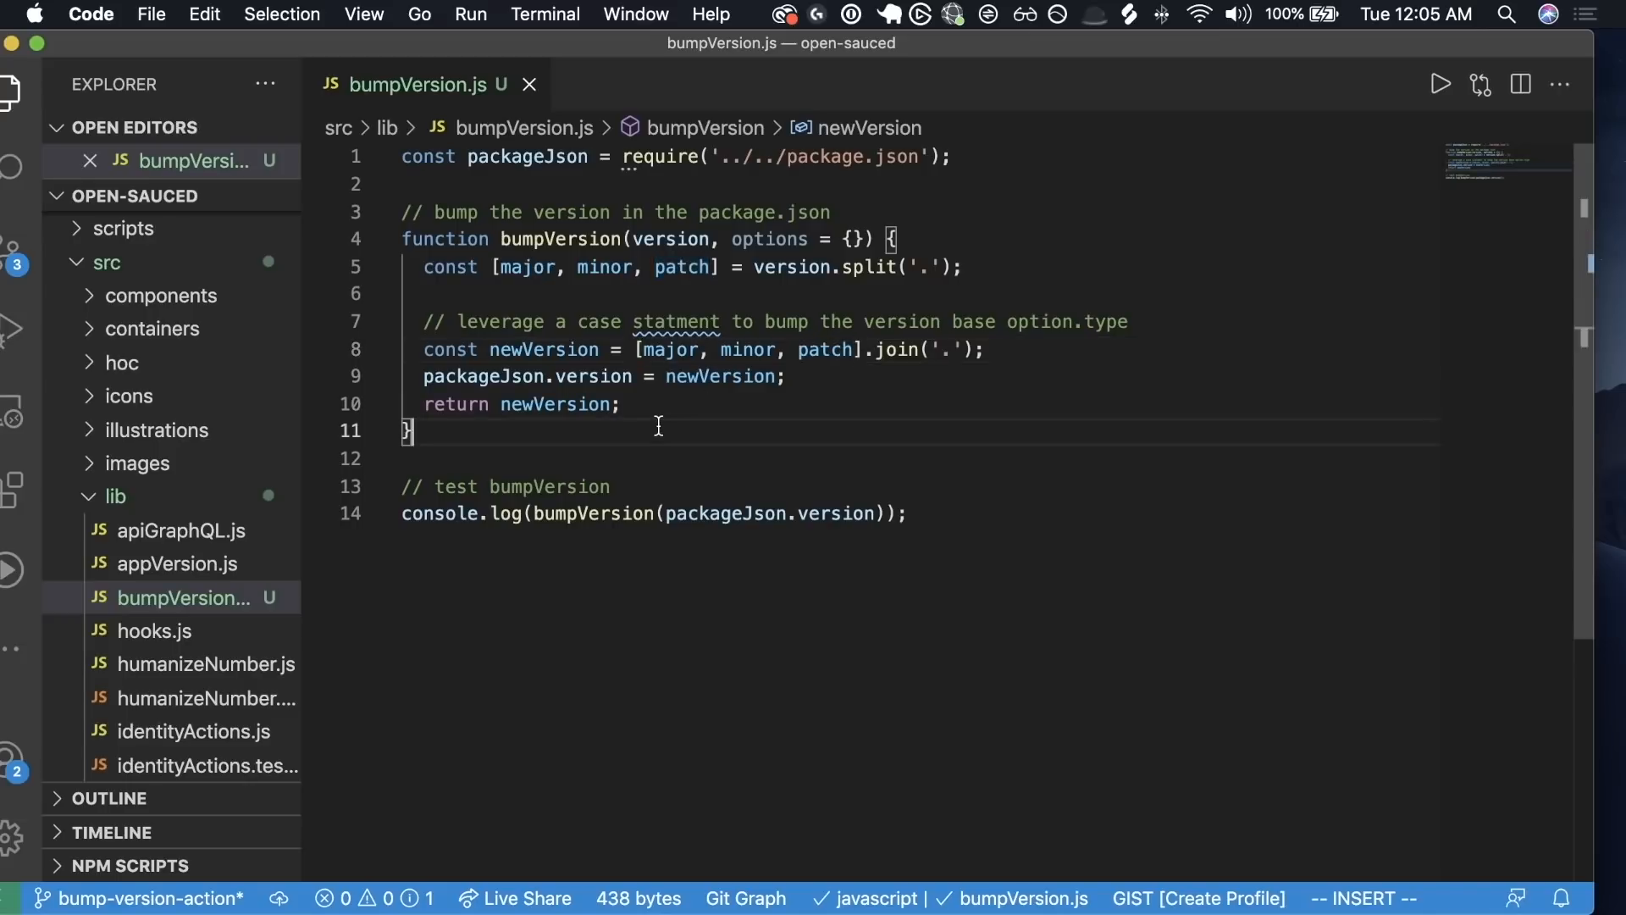
left_click(1133, 322)
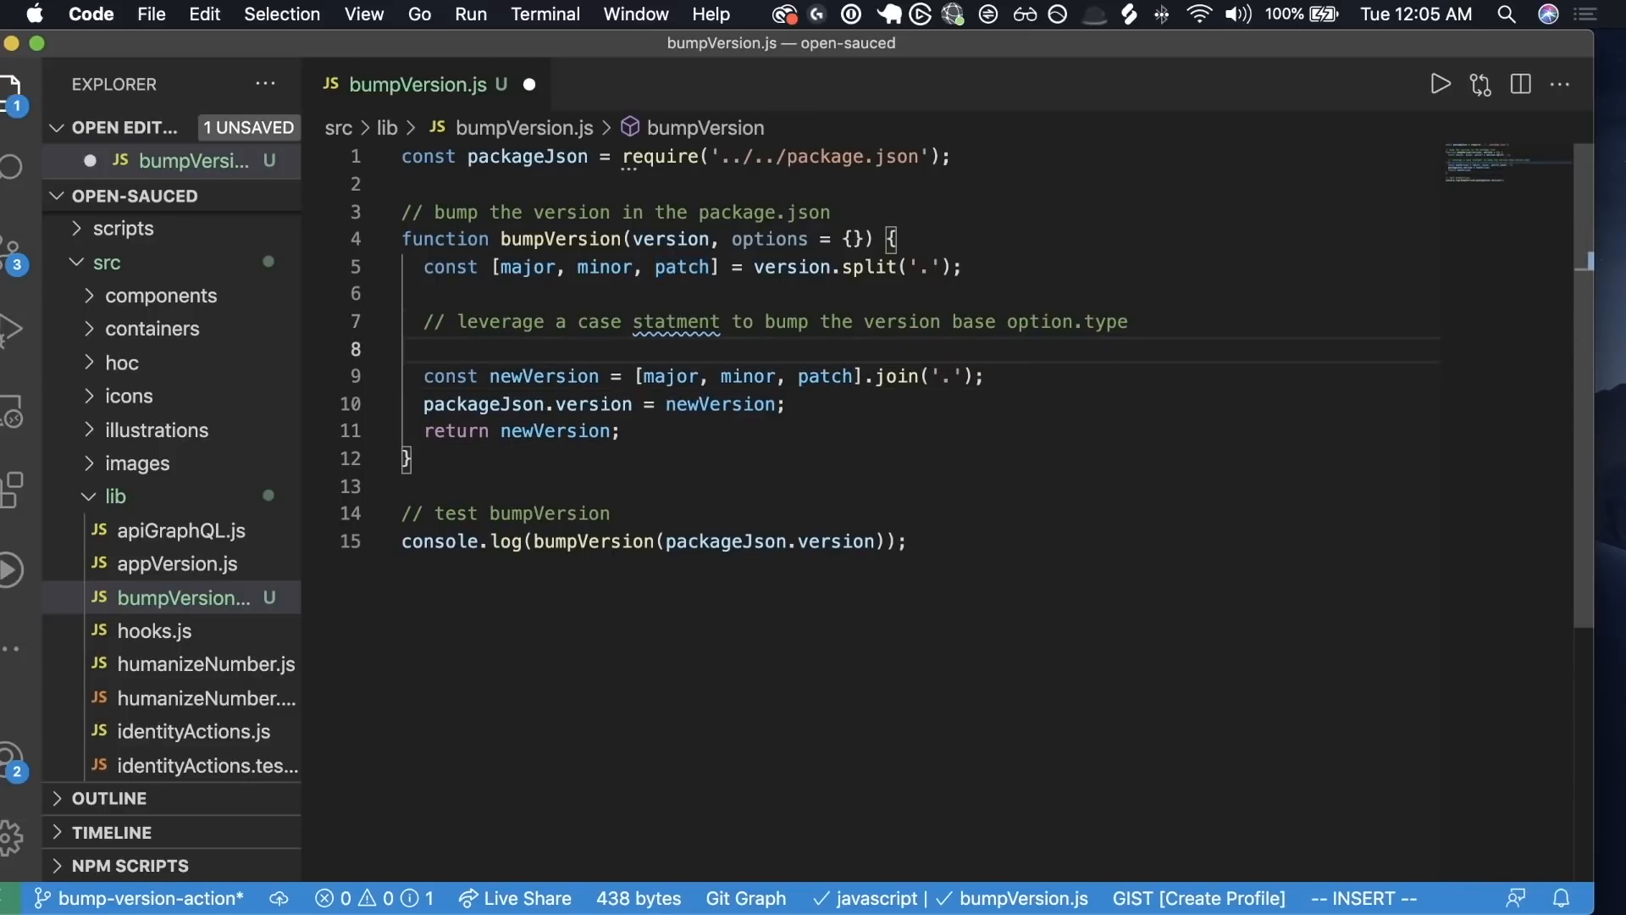
key("Return")
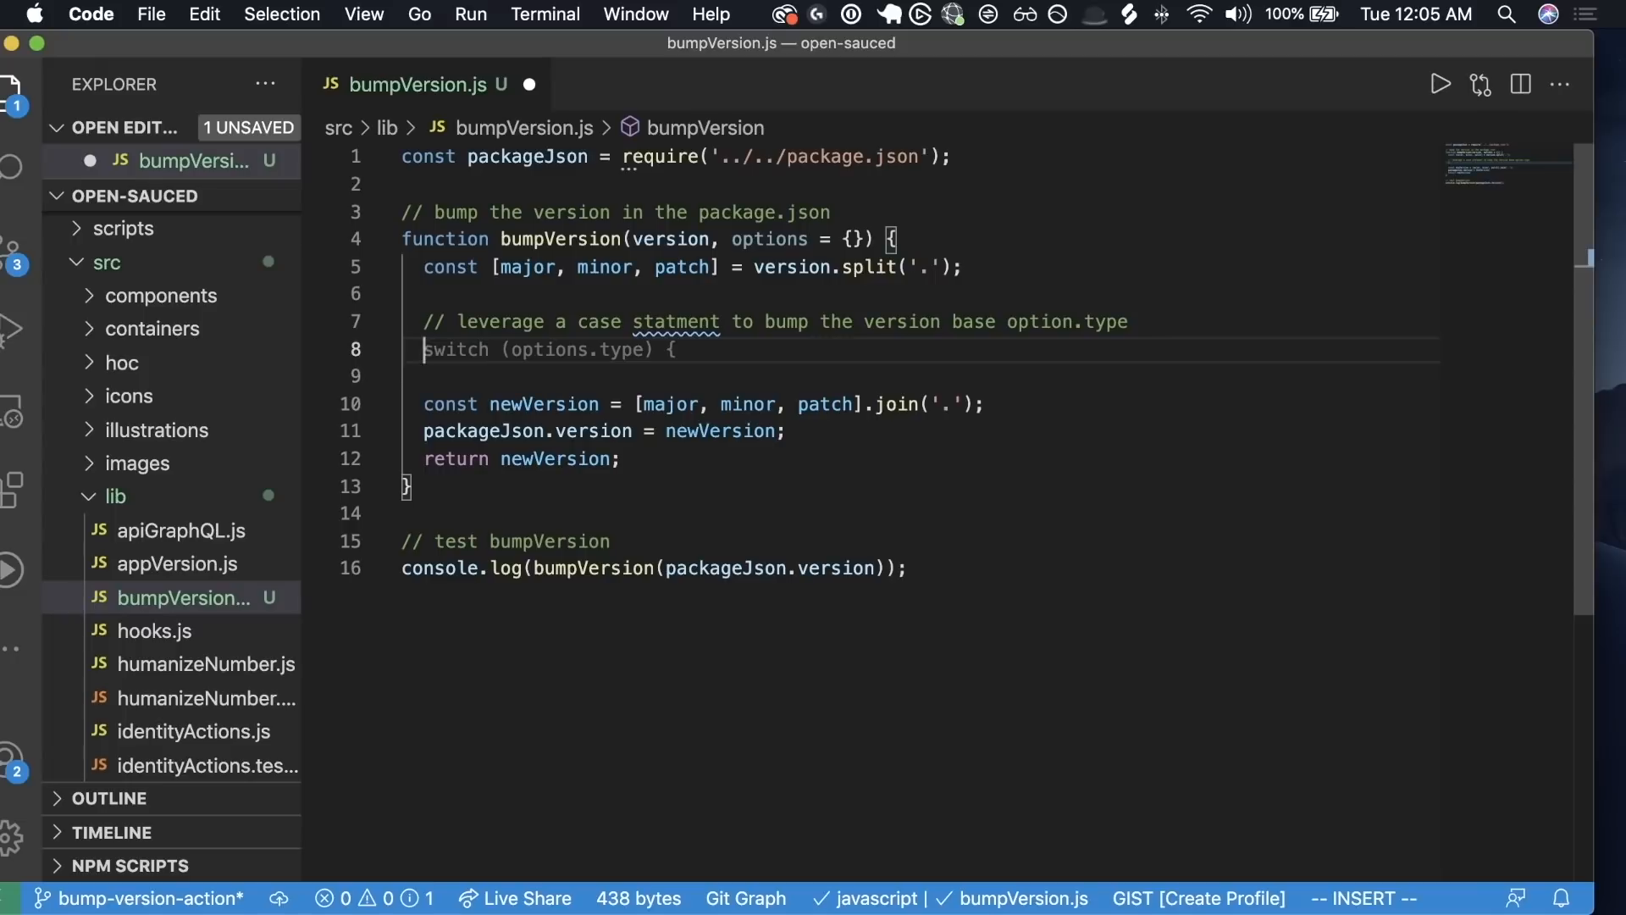
type("case 'major':")
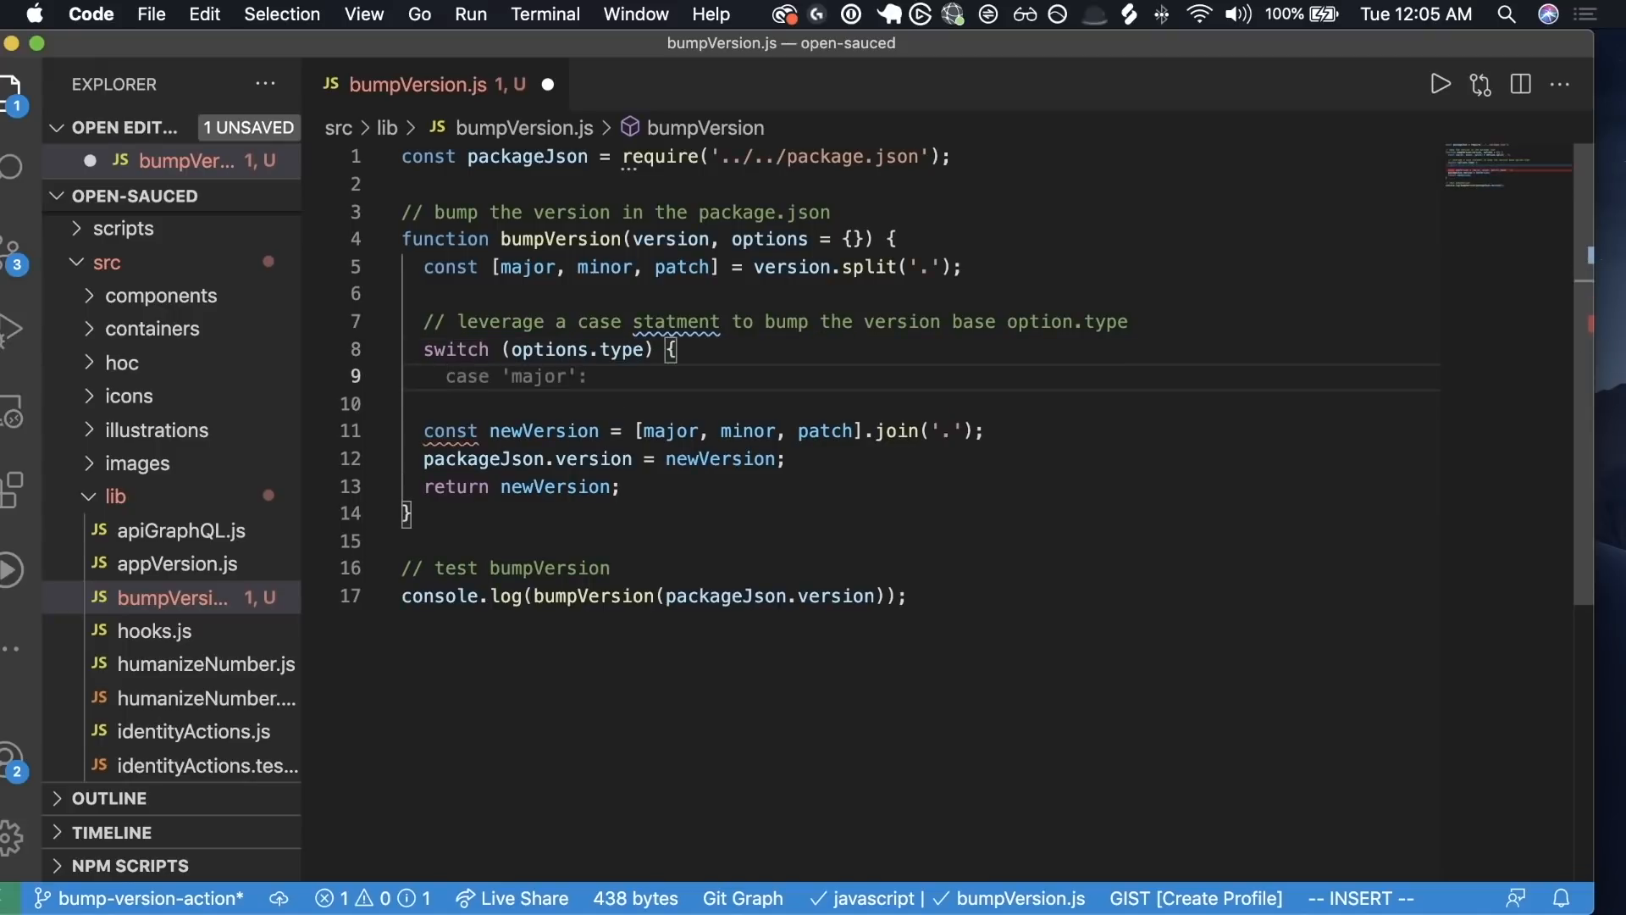
key("Return")
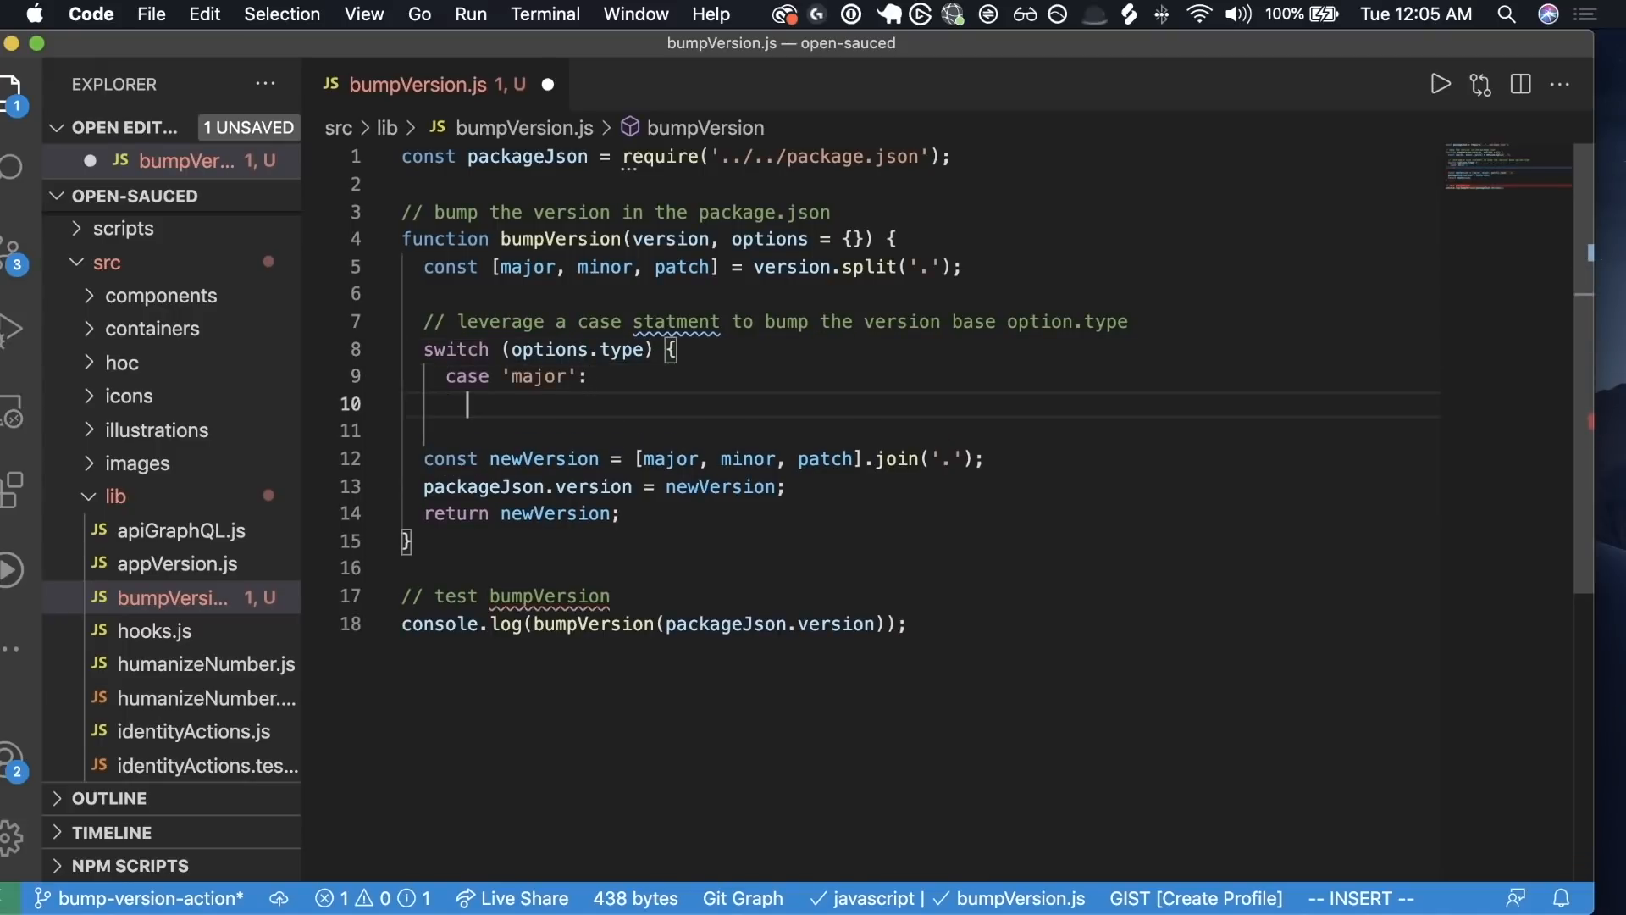
- Fill the major case with major++, patch = 0 and break;
type("major++;")
left_click(921, 431)
type("minor = 0;")
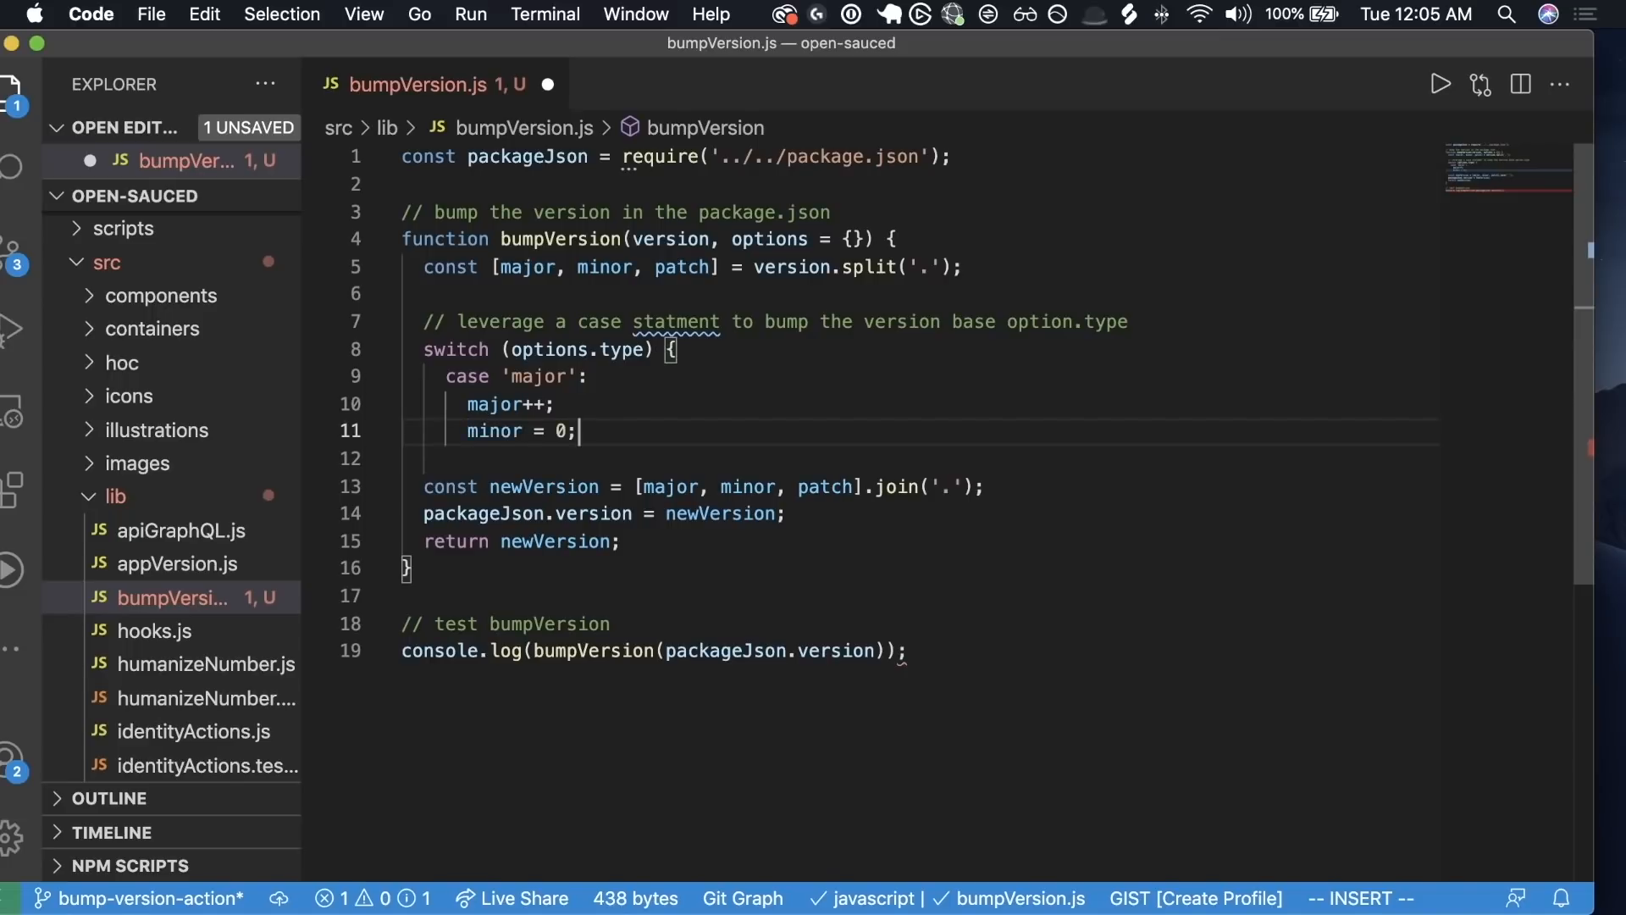
key("Return")
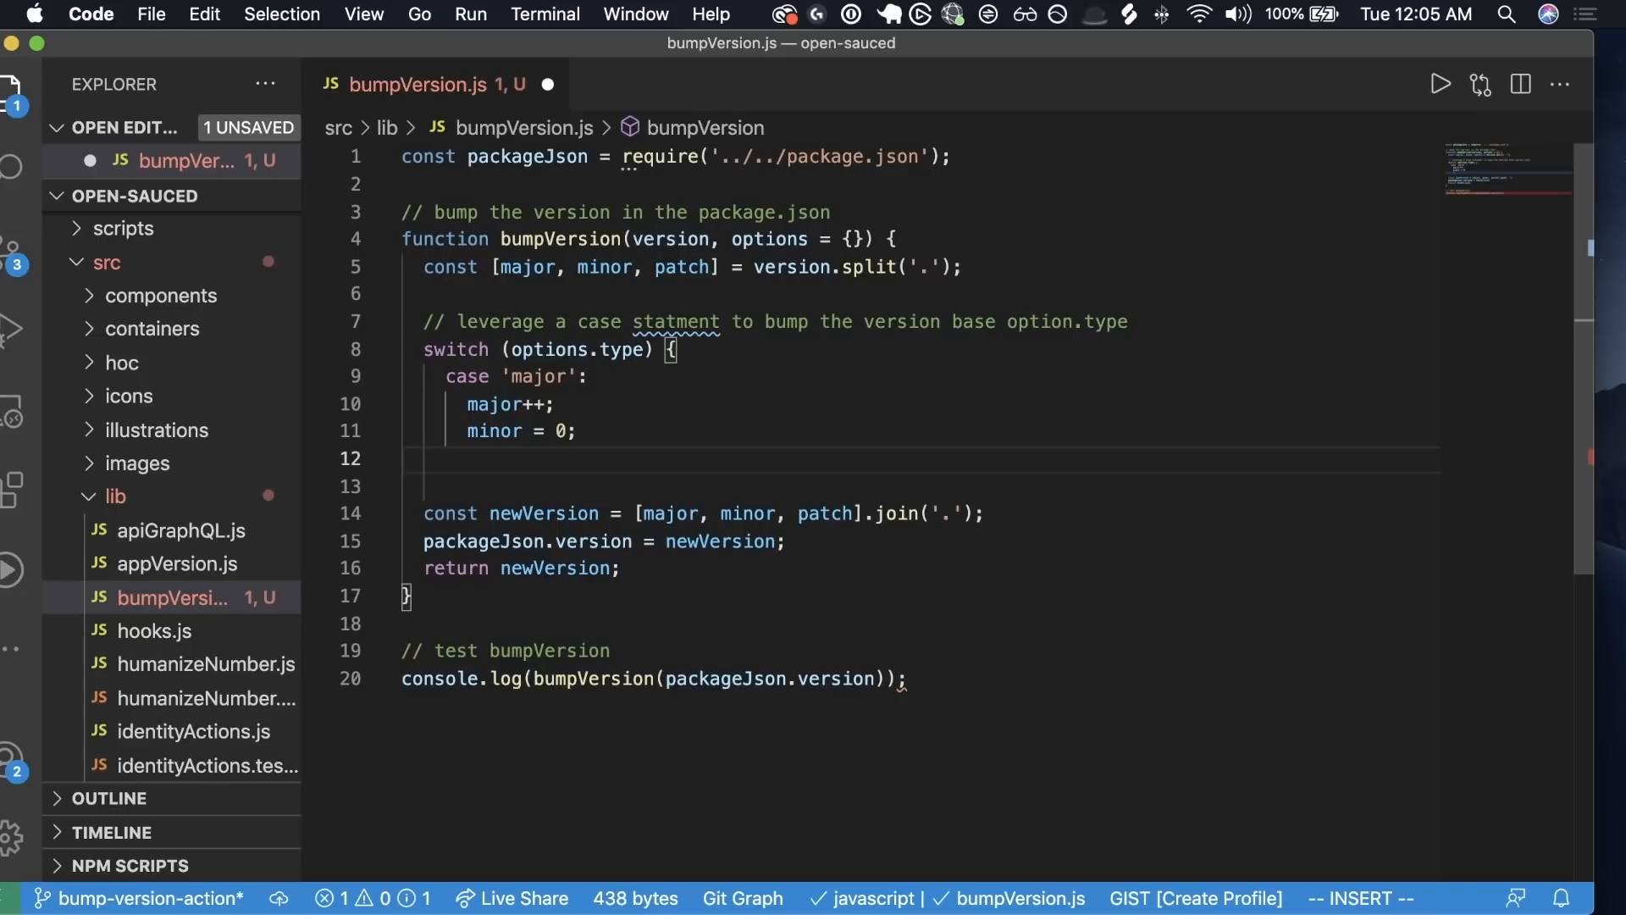
type("pa")
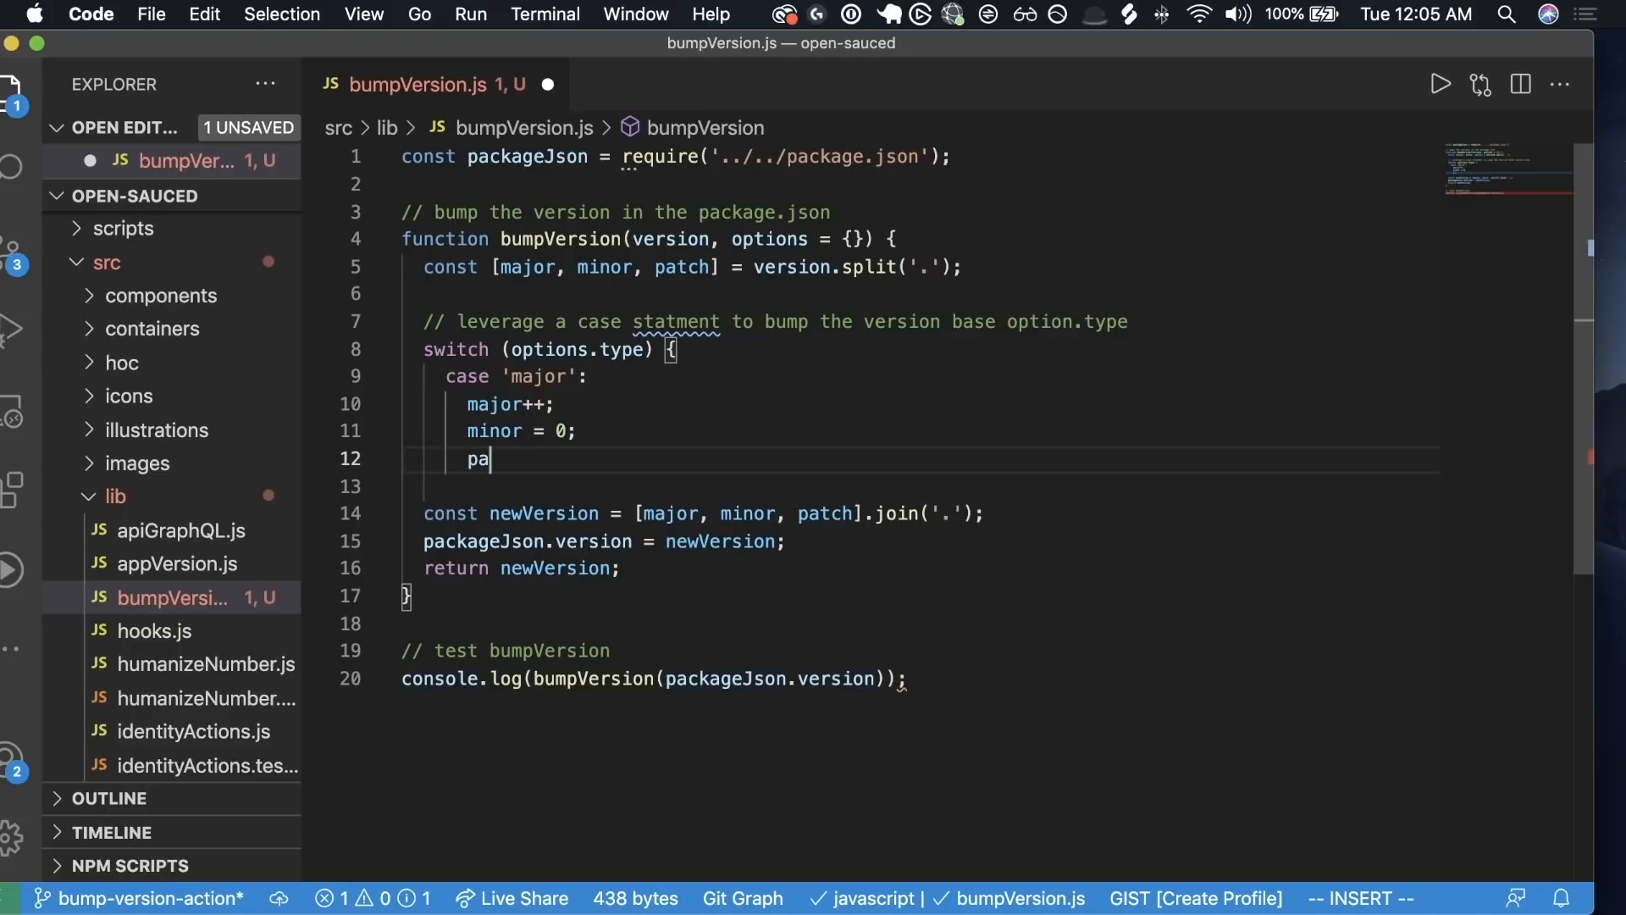
type("tch = 0;")
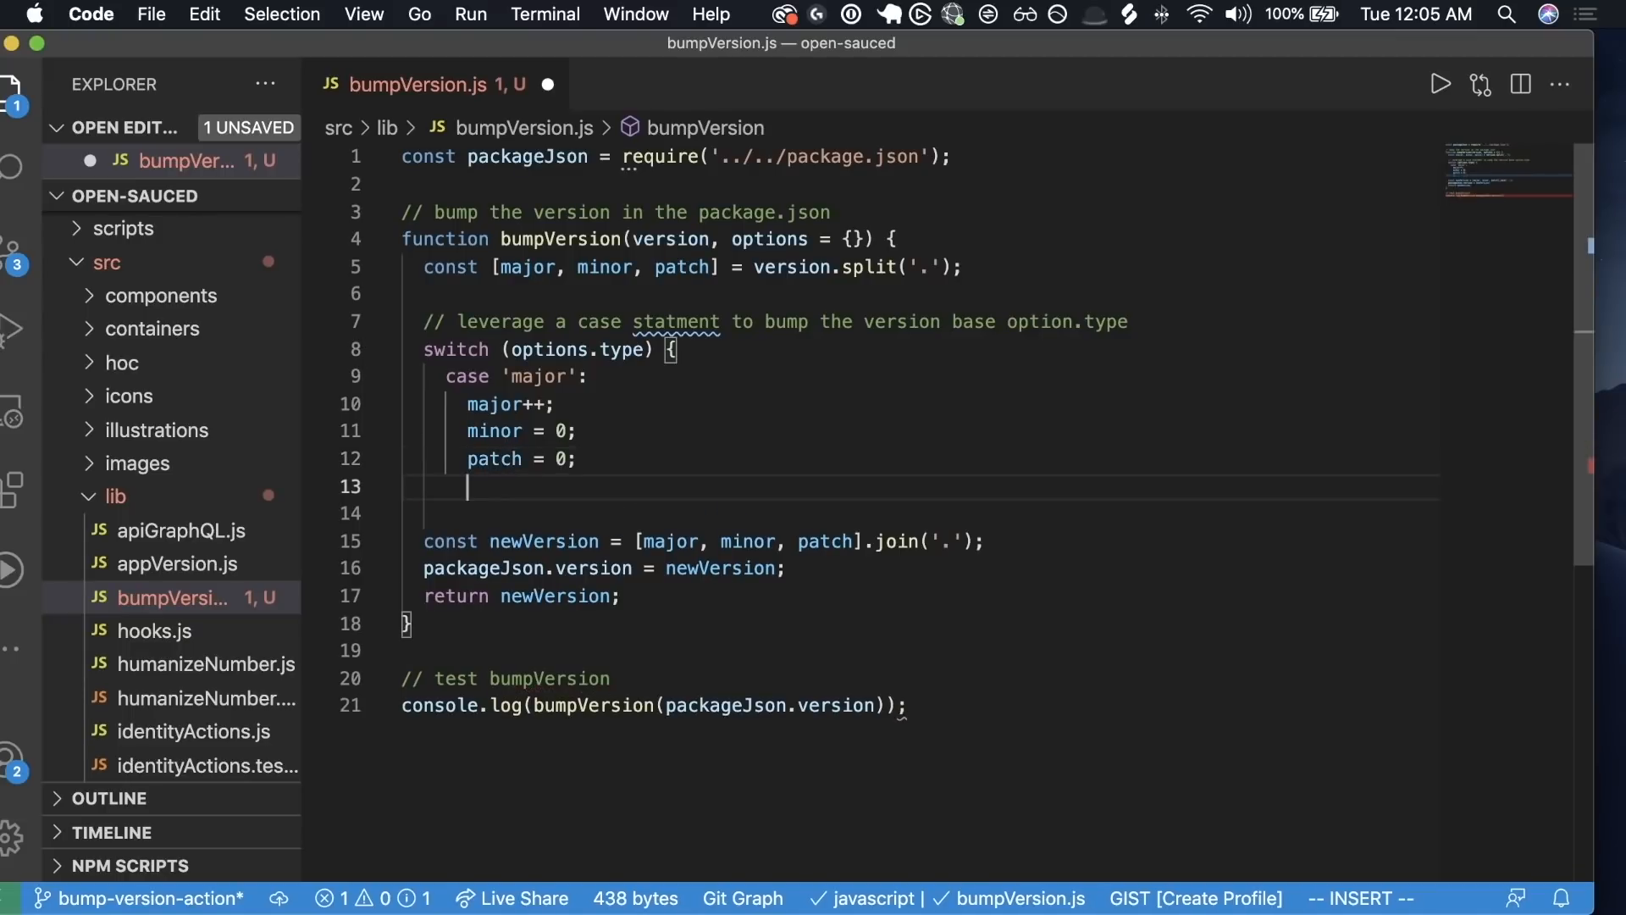
type("break;")
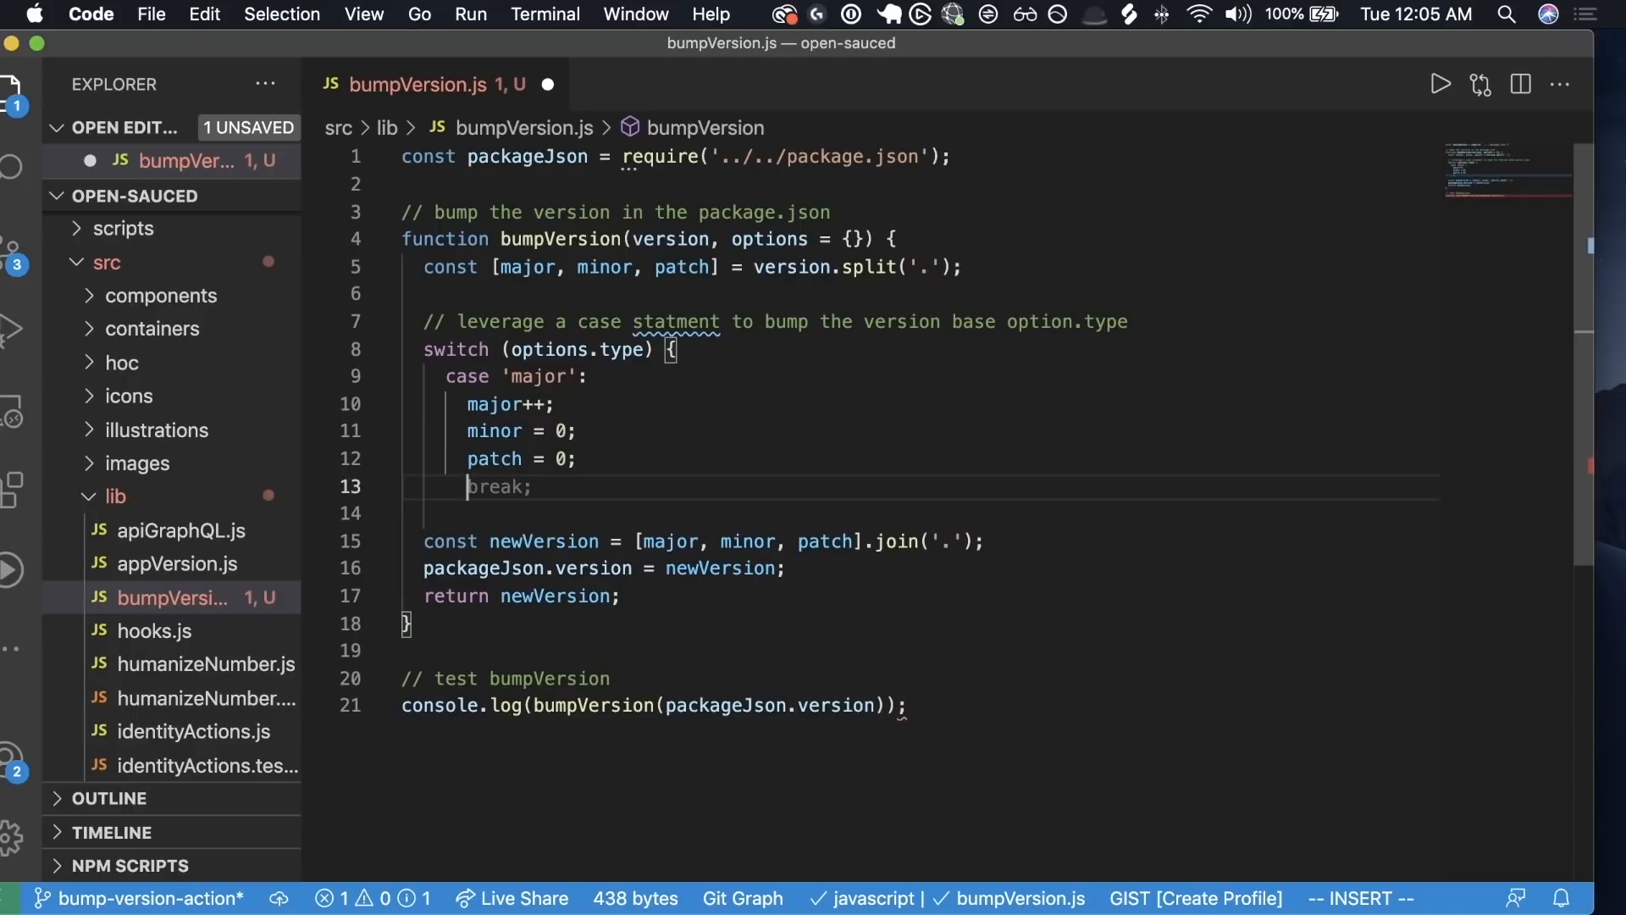
key("Return")
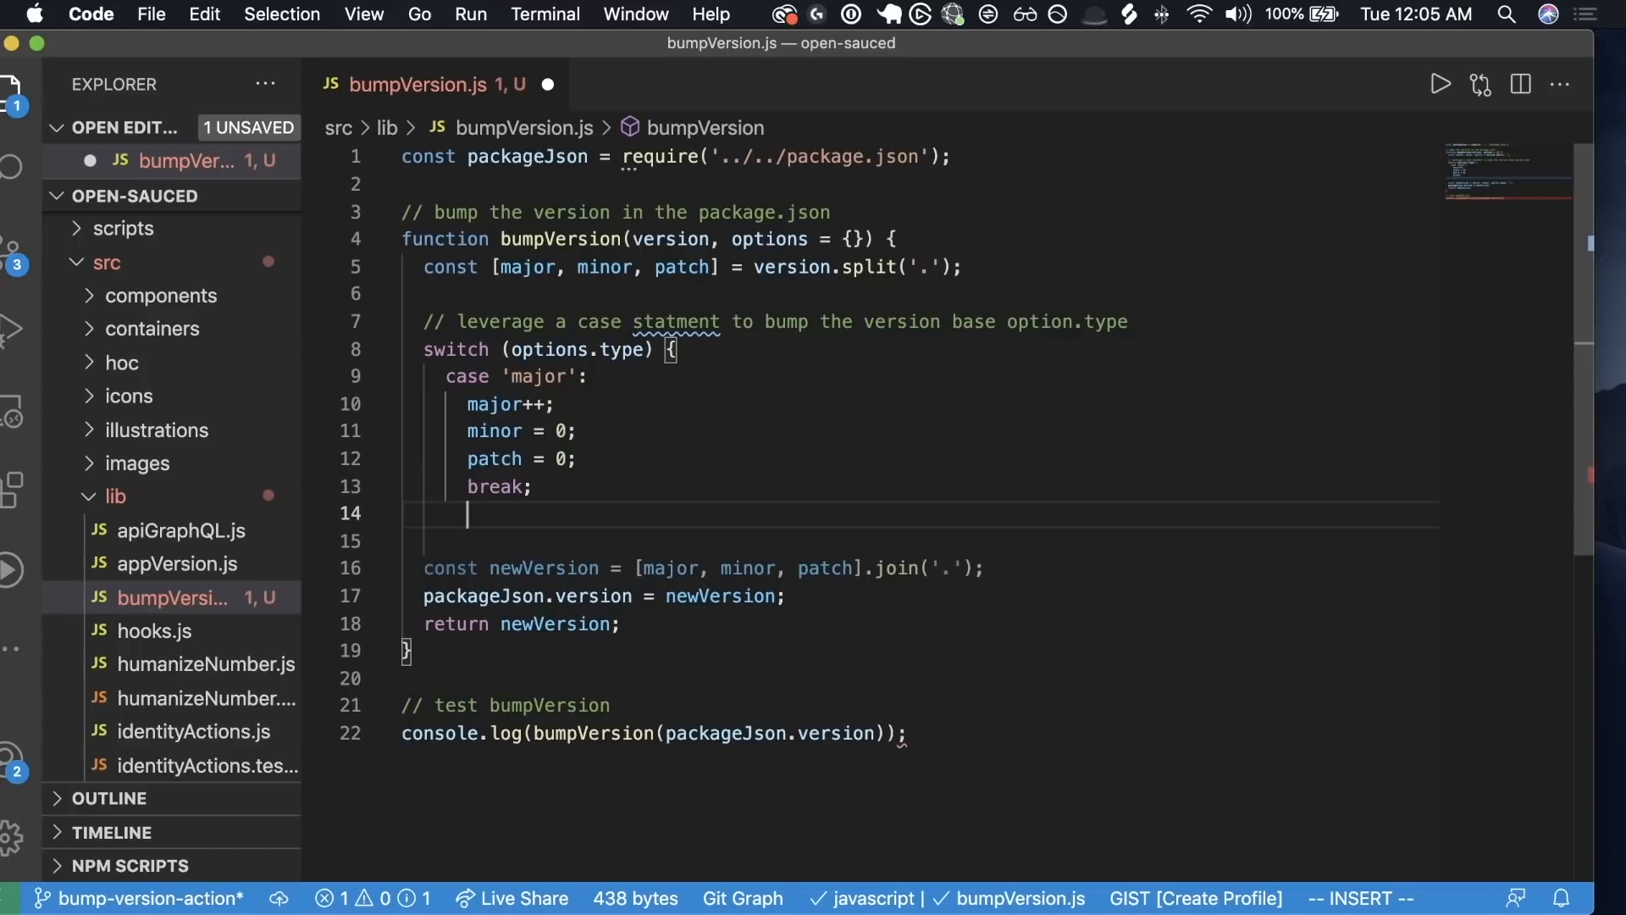
mouse_move(983, 277)
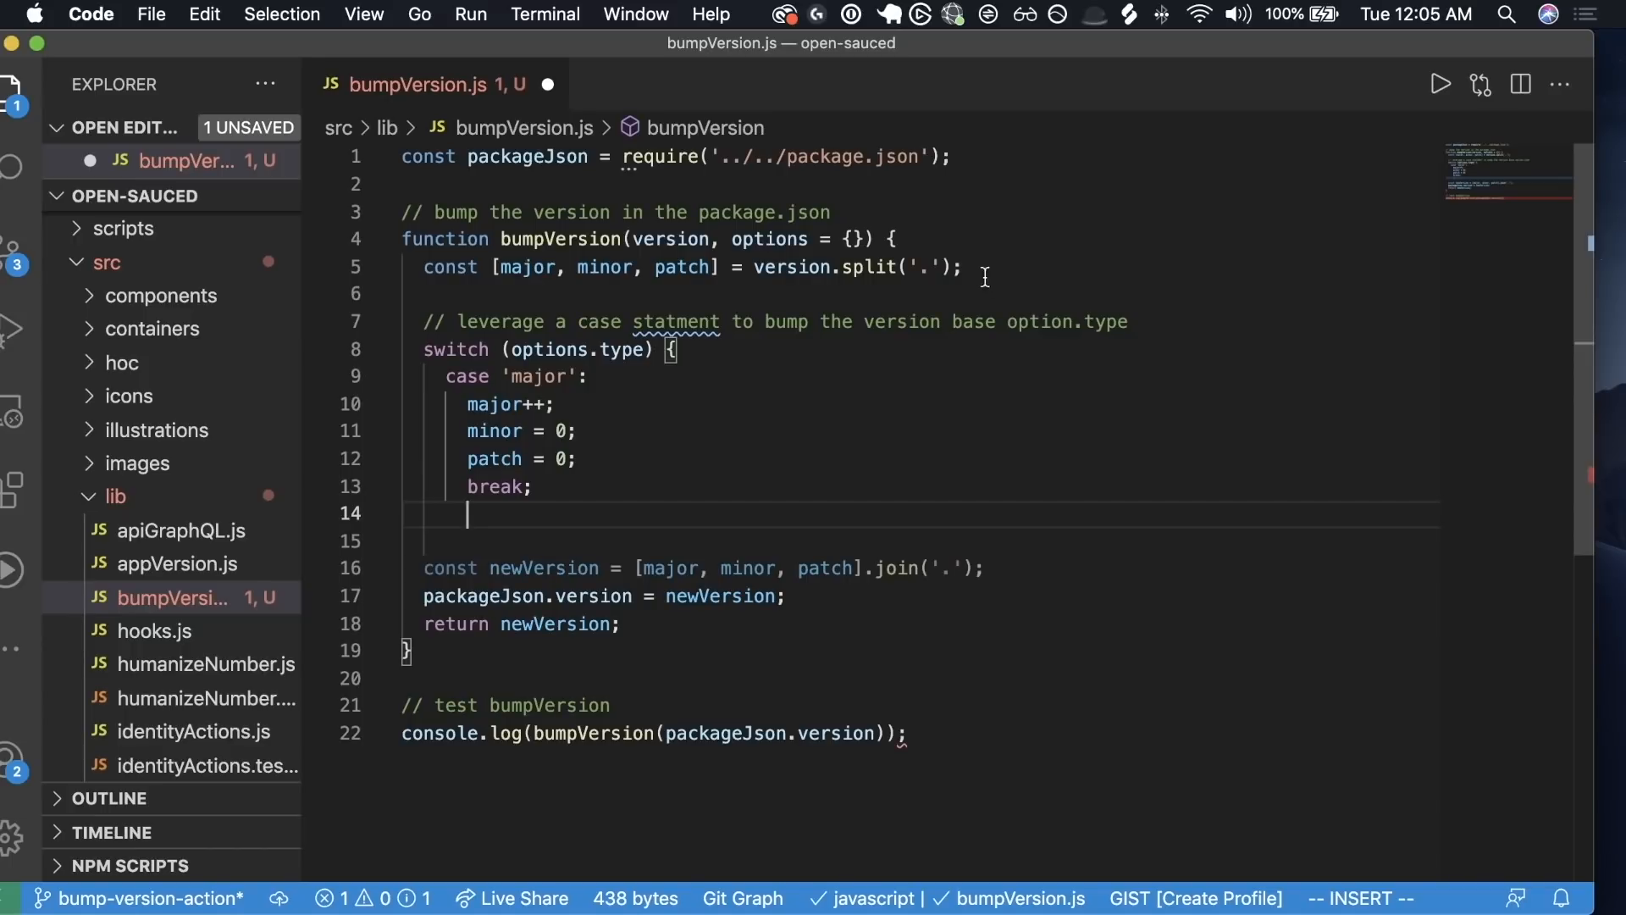
- Add a minor case that increments minor, sets patch = 0 and breaks
type("casew")
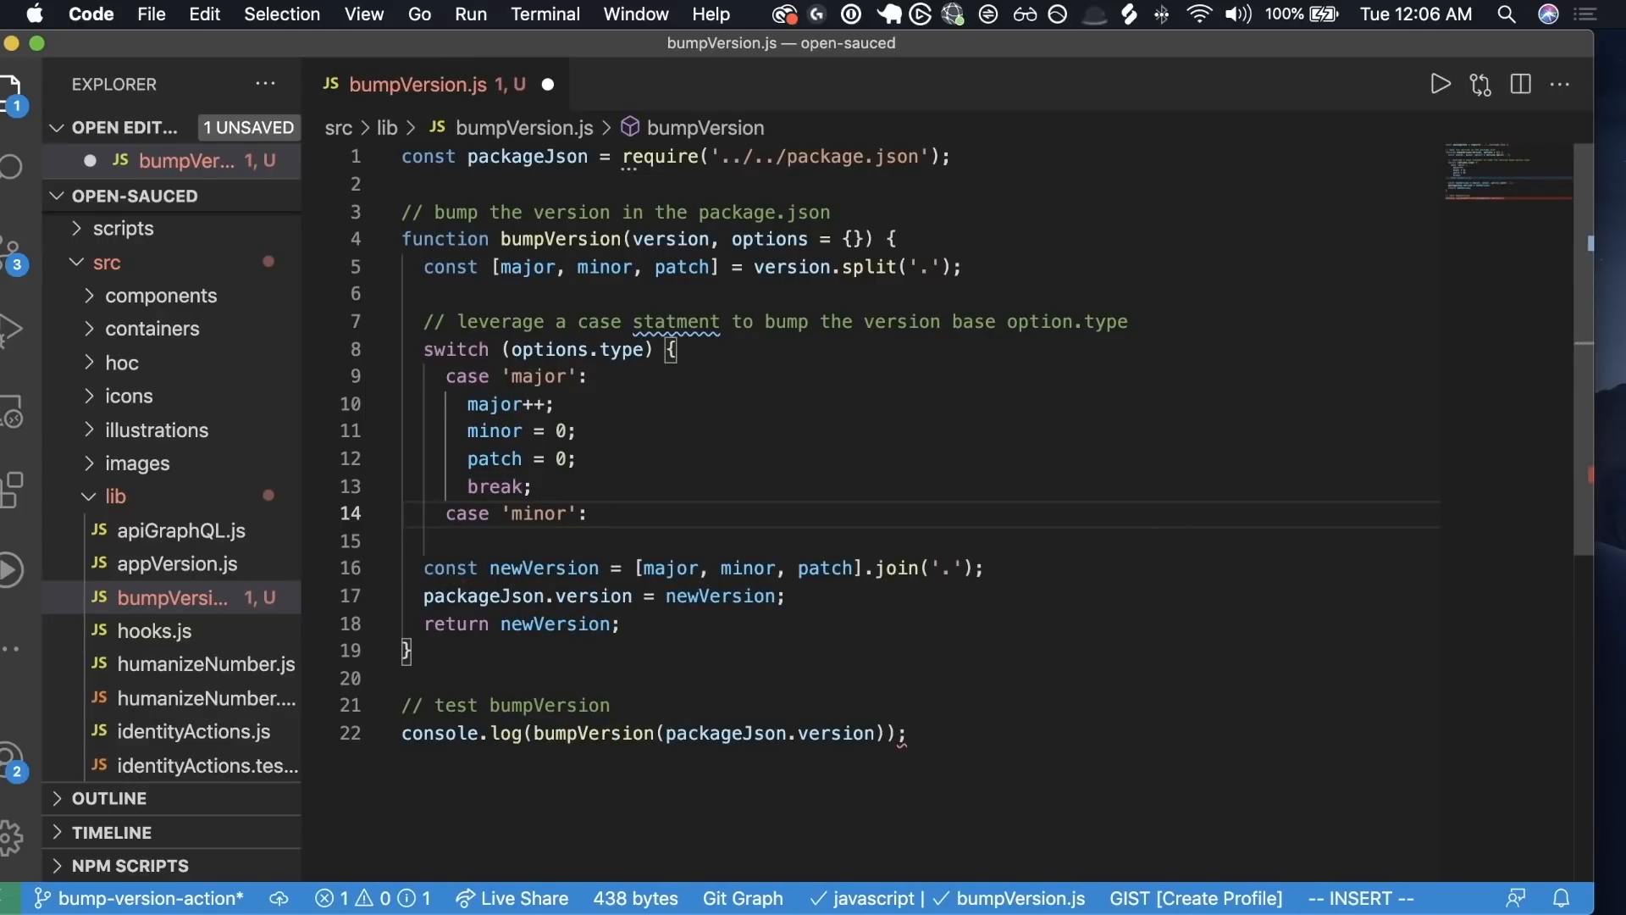
type("minor++;")
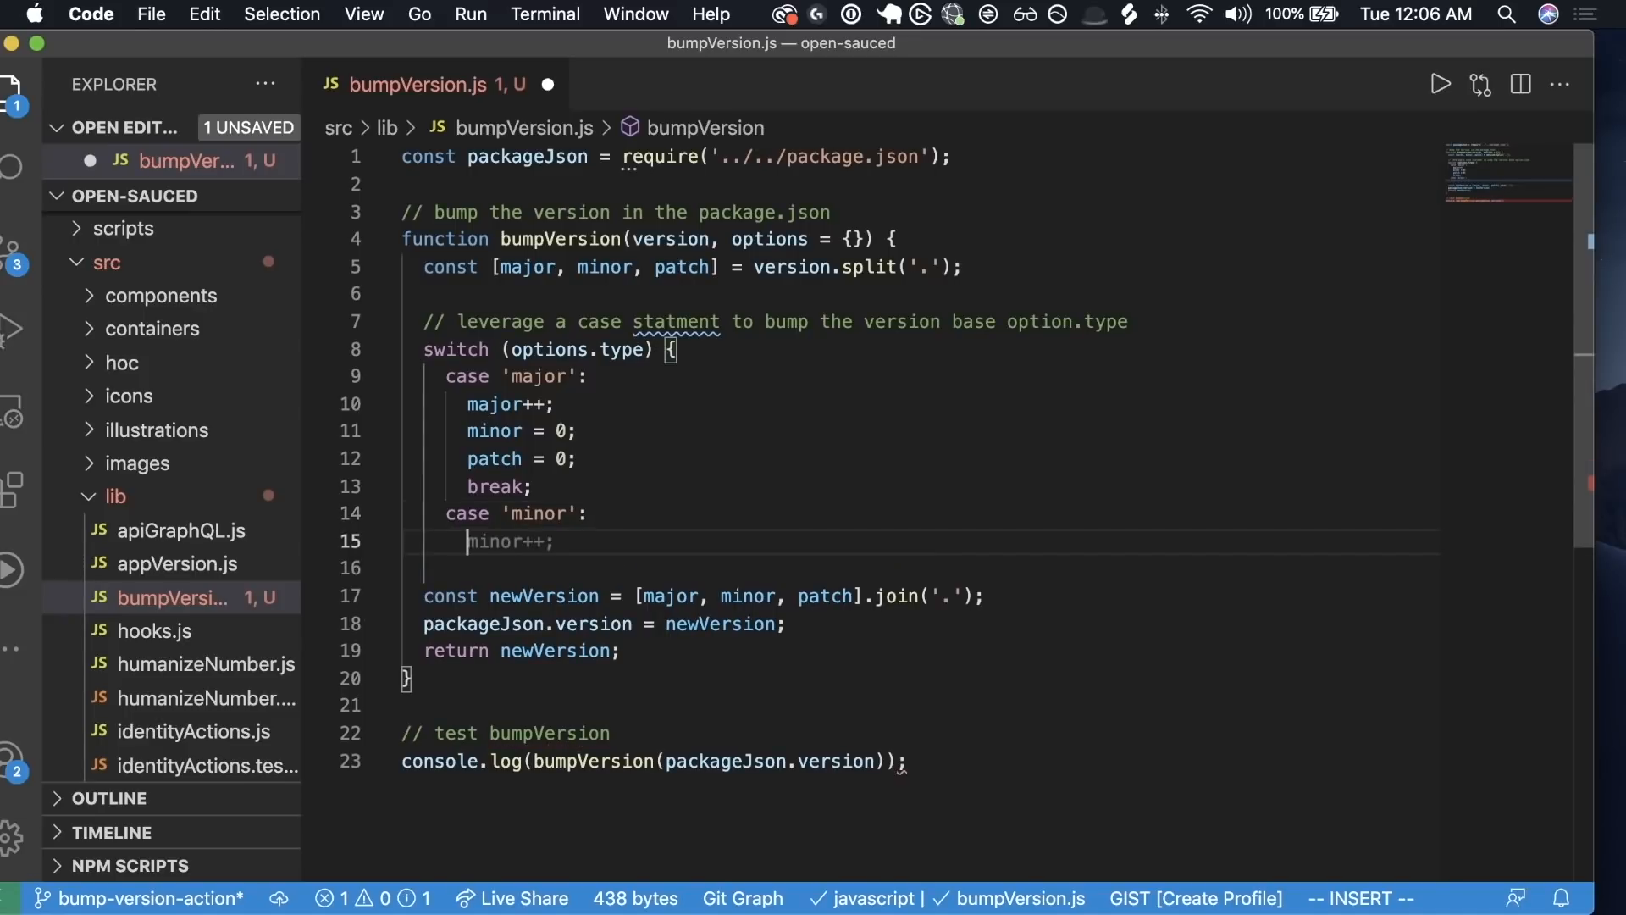
type("patch = 0;")
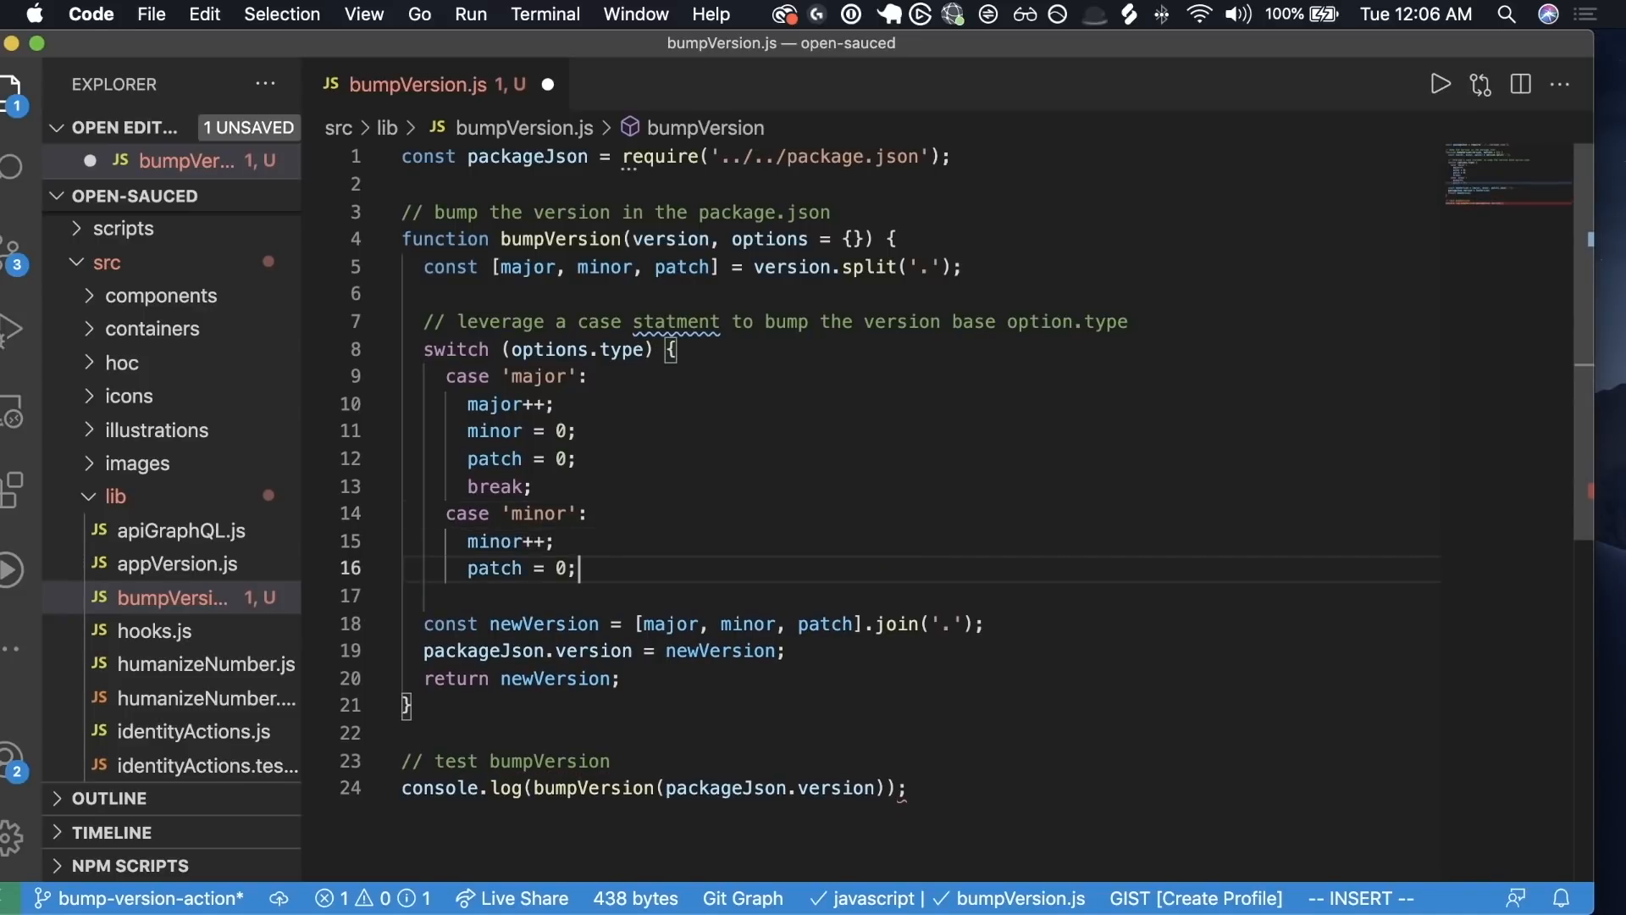
type("break;")
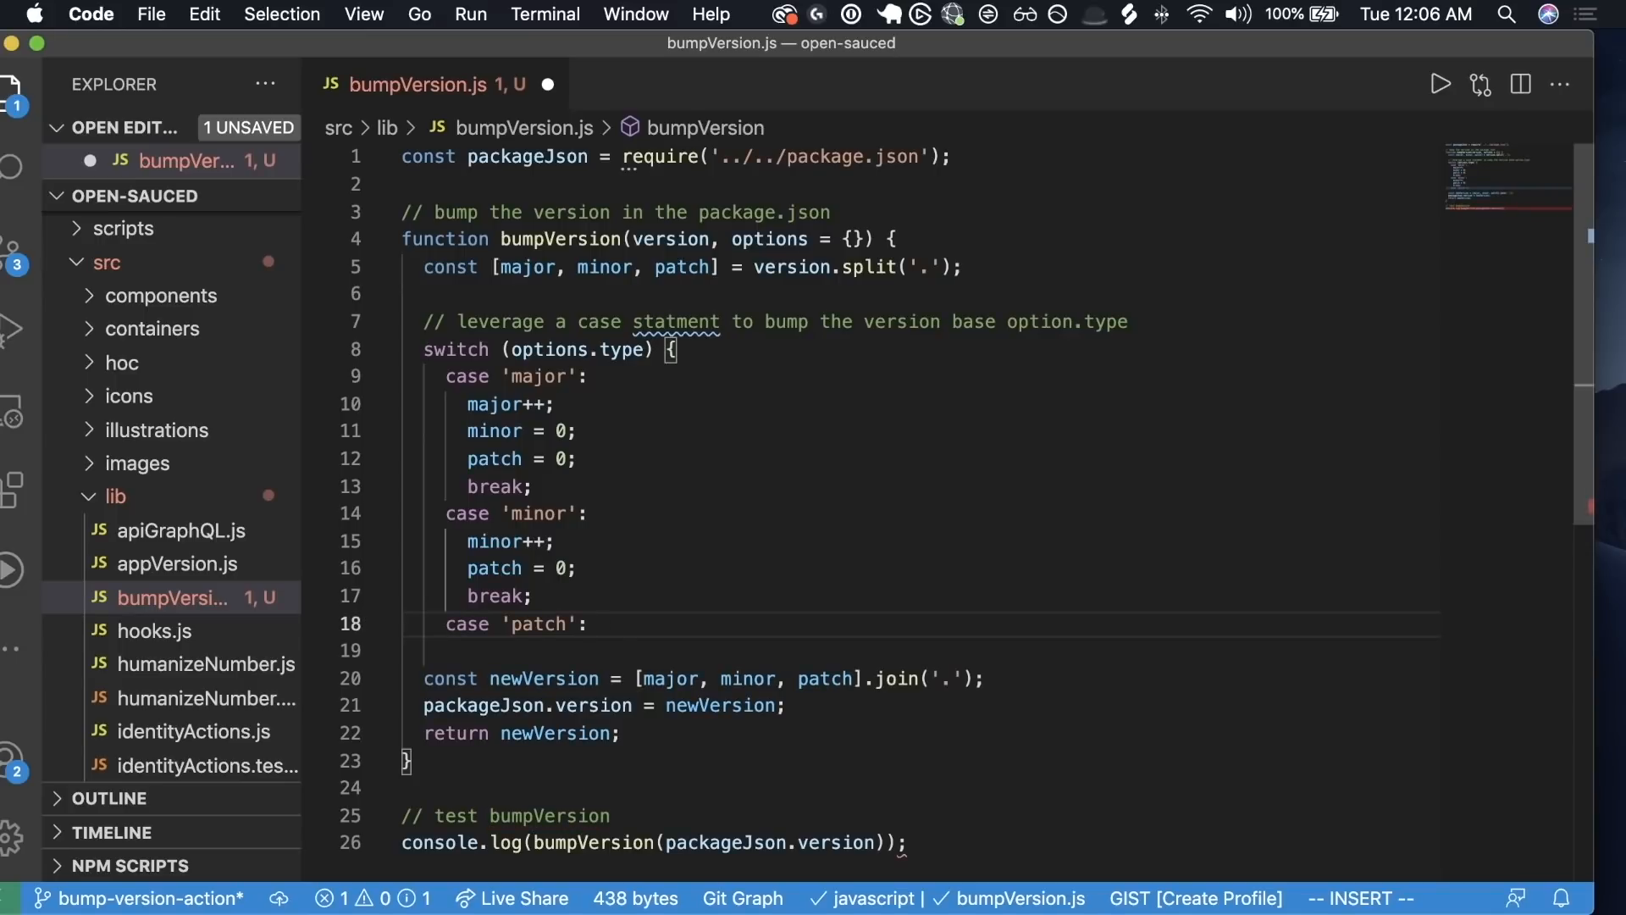
- Add the patch++ case and a default throwing `Unknown version type: ${options.type}`
type("patch++;")
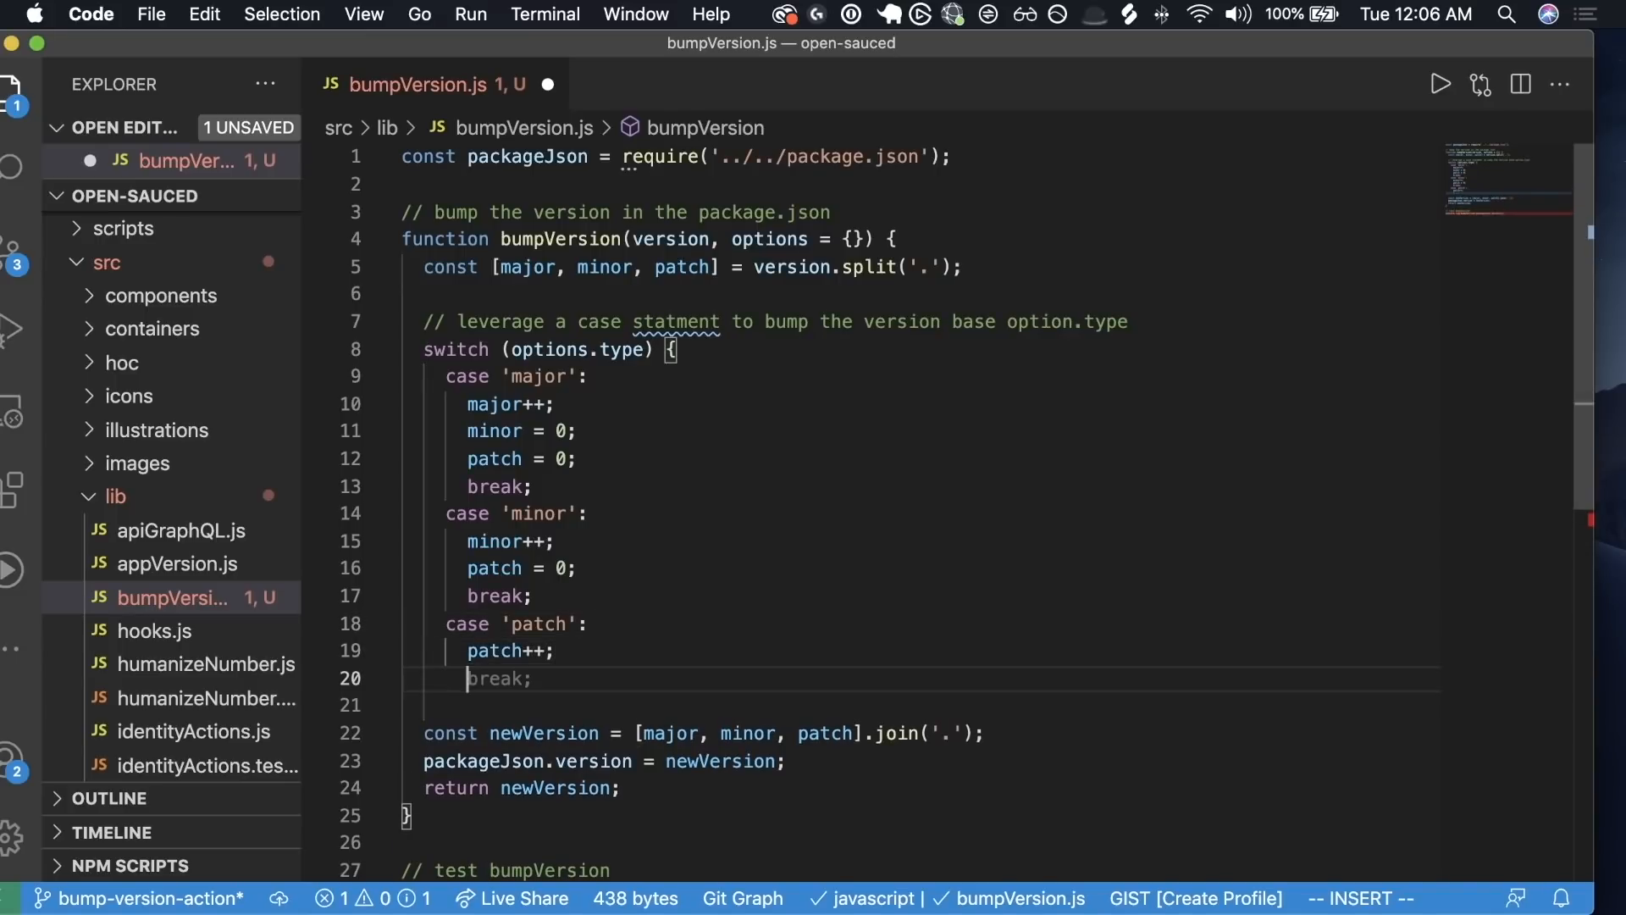
type("default:")
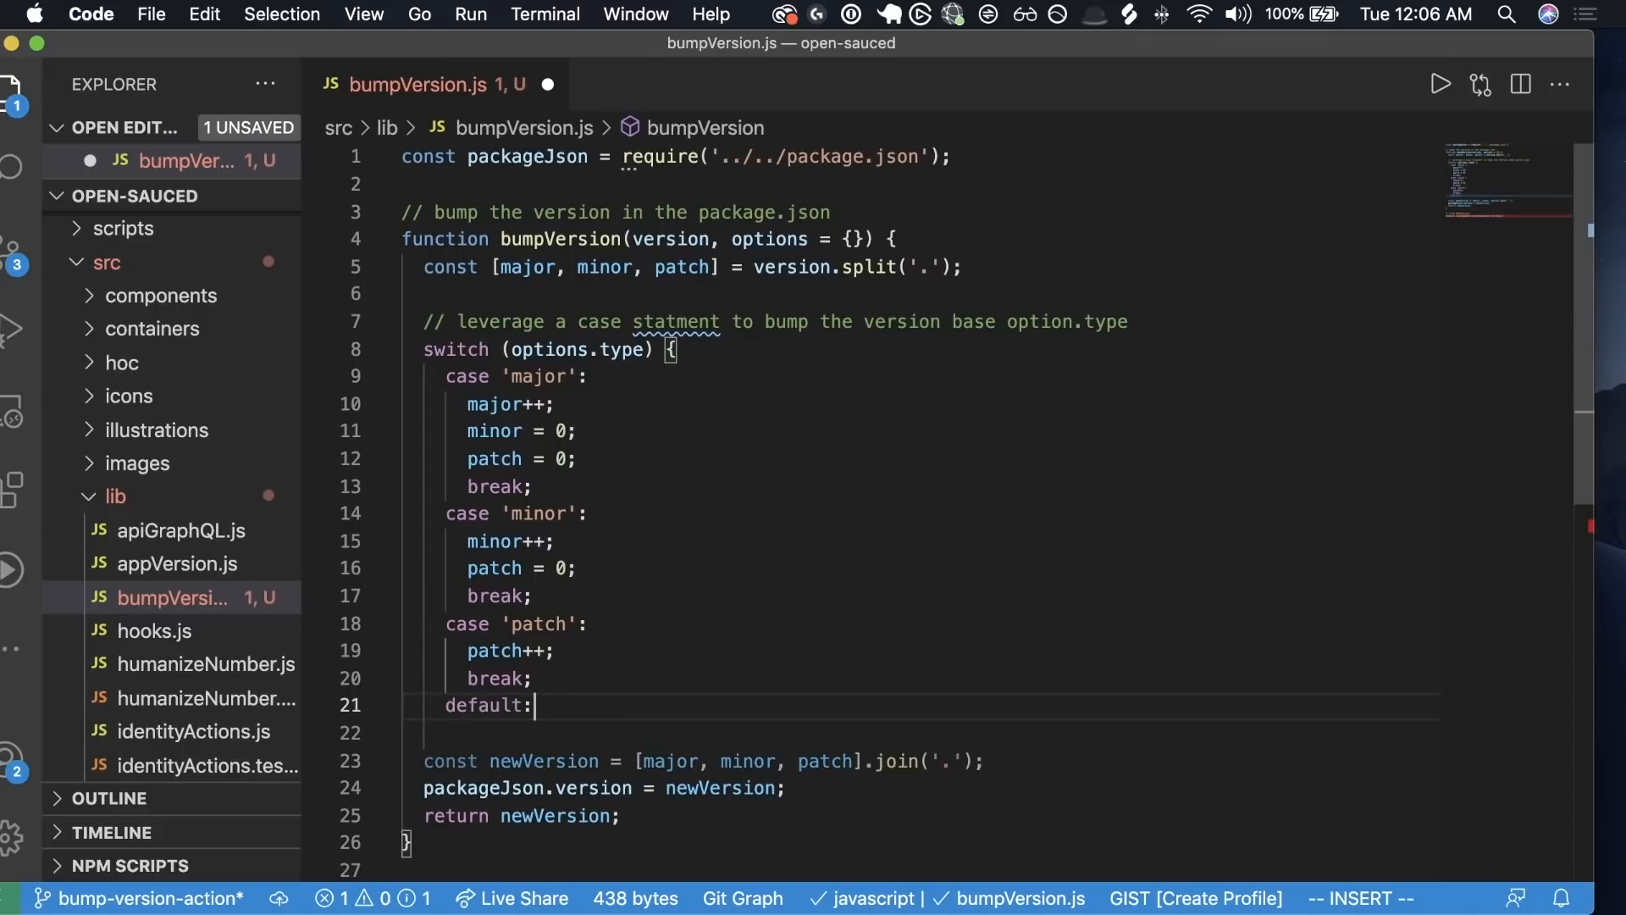
type("throw new Error(`Unknown version type: ${options.type}`);")
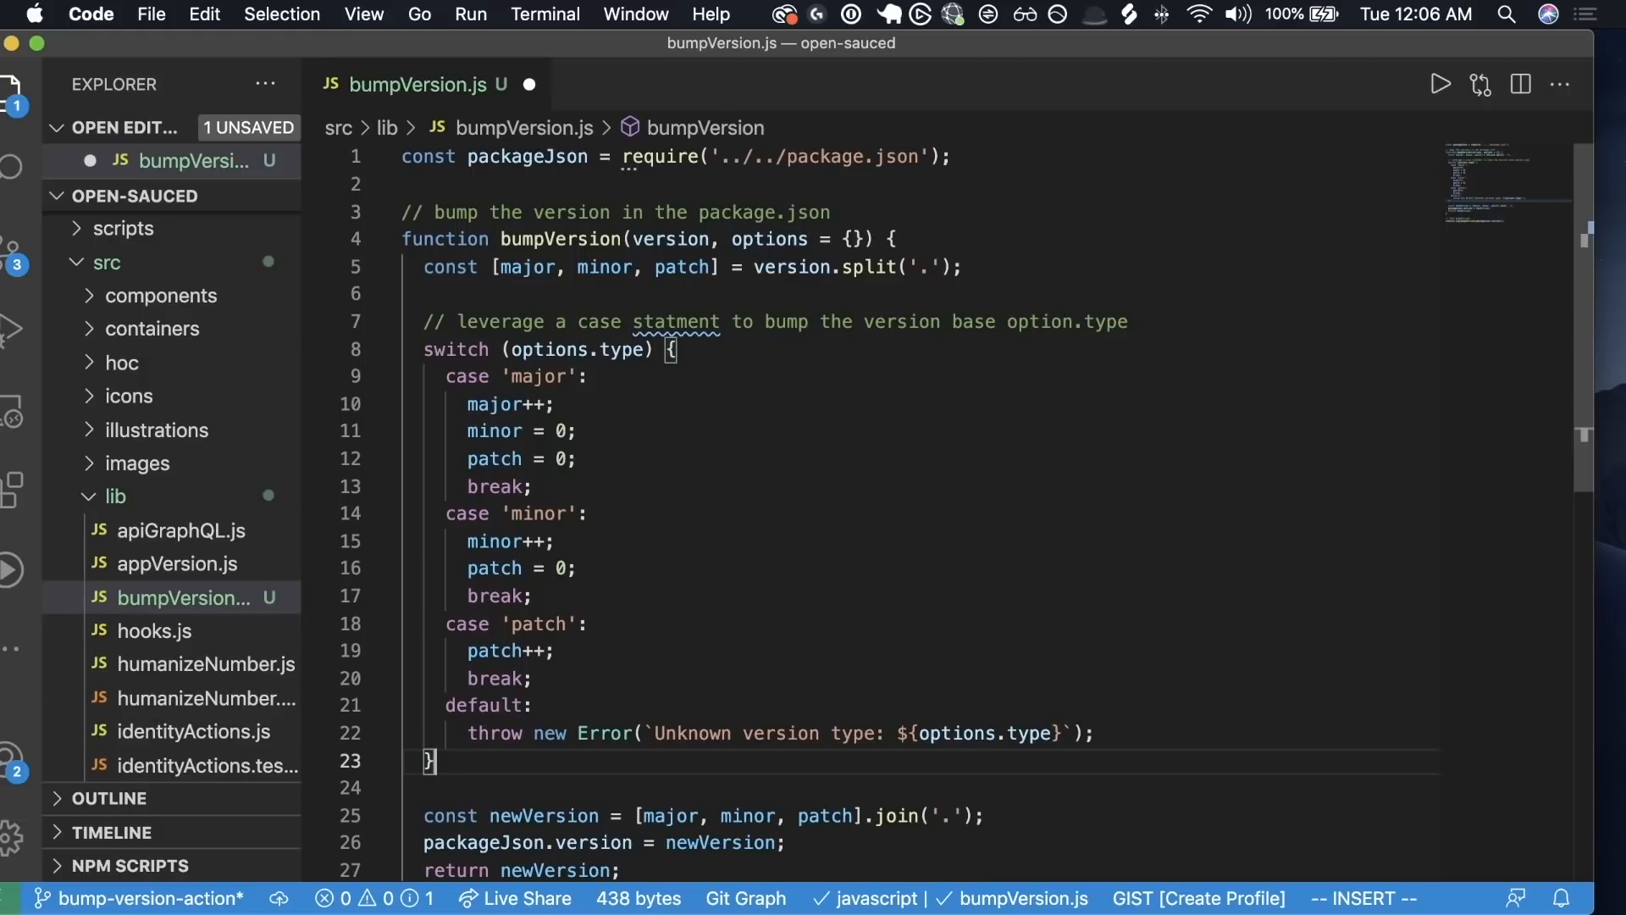
key("Escape")
type("console.log(bumpVersion(packageJson.version));")
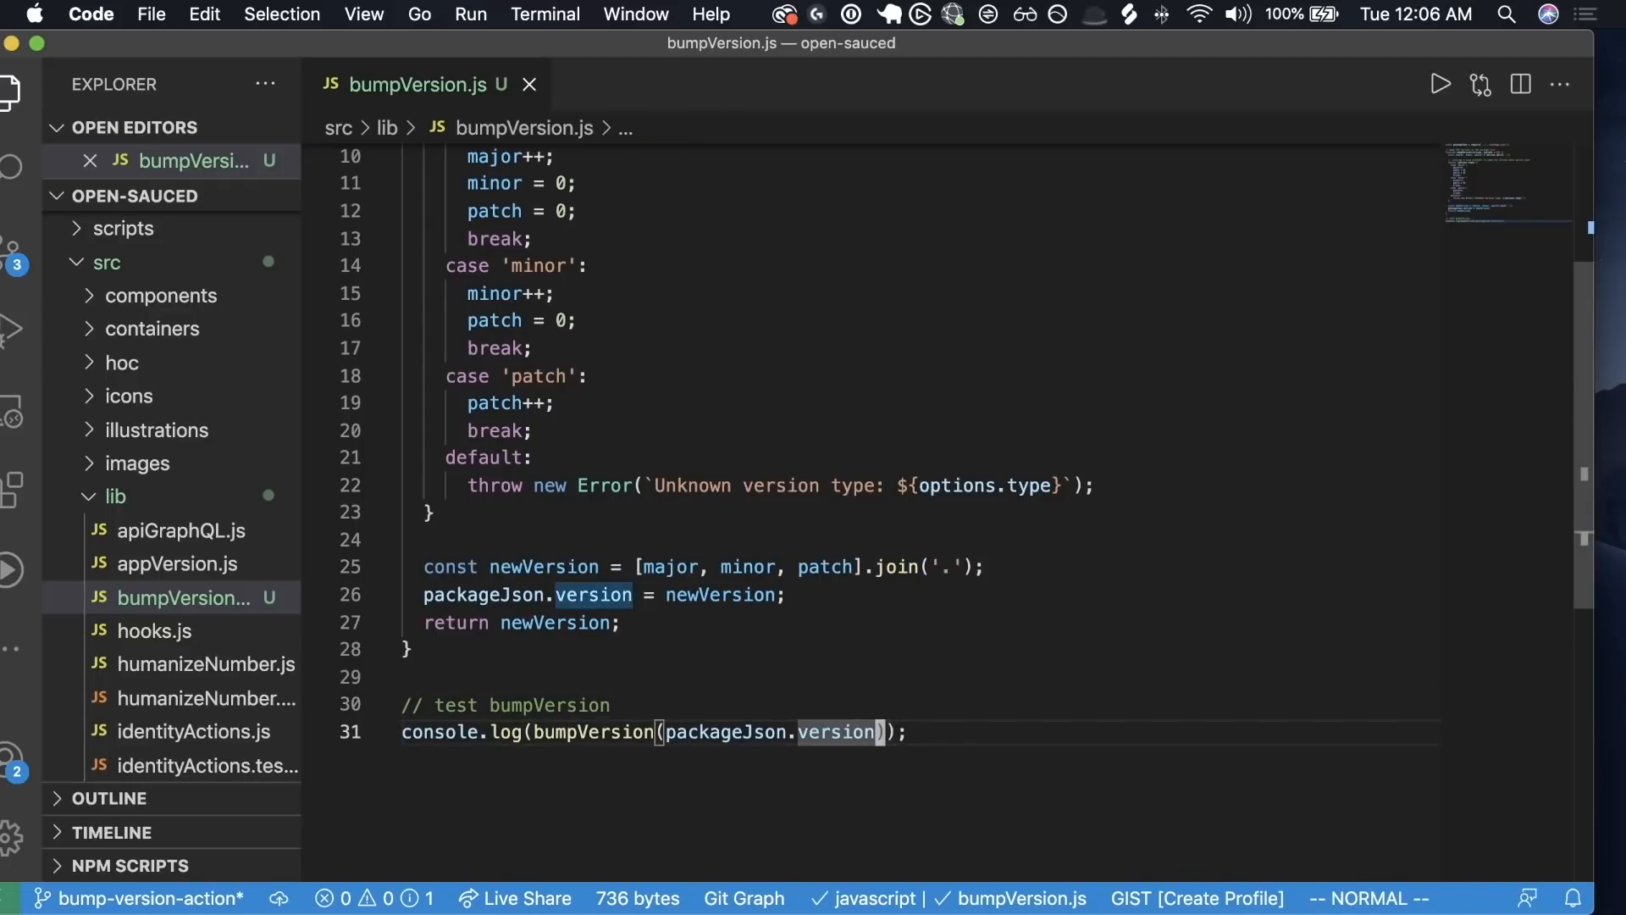
- Pass { type: 'major' } to the test call, rerun it, and select const to change to let
type(", { type: 'major' }")
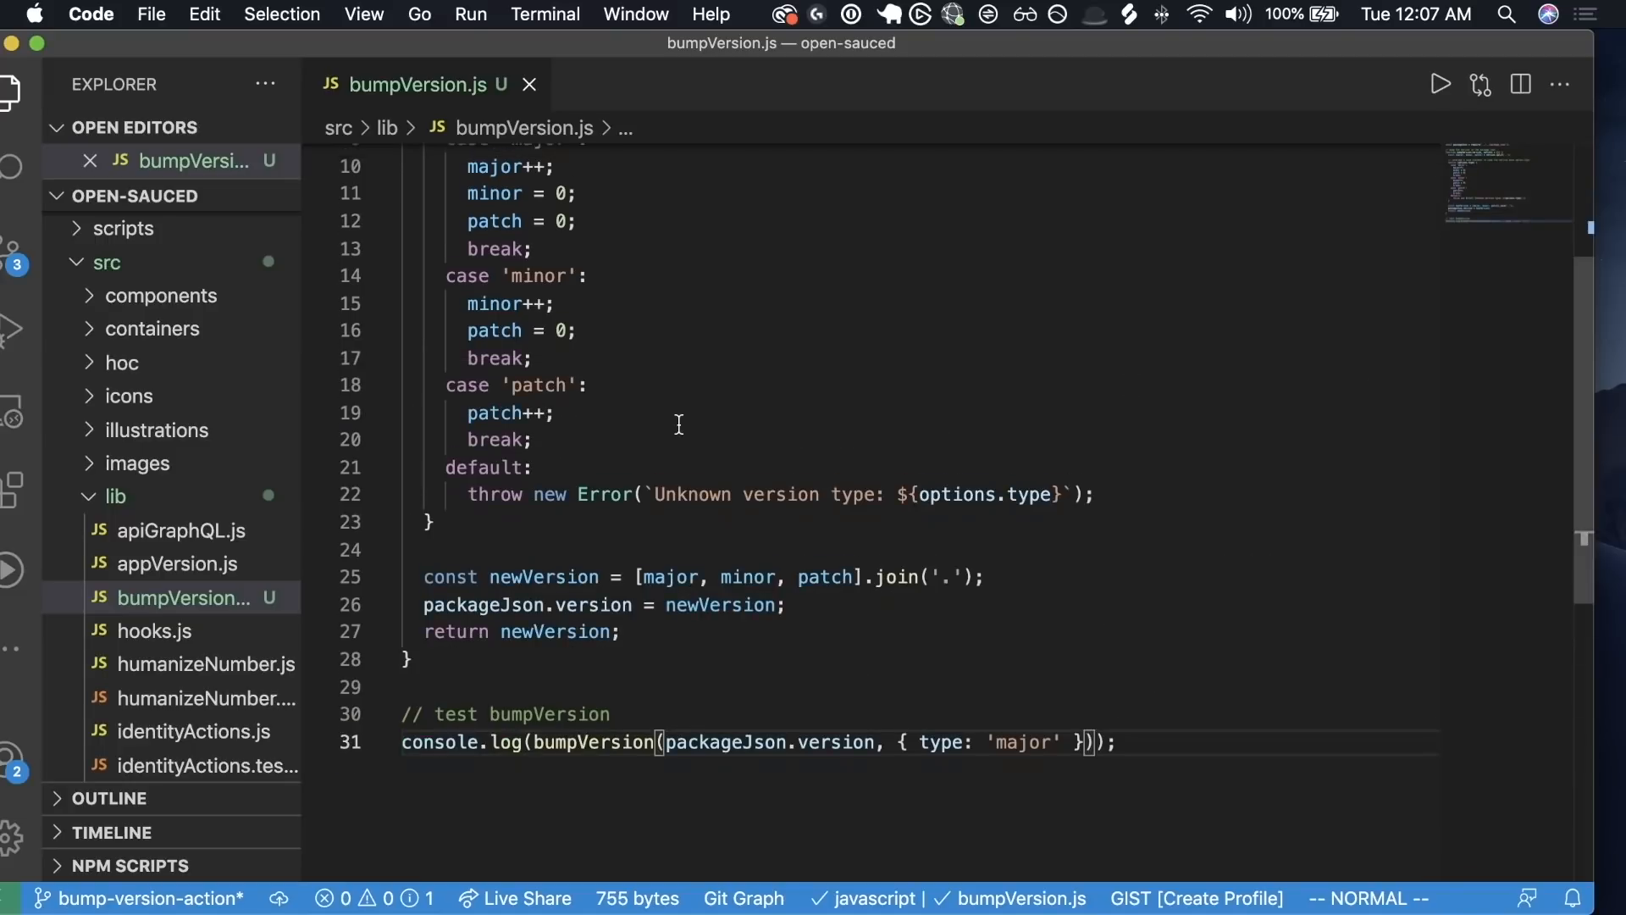
scroll("up", 3)
type("node src/lib/bumpVersion.js")
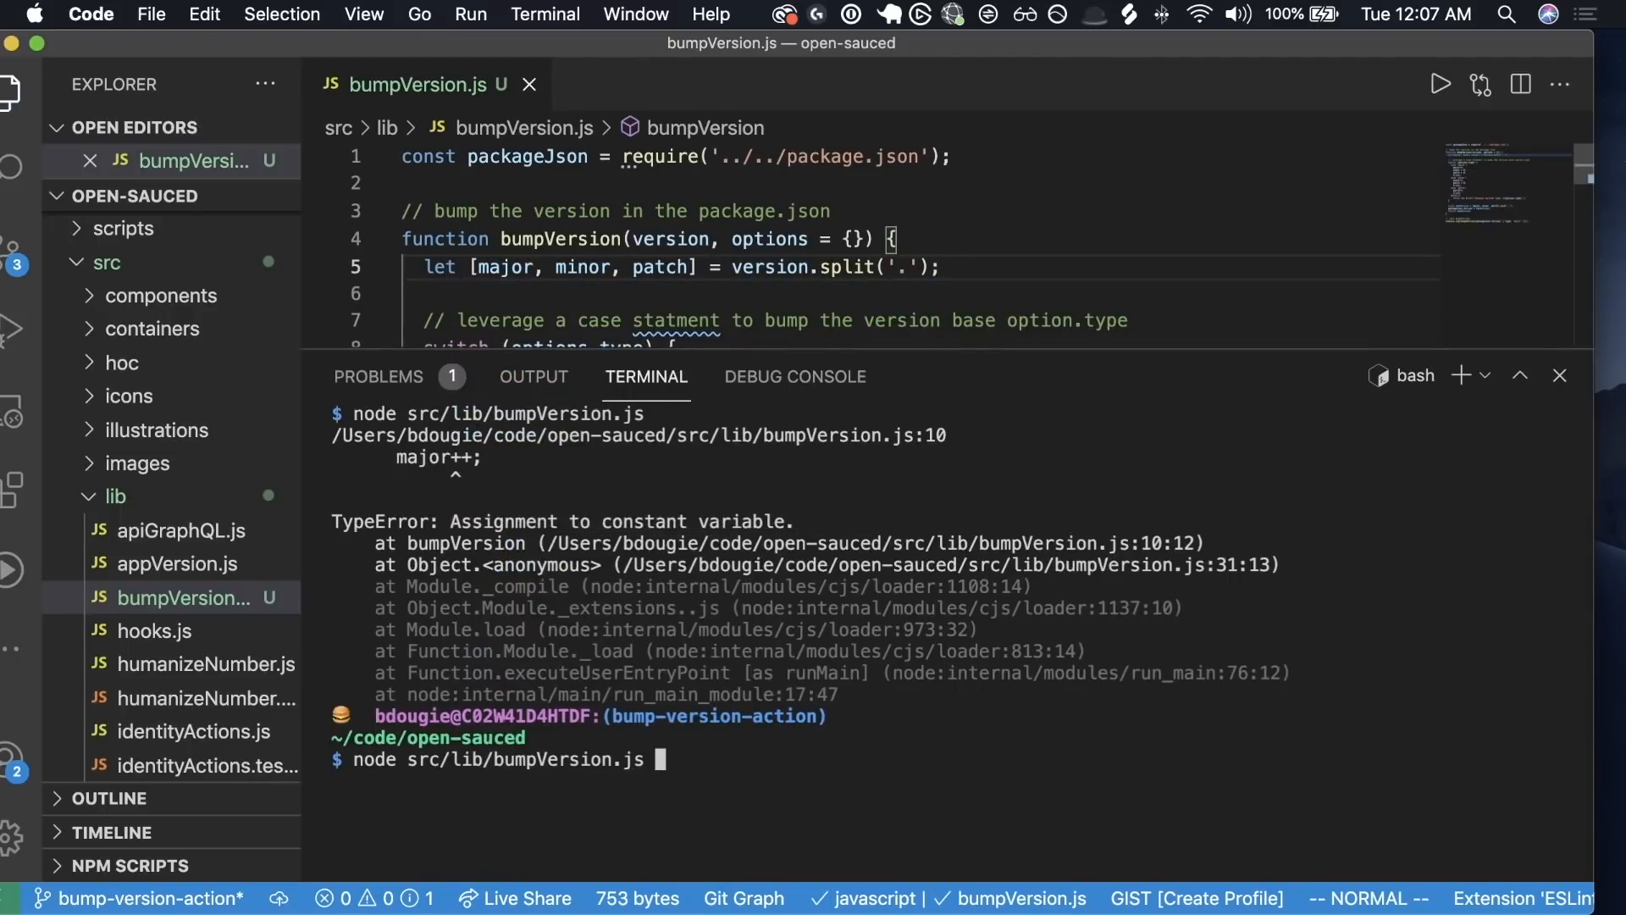
key("Return")
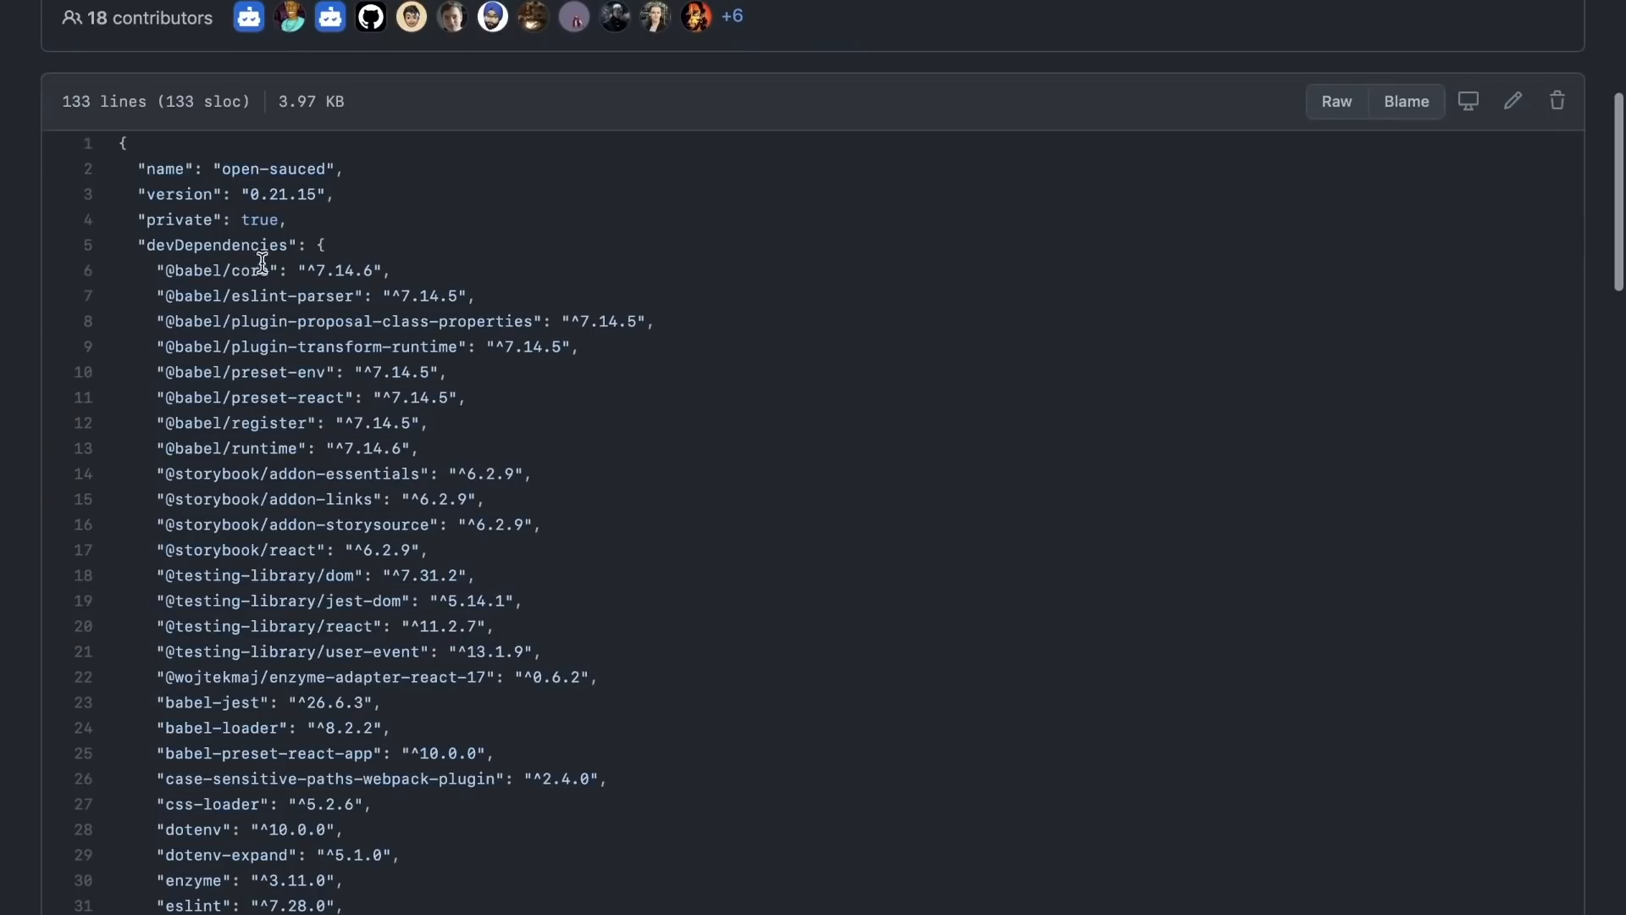
double_click(282, 194)
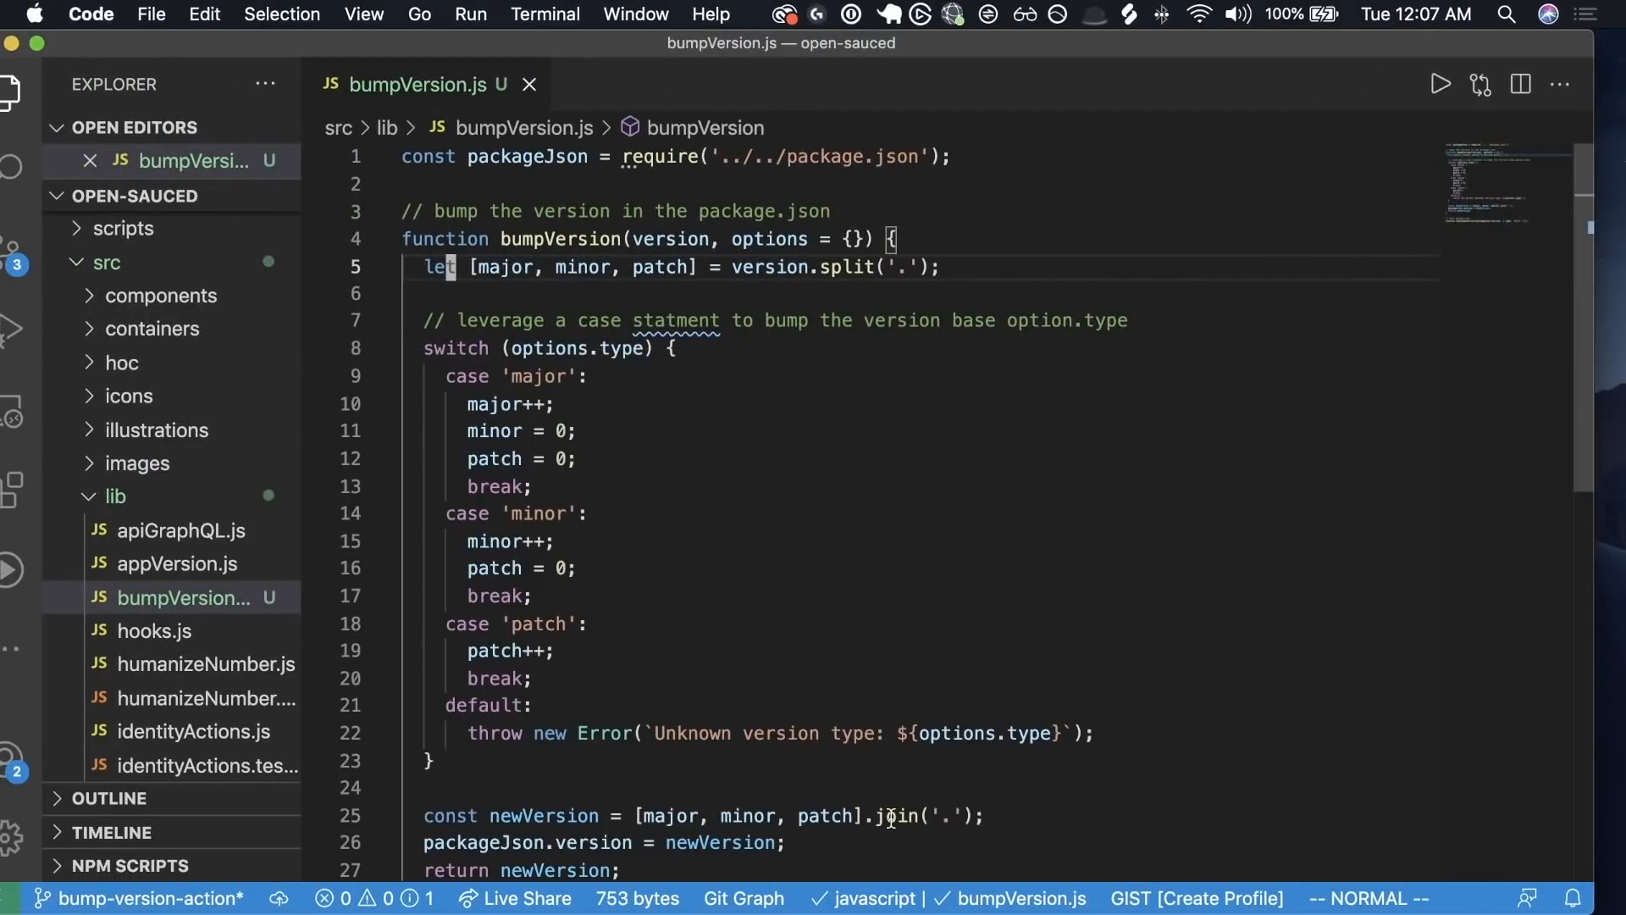
- Edit the test call's bump type, typing 'minor' and then 'major'
scroll("down", 3)
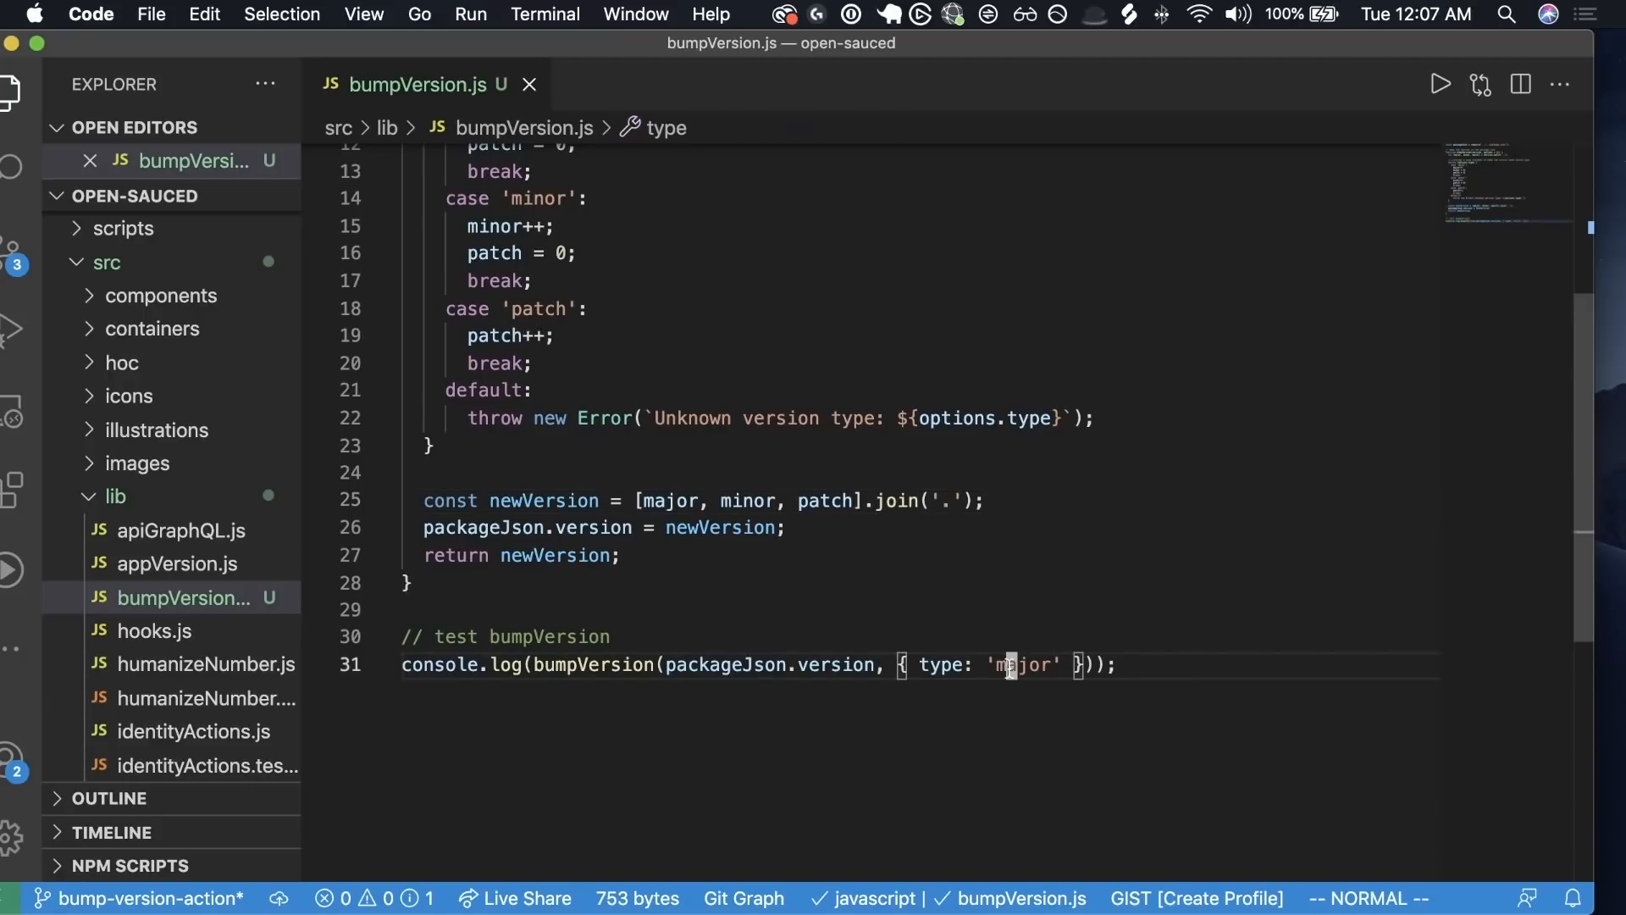
type("minor")
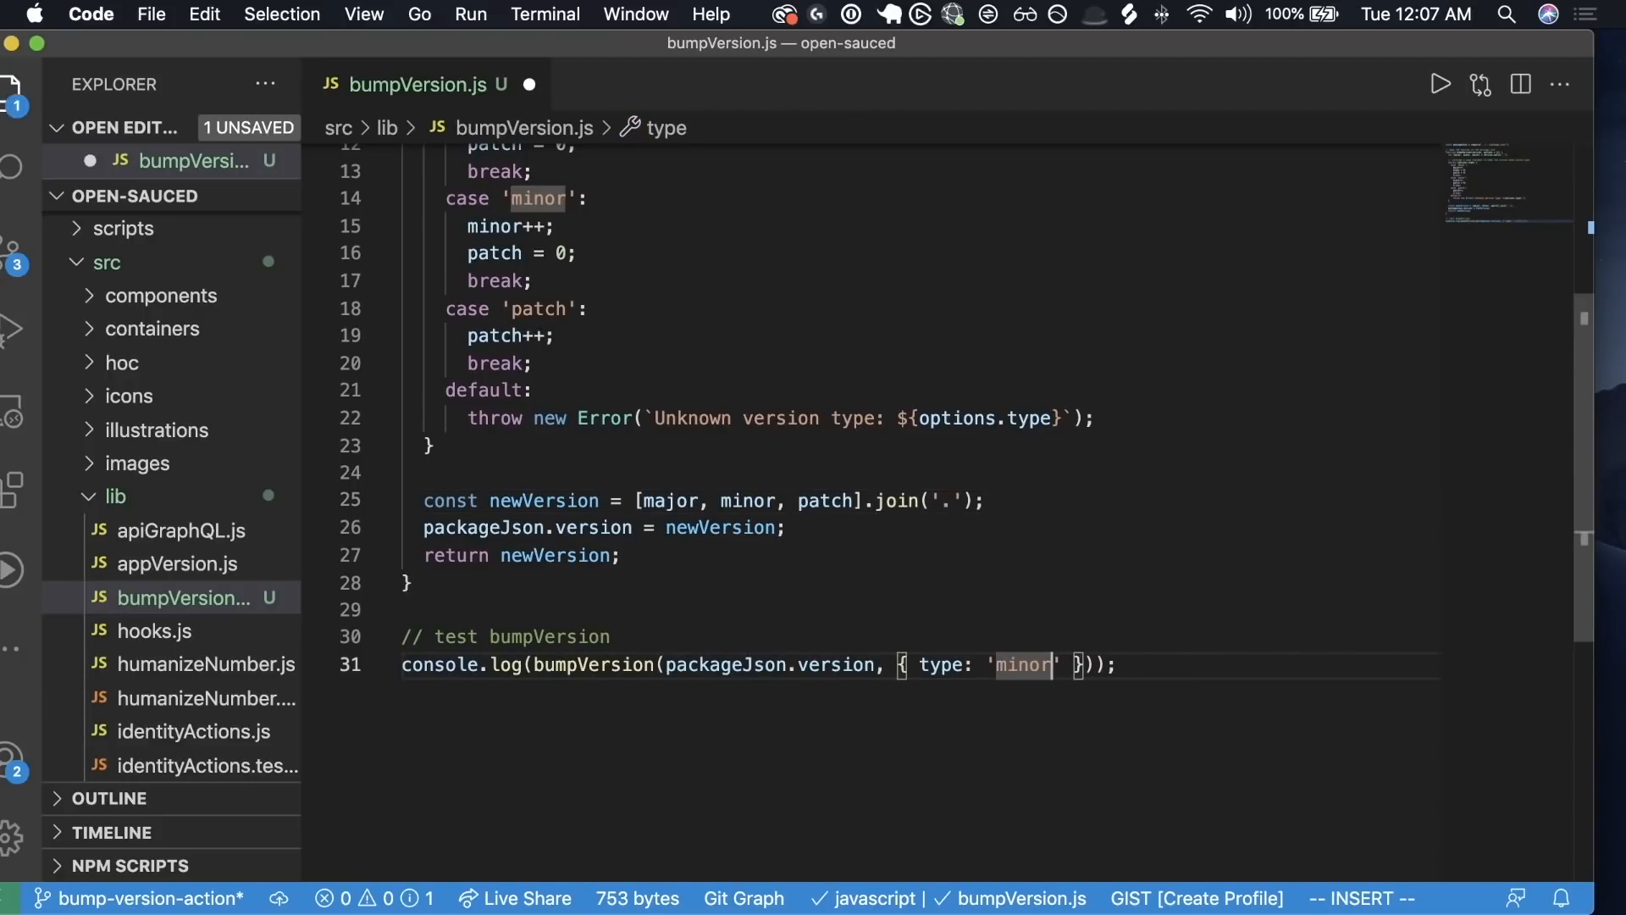
key("Escape")
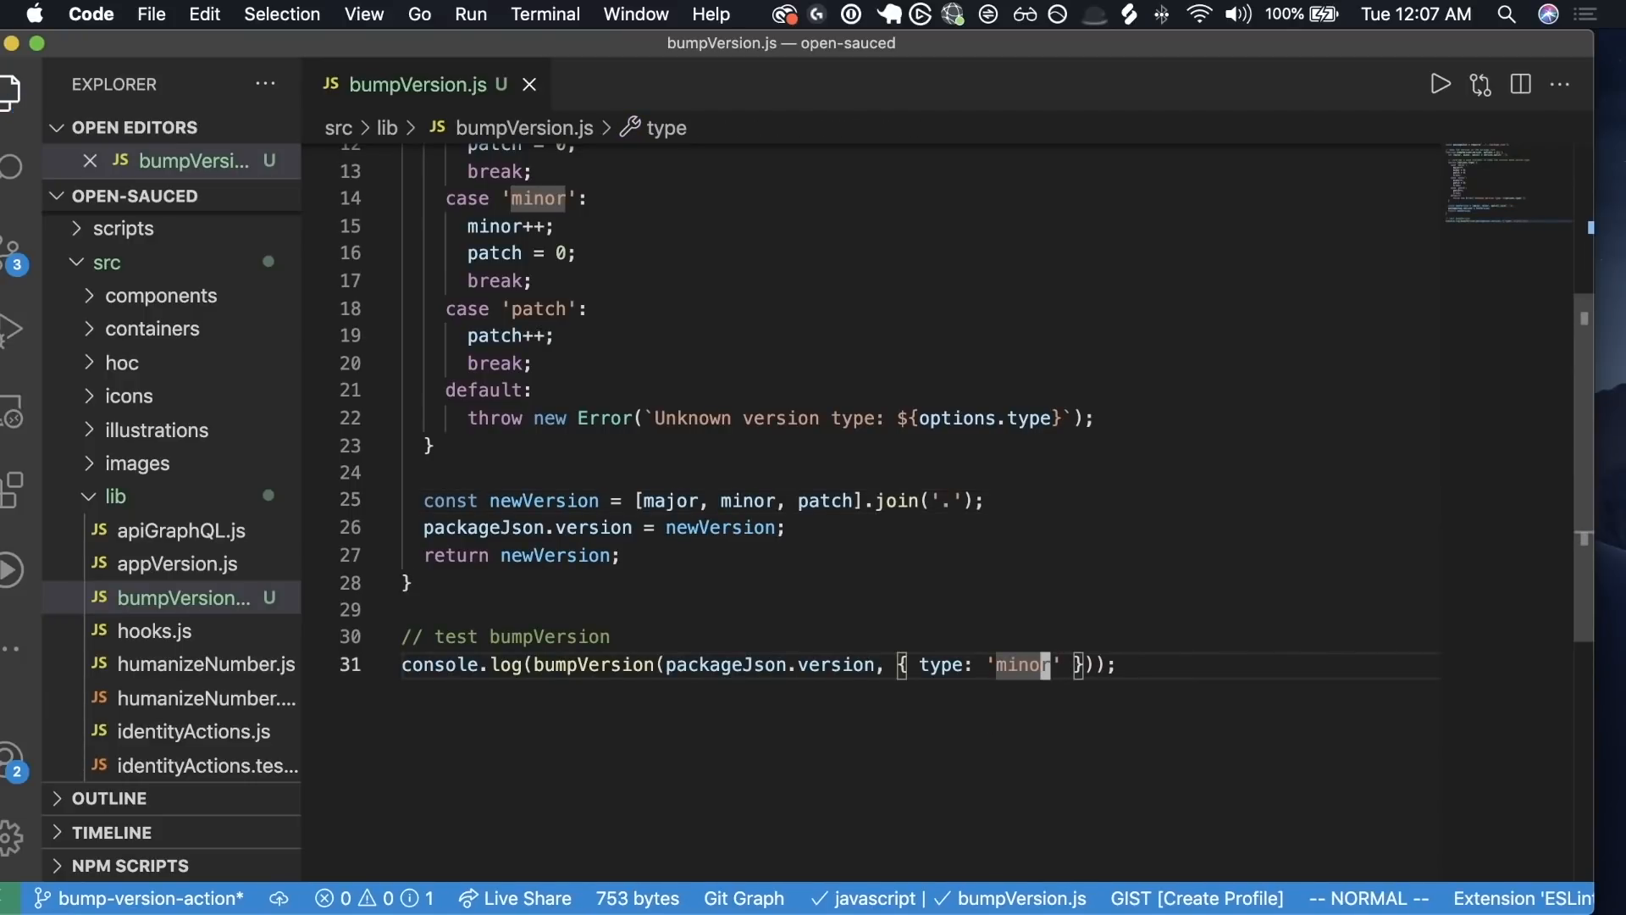
type("major")
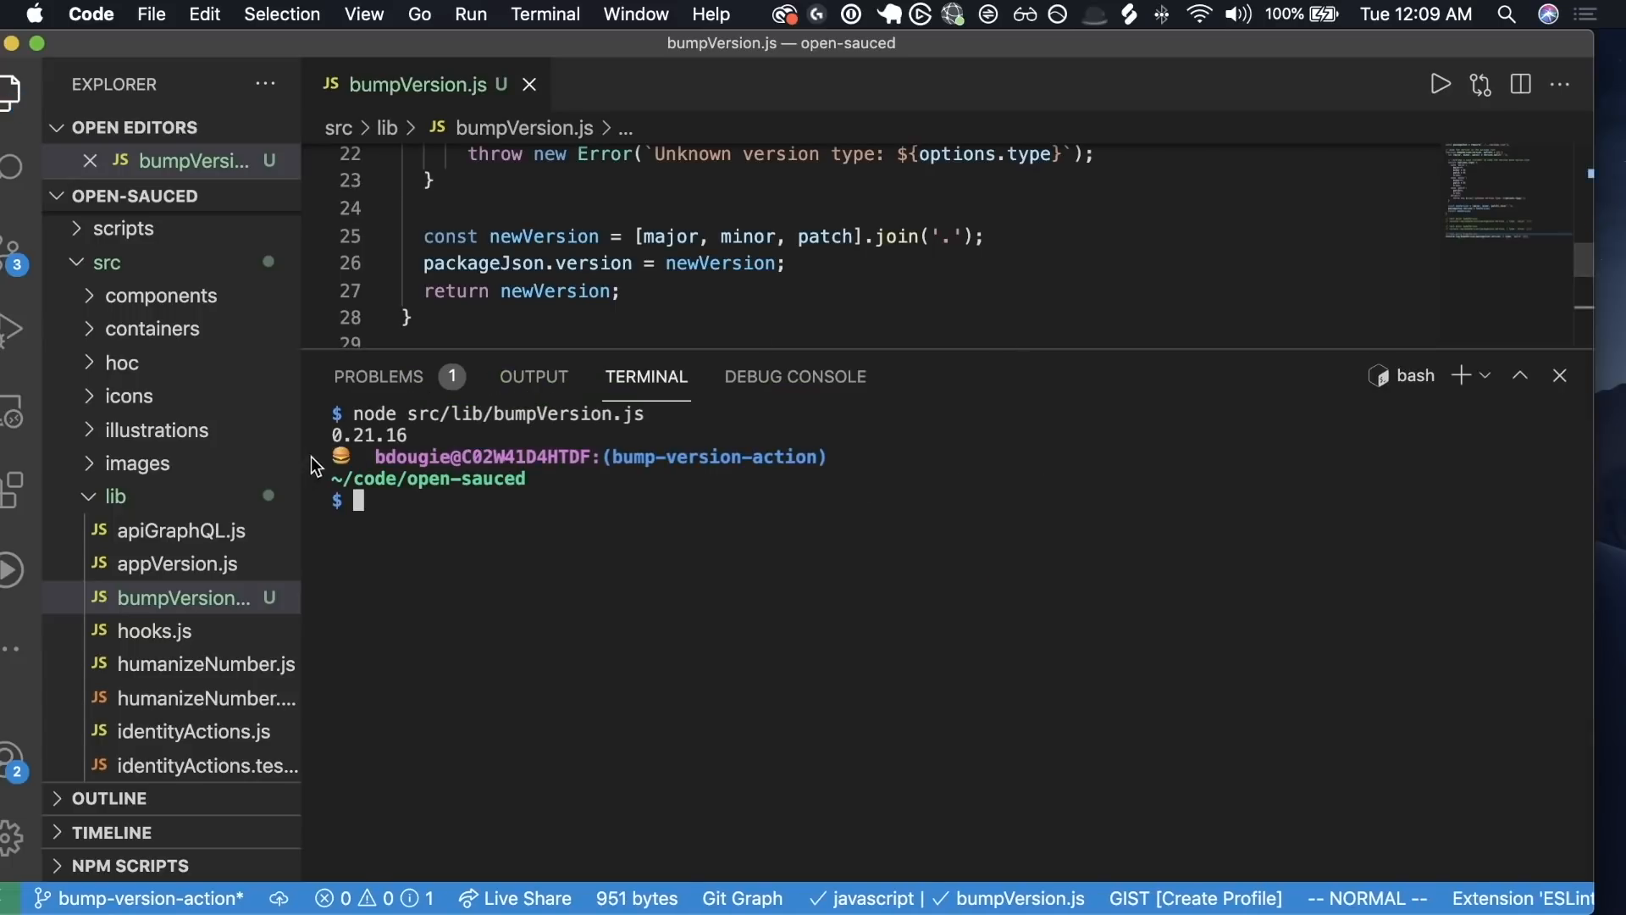
- Select the printed 0.21.16, then rerun node src/lib/bumpVersion.js in the terminal
double_click(370, 434)
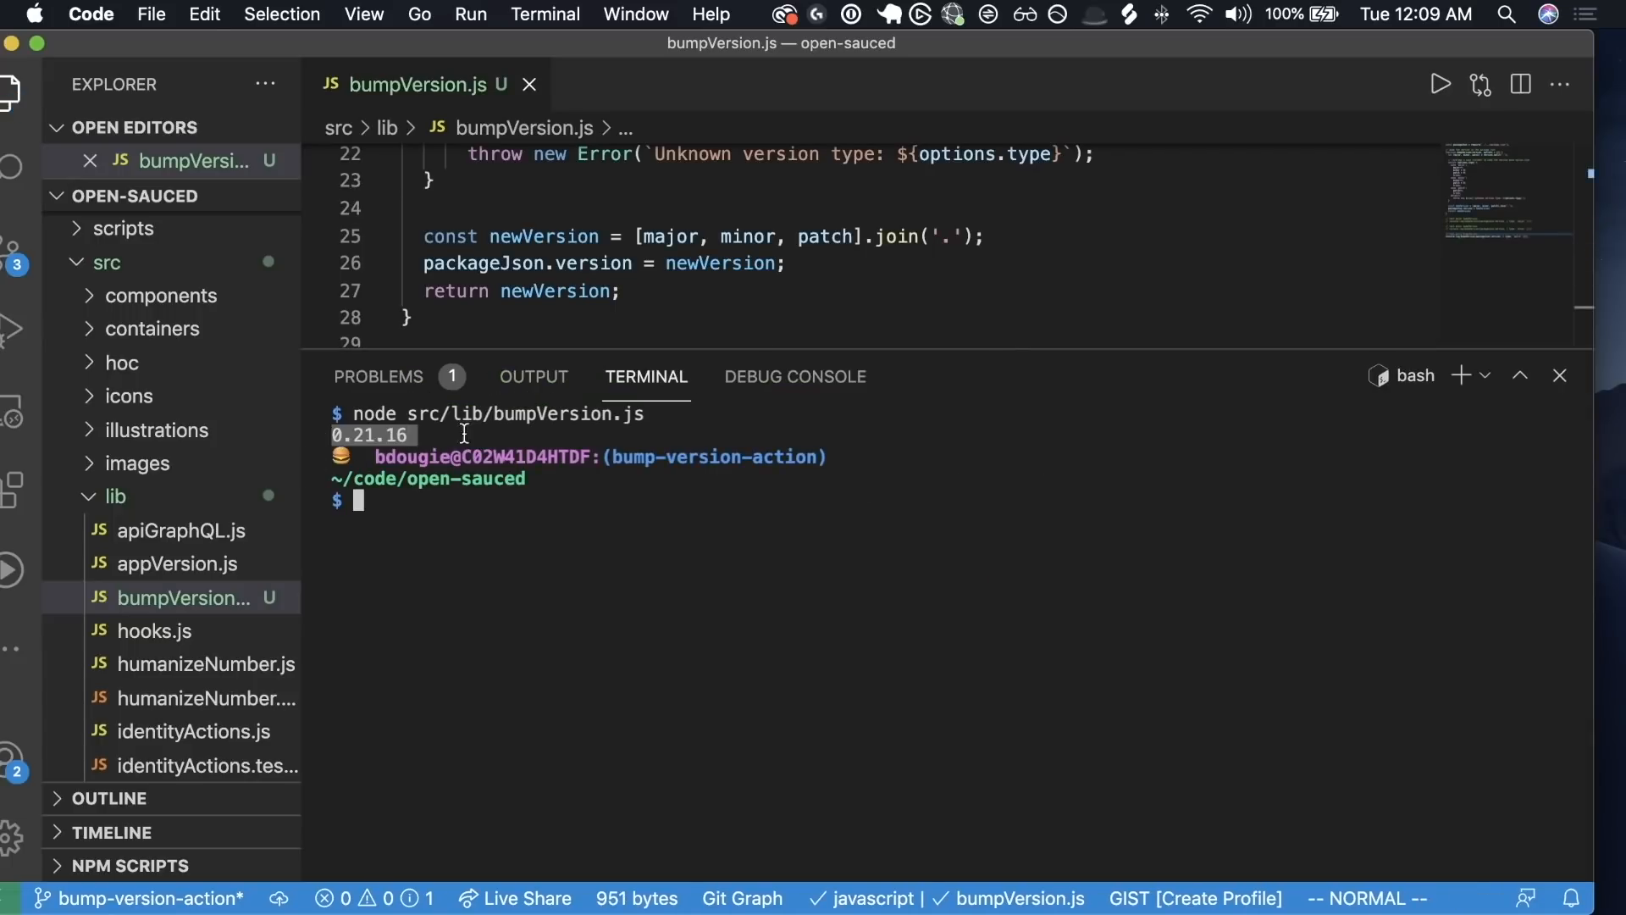
left_click(1558, 375)
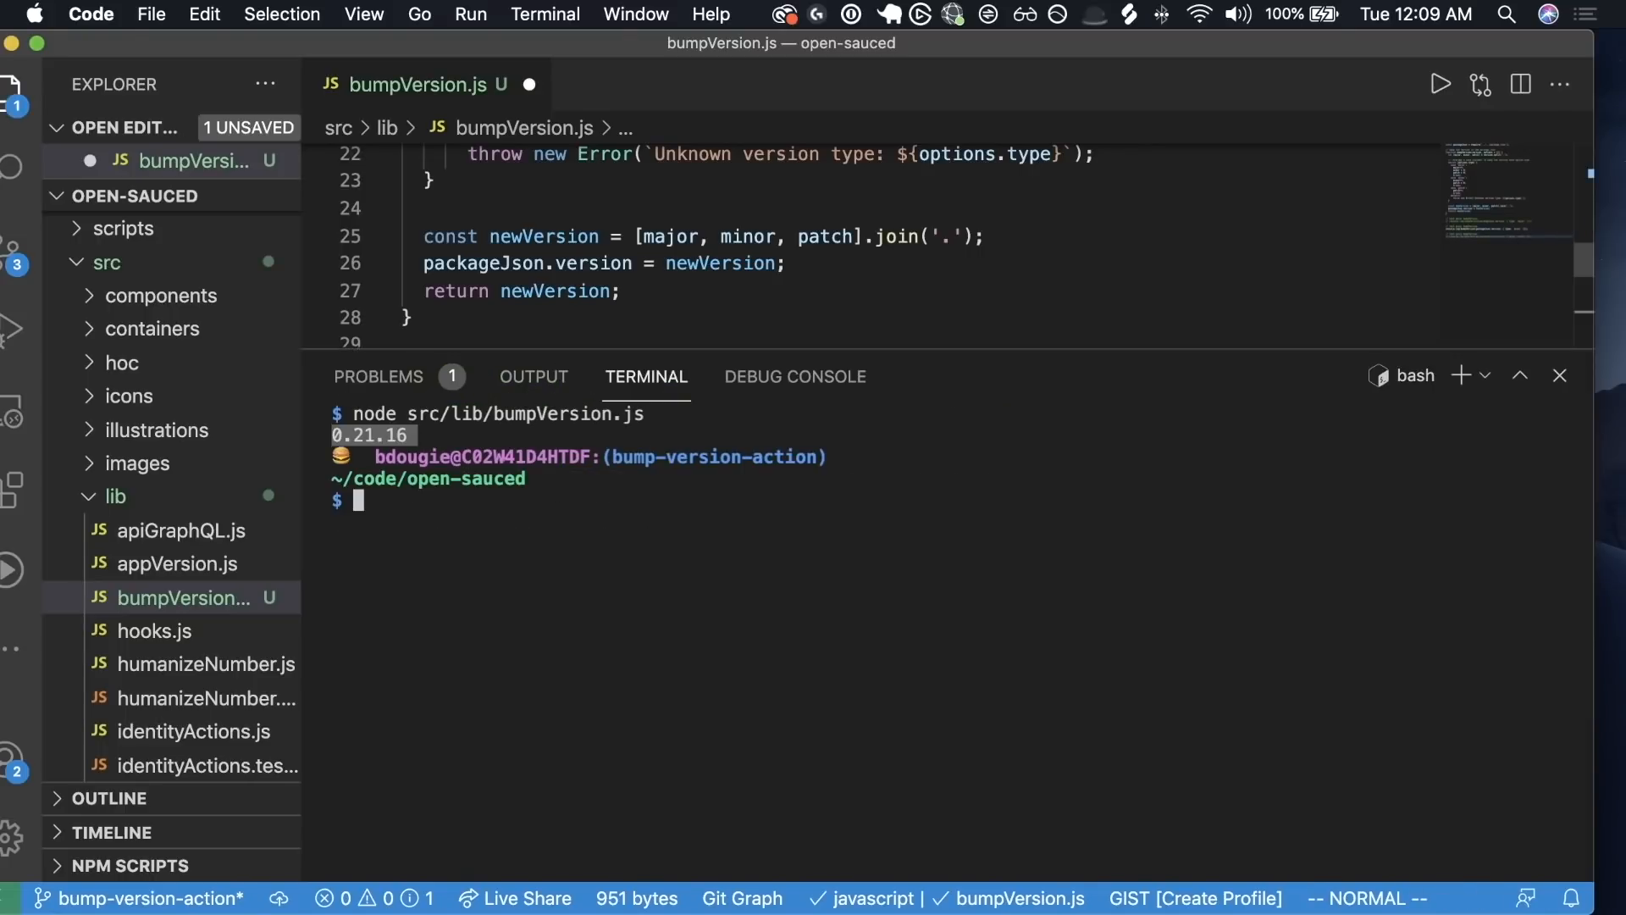
type("node src/lib/bumpVersion.js")
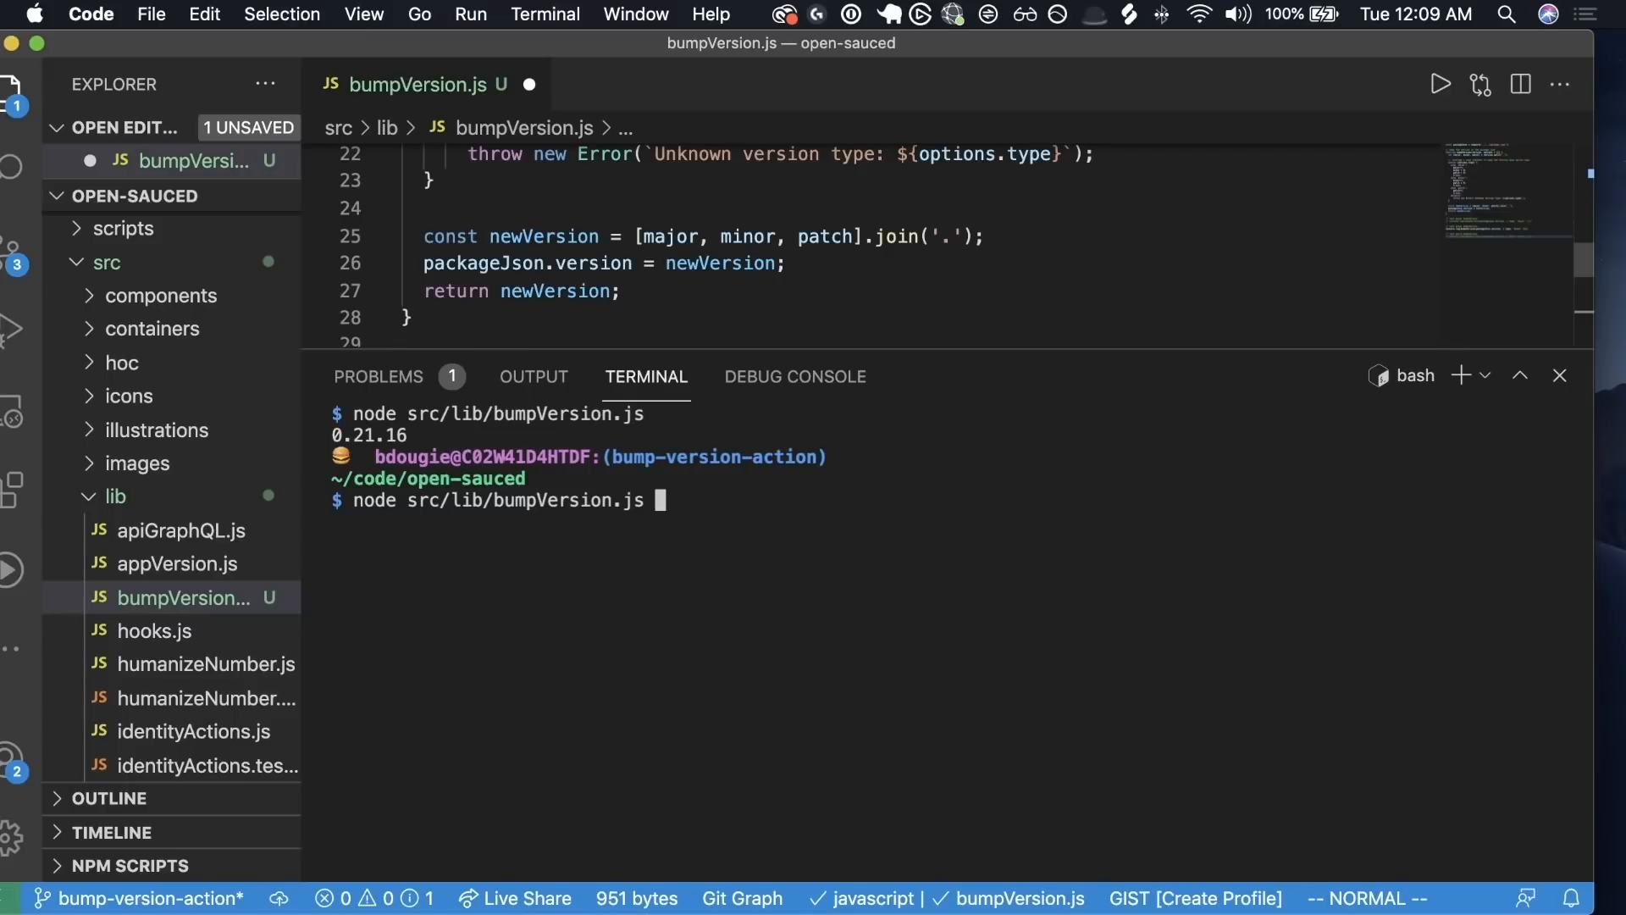
key("Return")
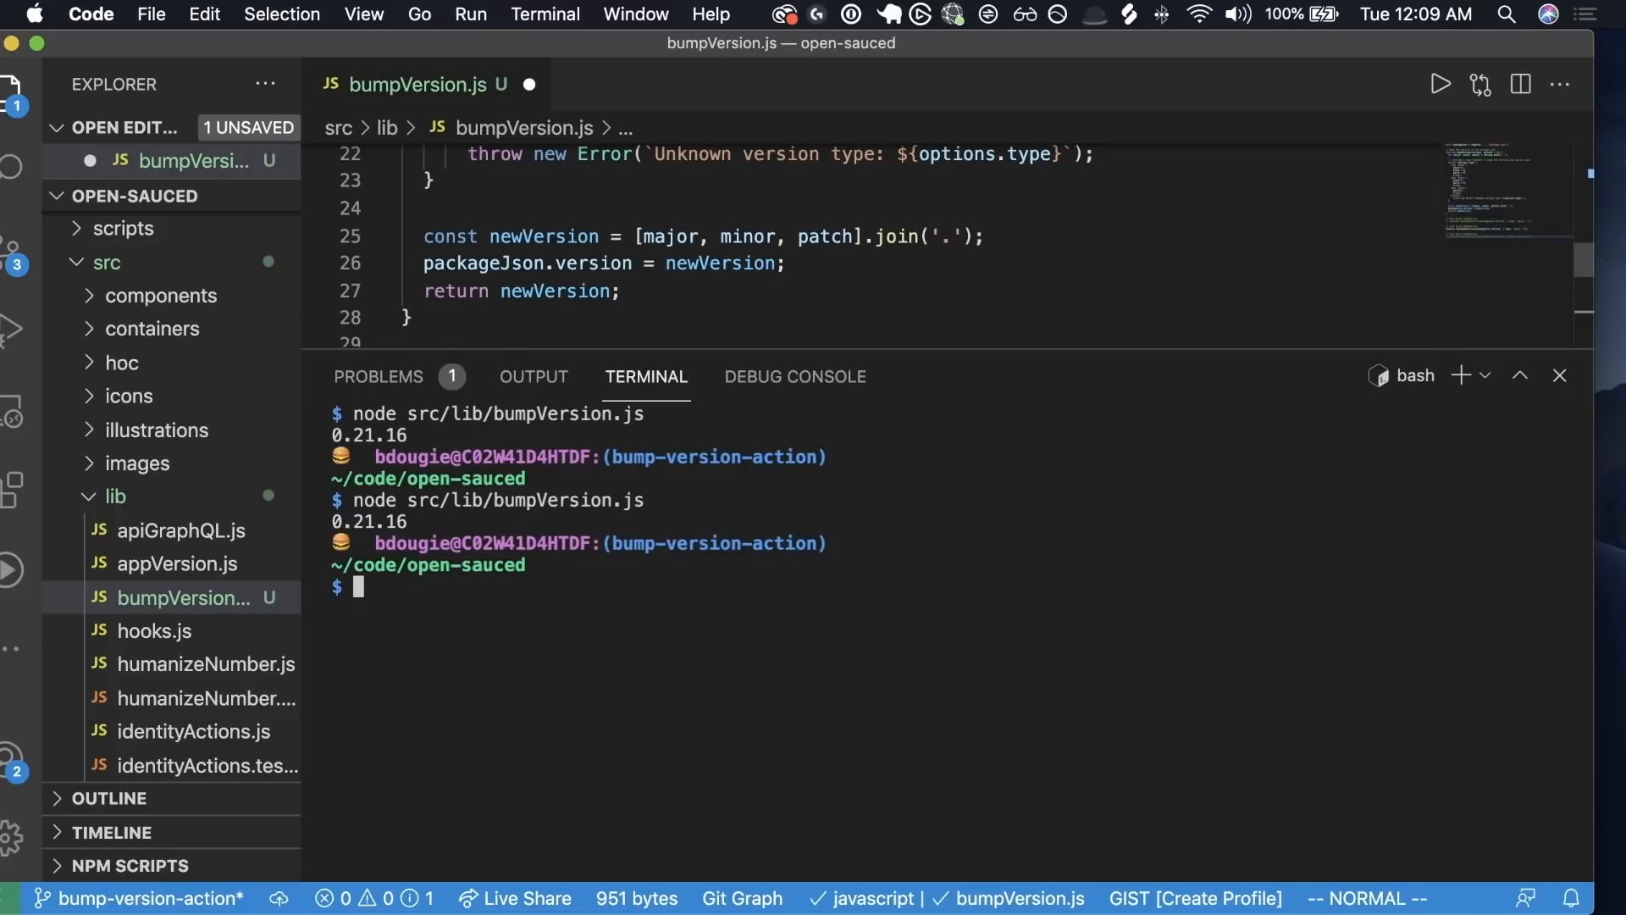